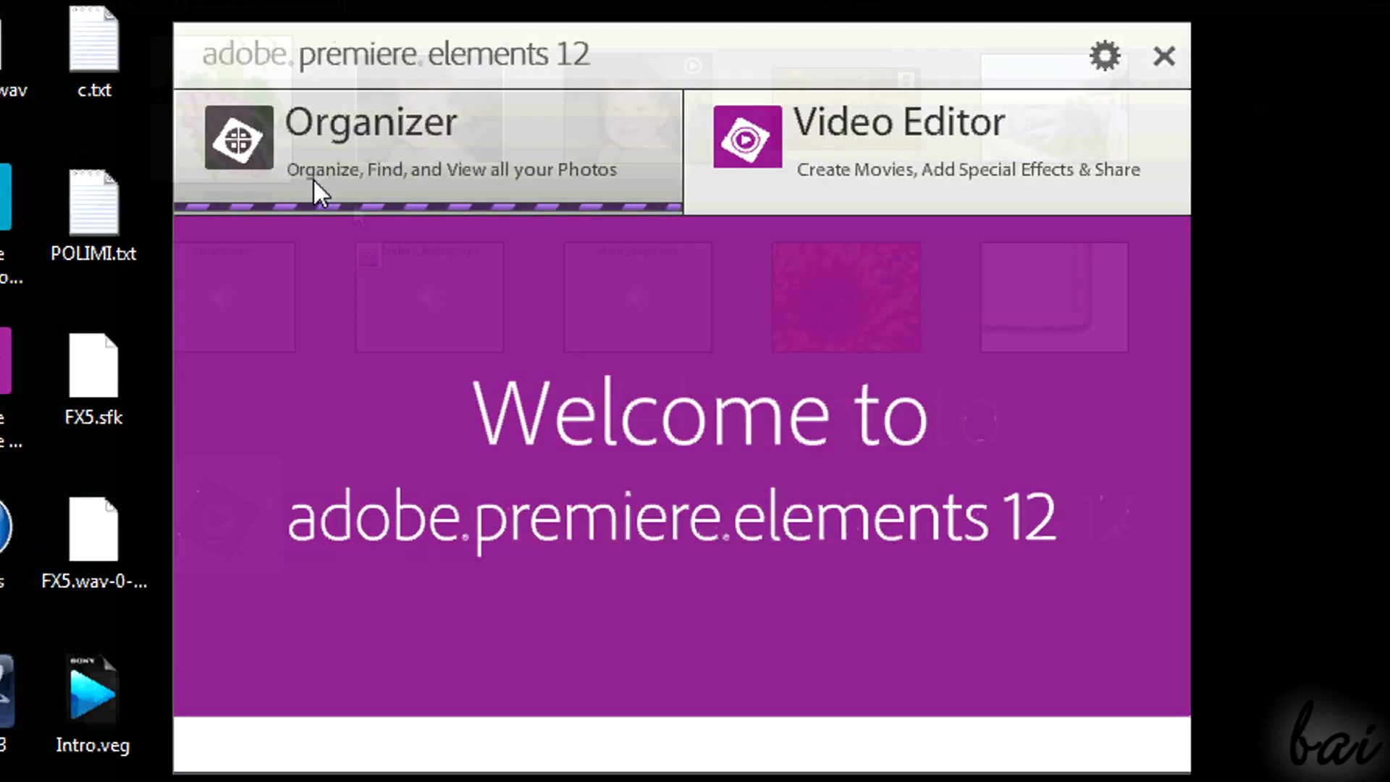
# Switch from the Premiere Elements welcome screen into the Organizer media library
pyautogui.click(369, 127)
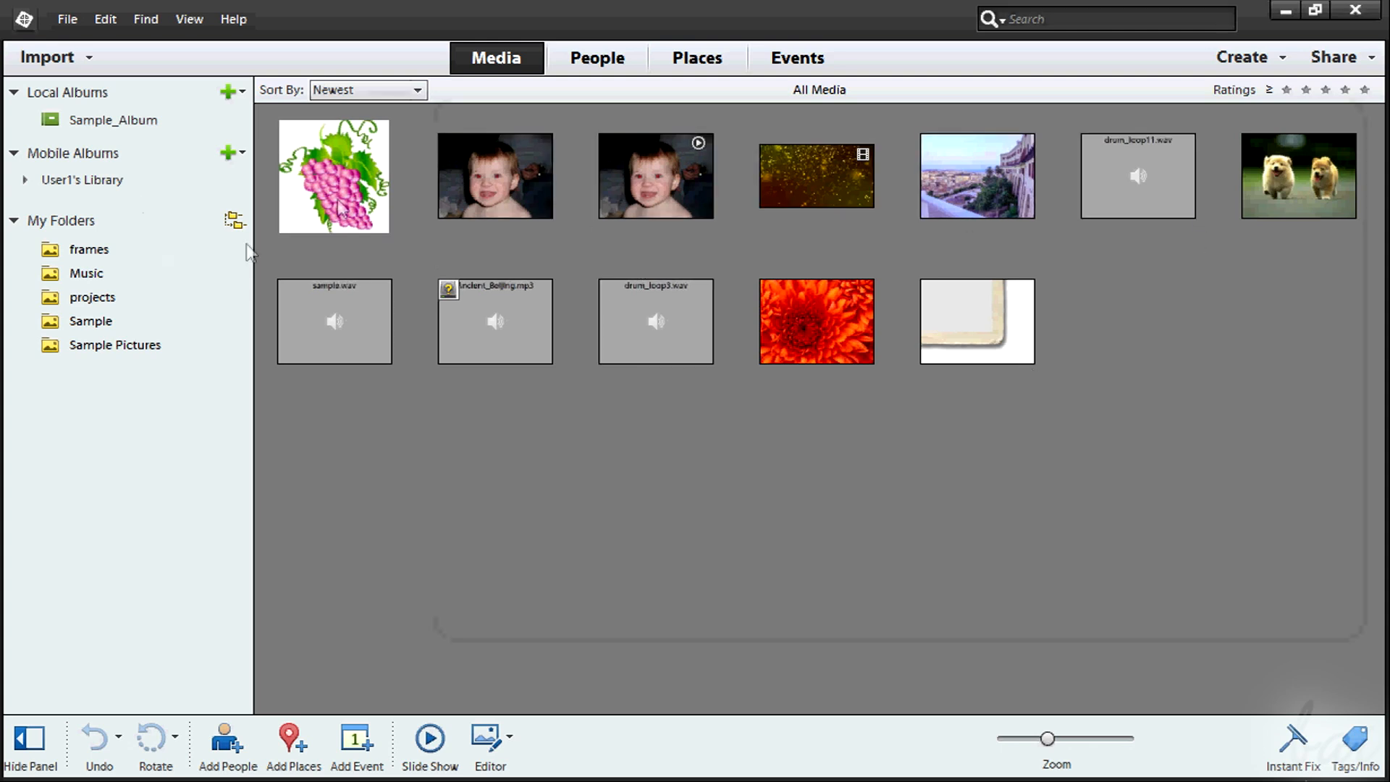
pyautogui.click(697, 58)
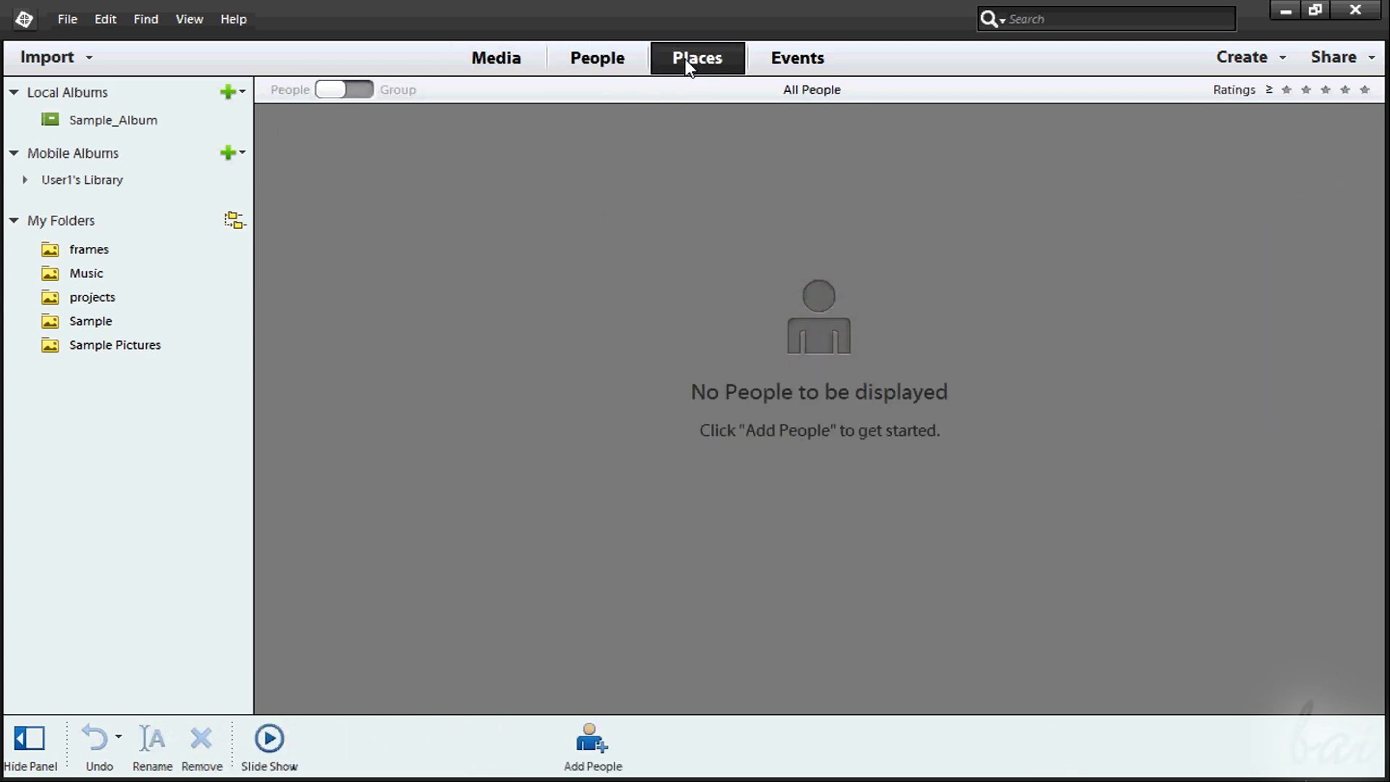
pyautogui.moveTo(770, 128)
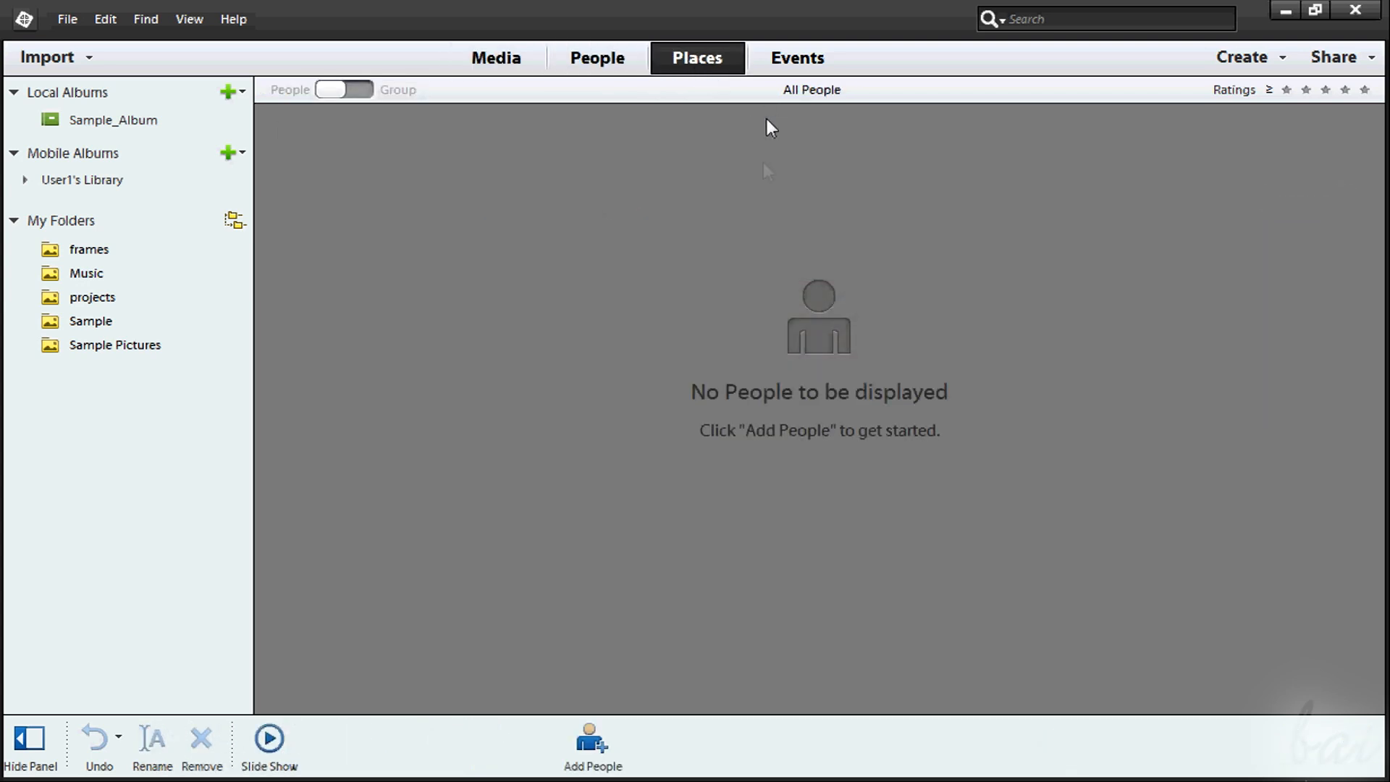
pyautogui.click(697, 58)
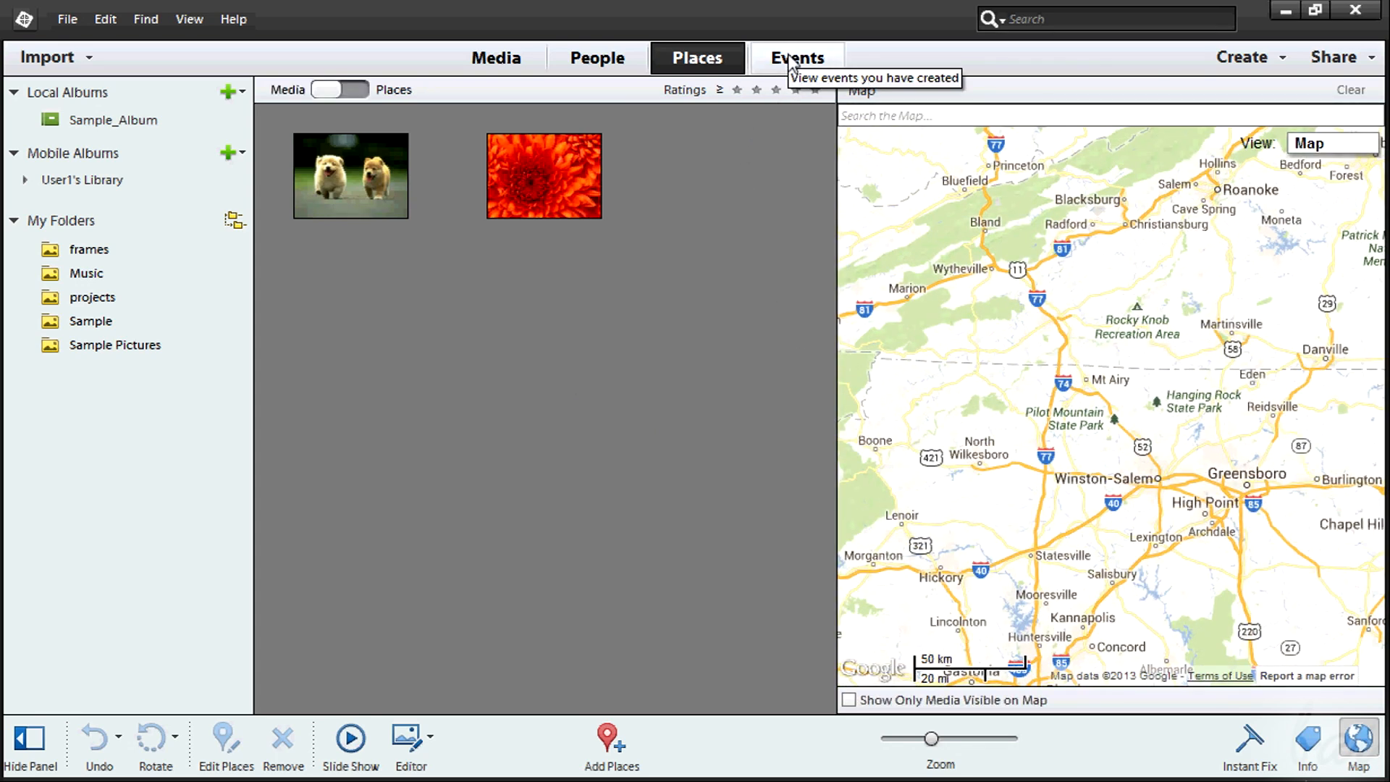
pyautogui.click(796, 58)
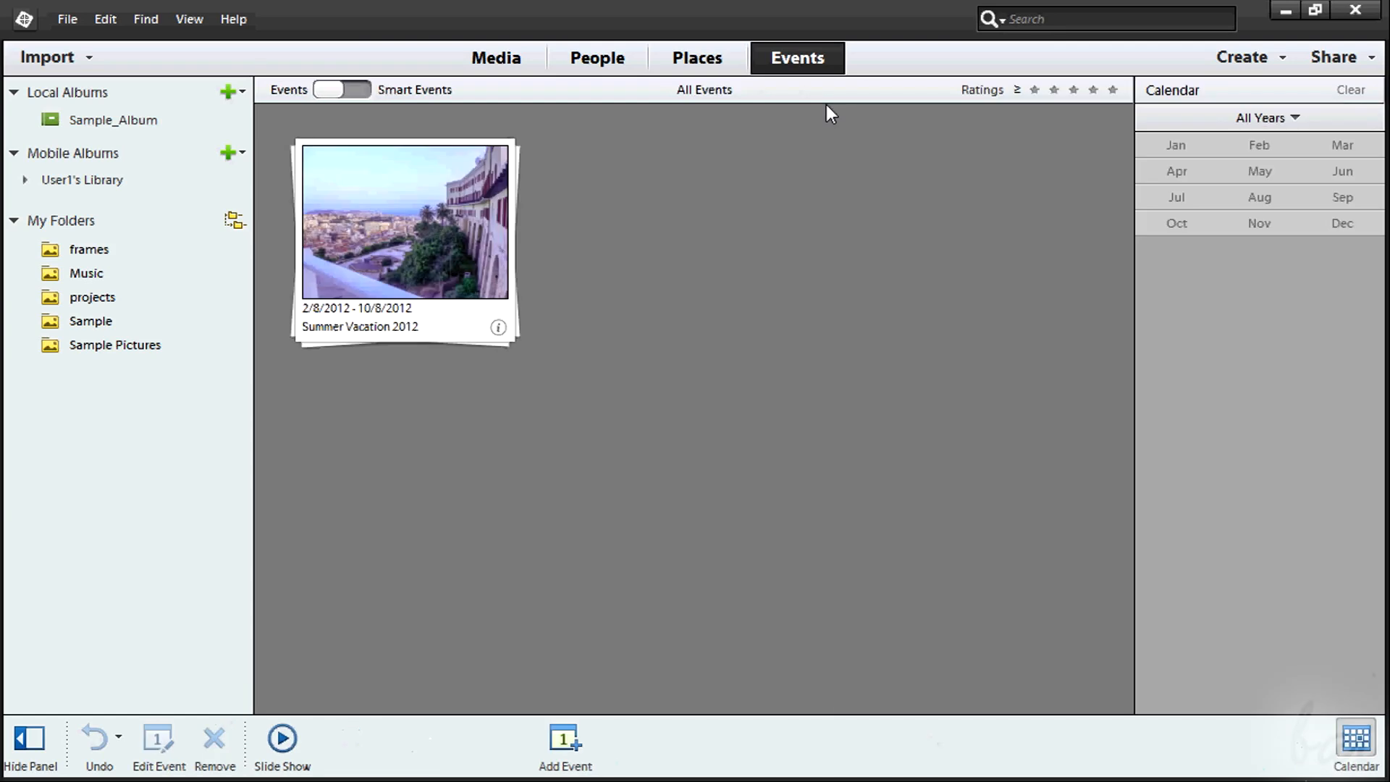
pyautogui.click(597, 58)
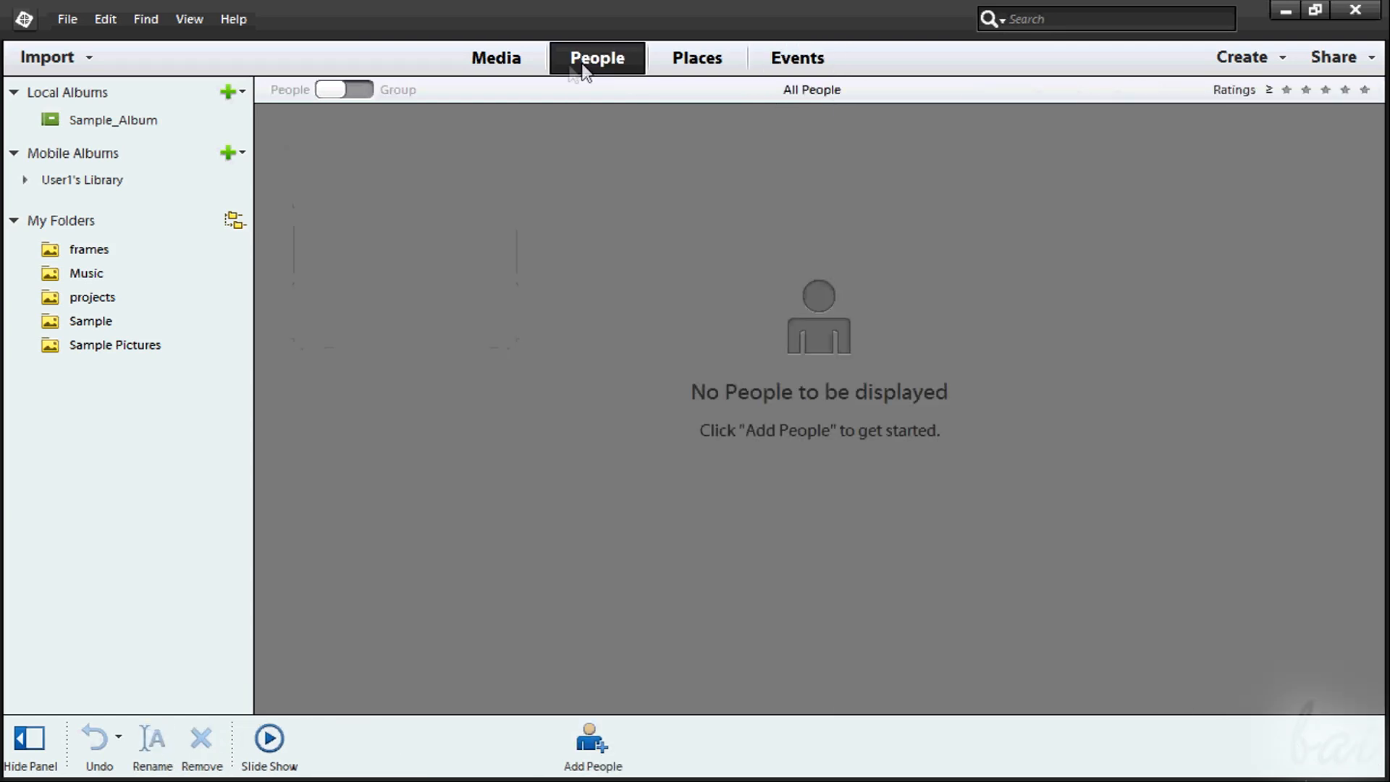
pyautogui.click(495, 58)
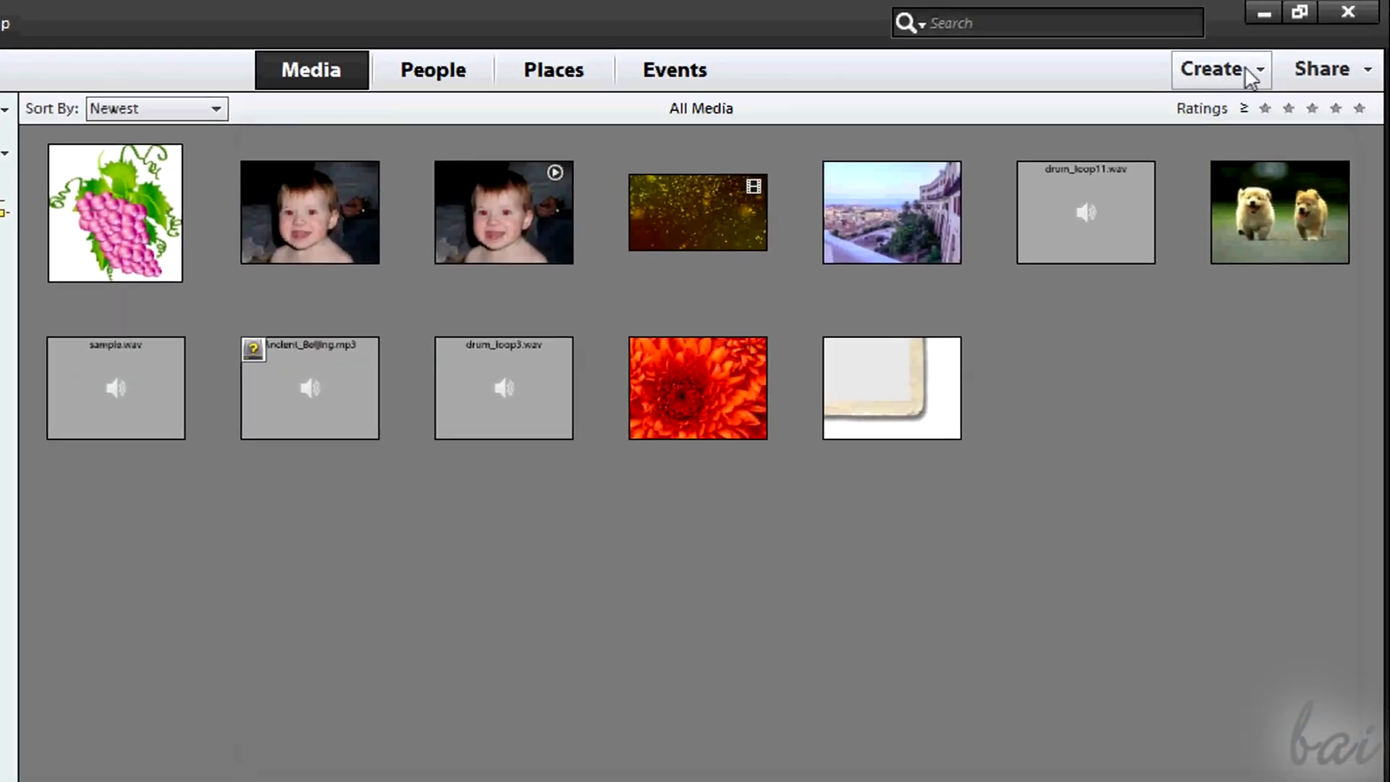
pyautogui.click(1222, 68)
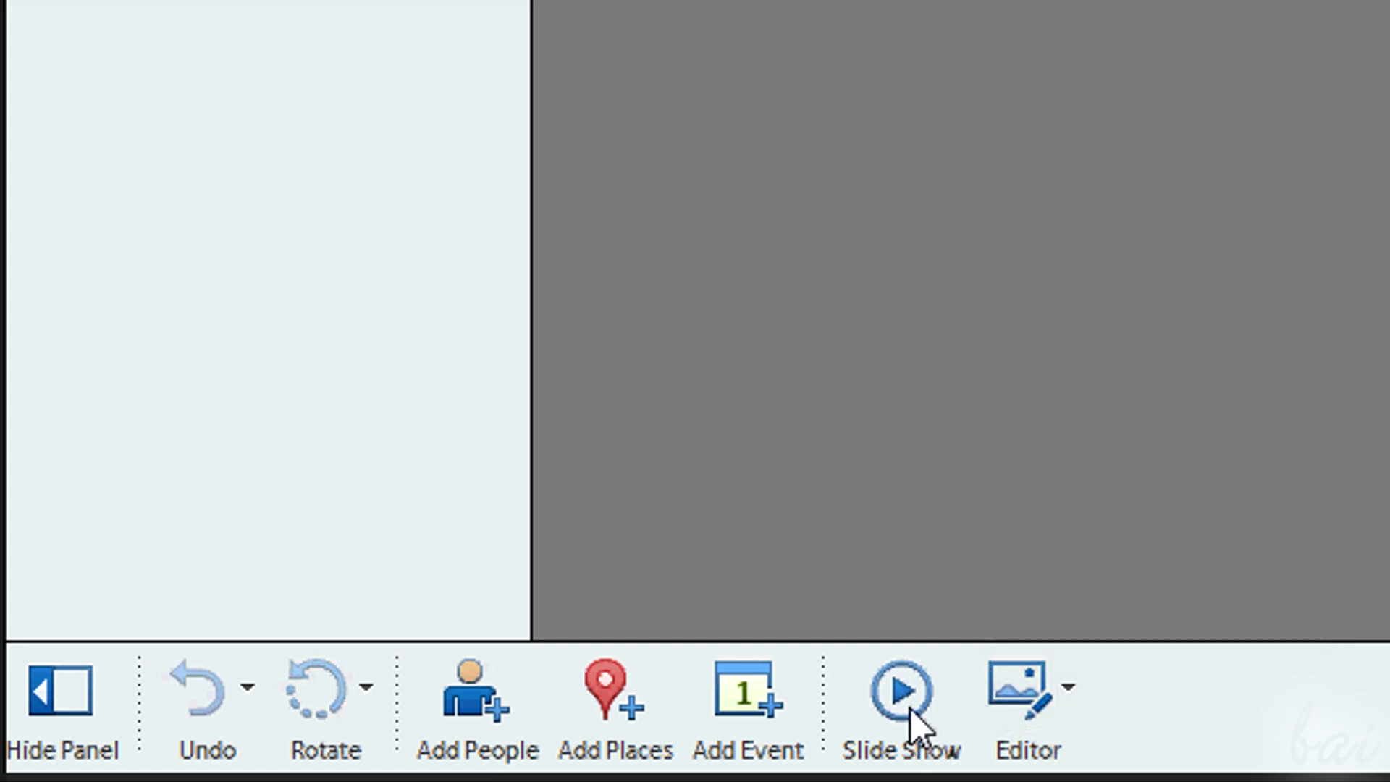
pyautogui.click(900, 691)
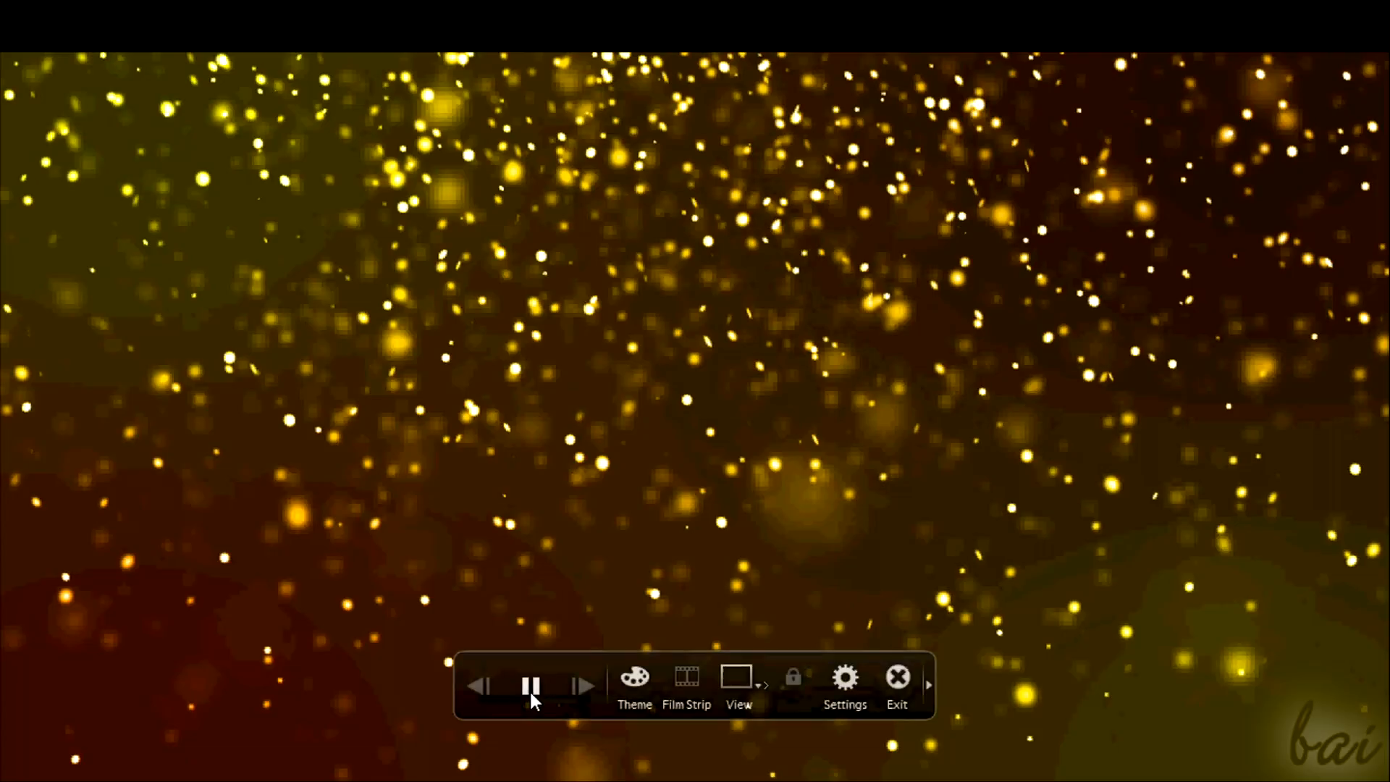
pyautogui.click(894, 677)
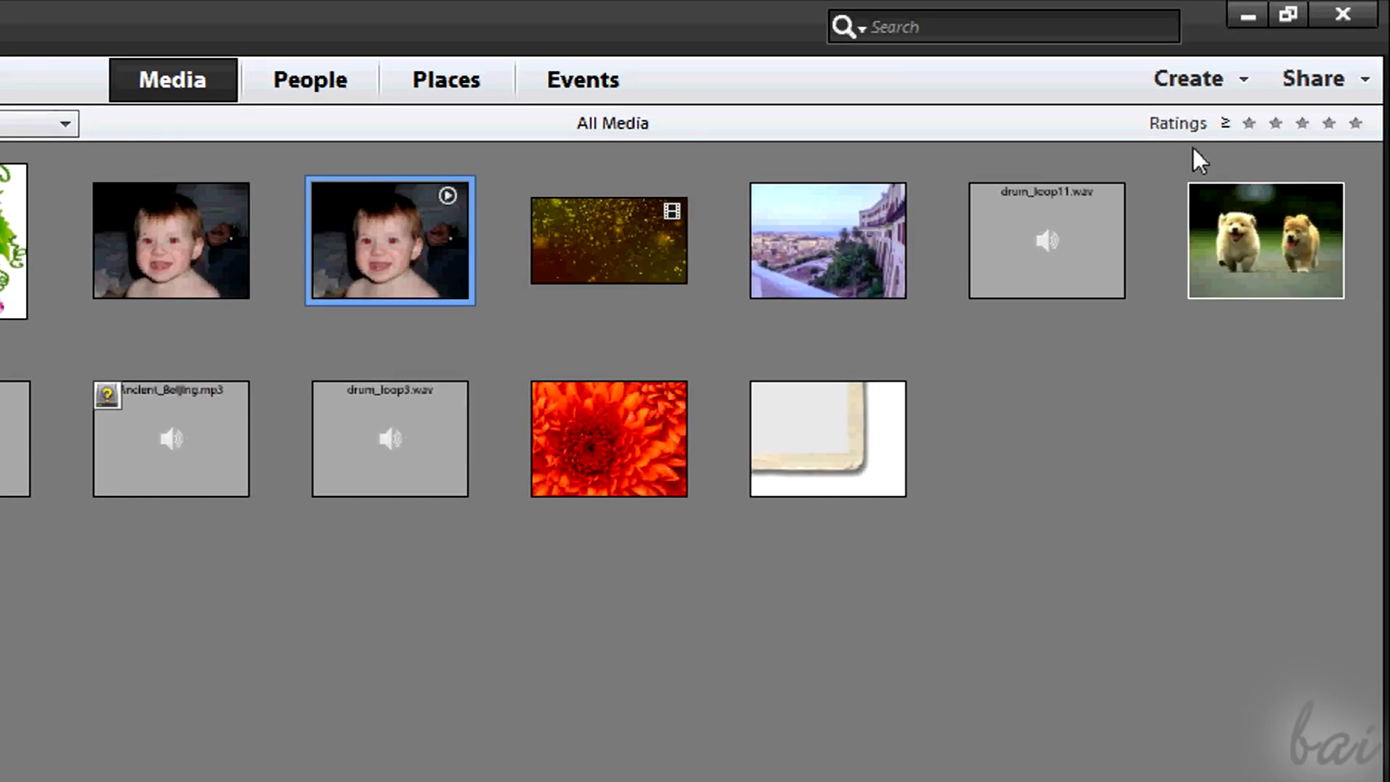
# Review the Create menu's project types (photo prints, greeting cards, calendars)
pyautogui.click(1187, 78)
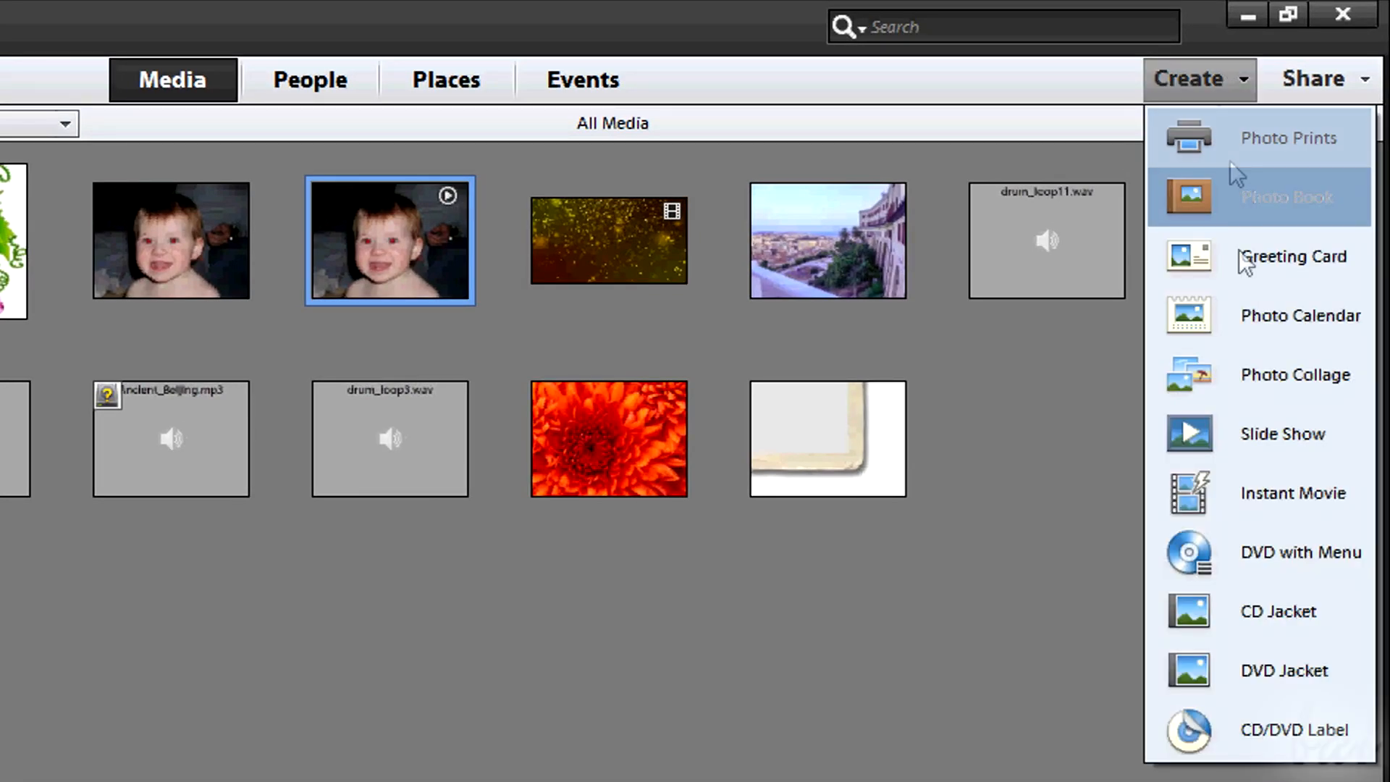
pyautogui.moveTo(1262, 452)
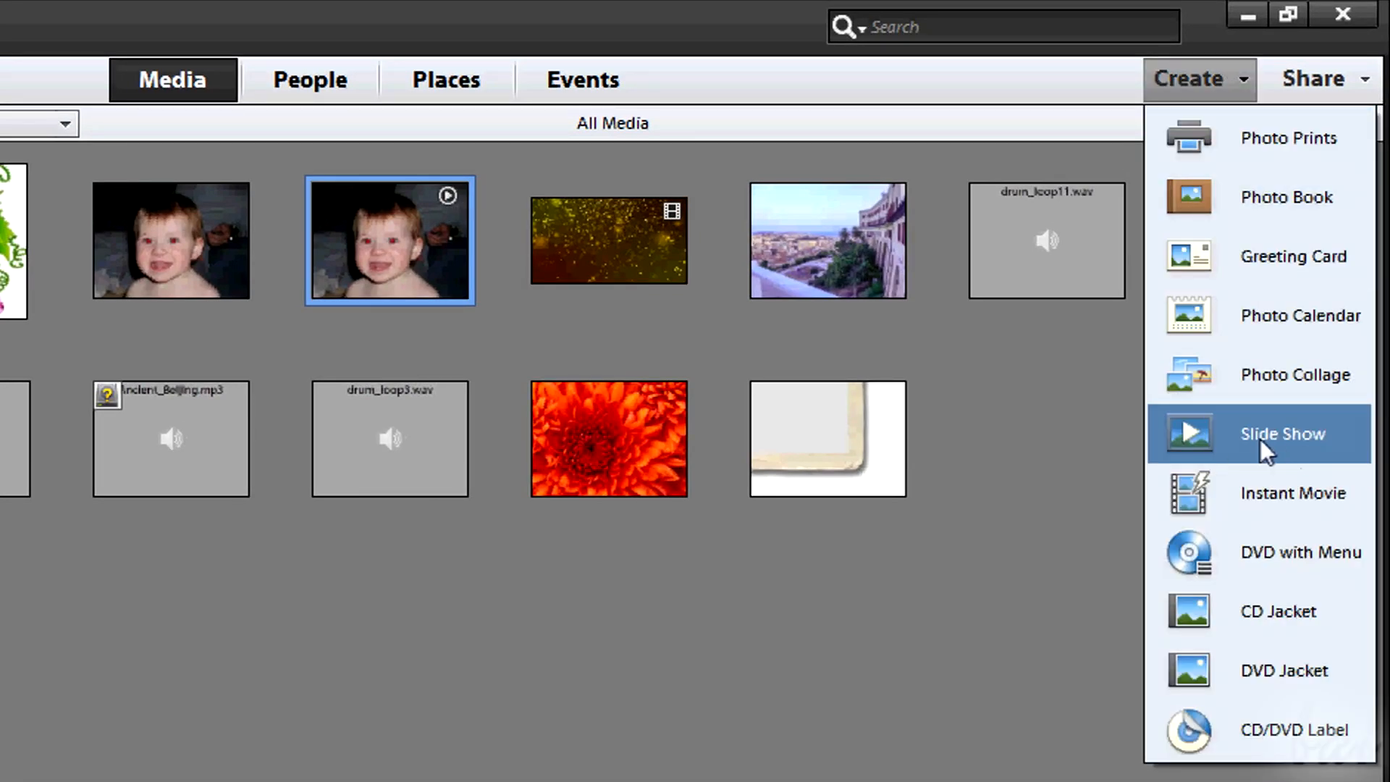
pyautogui.moveTo(449, 220)
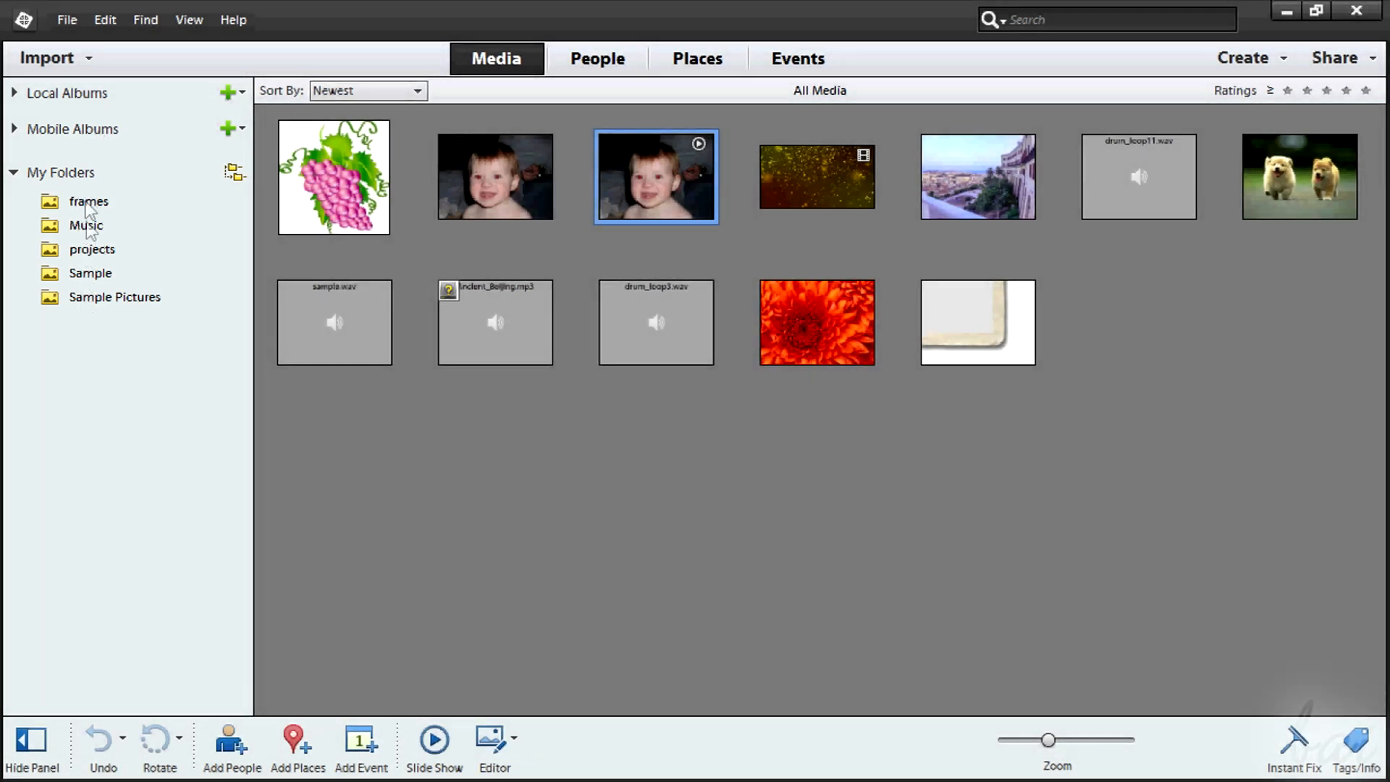
pyautogui.moveTo(97, 204)
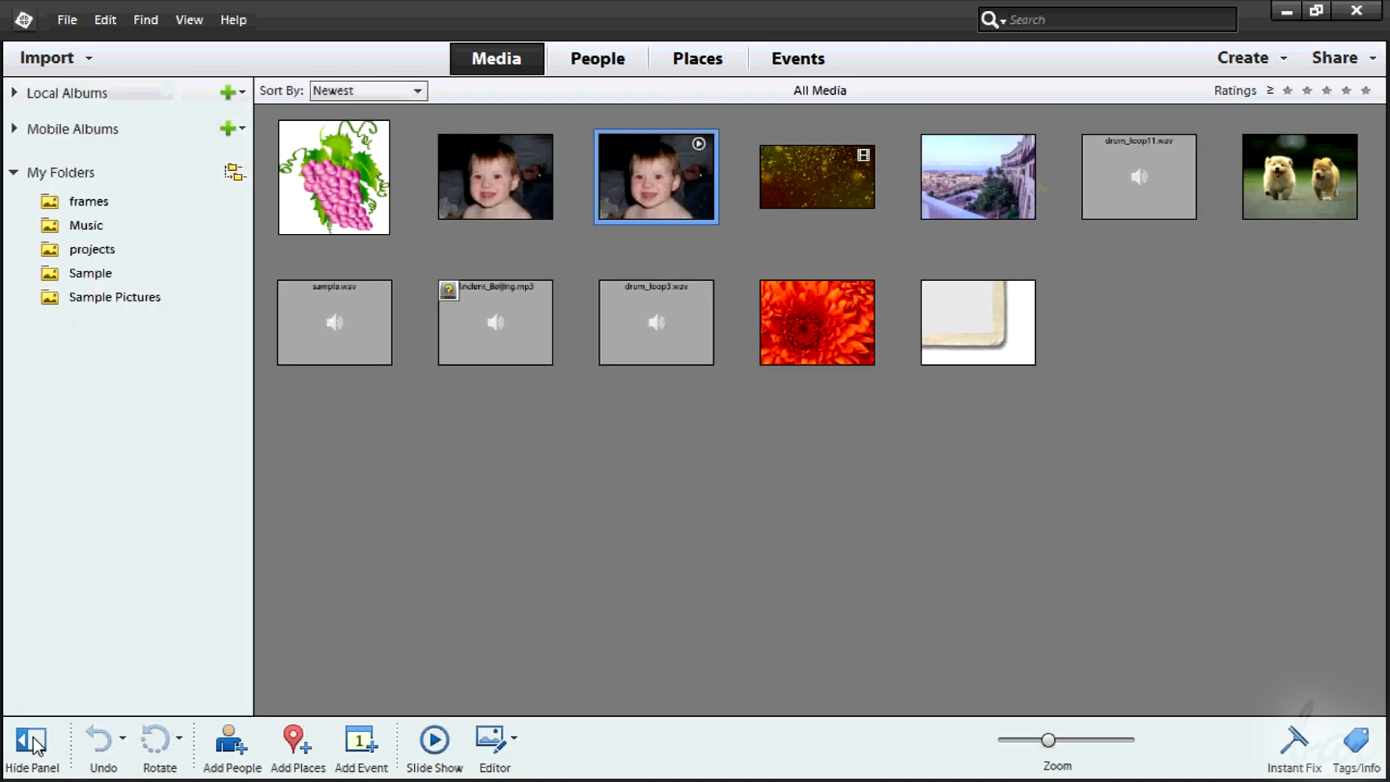
pyautogui.click(29, 738)
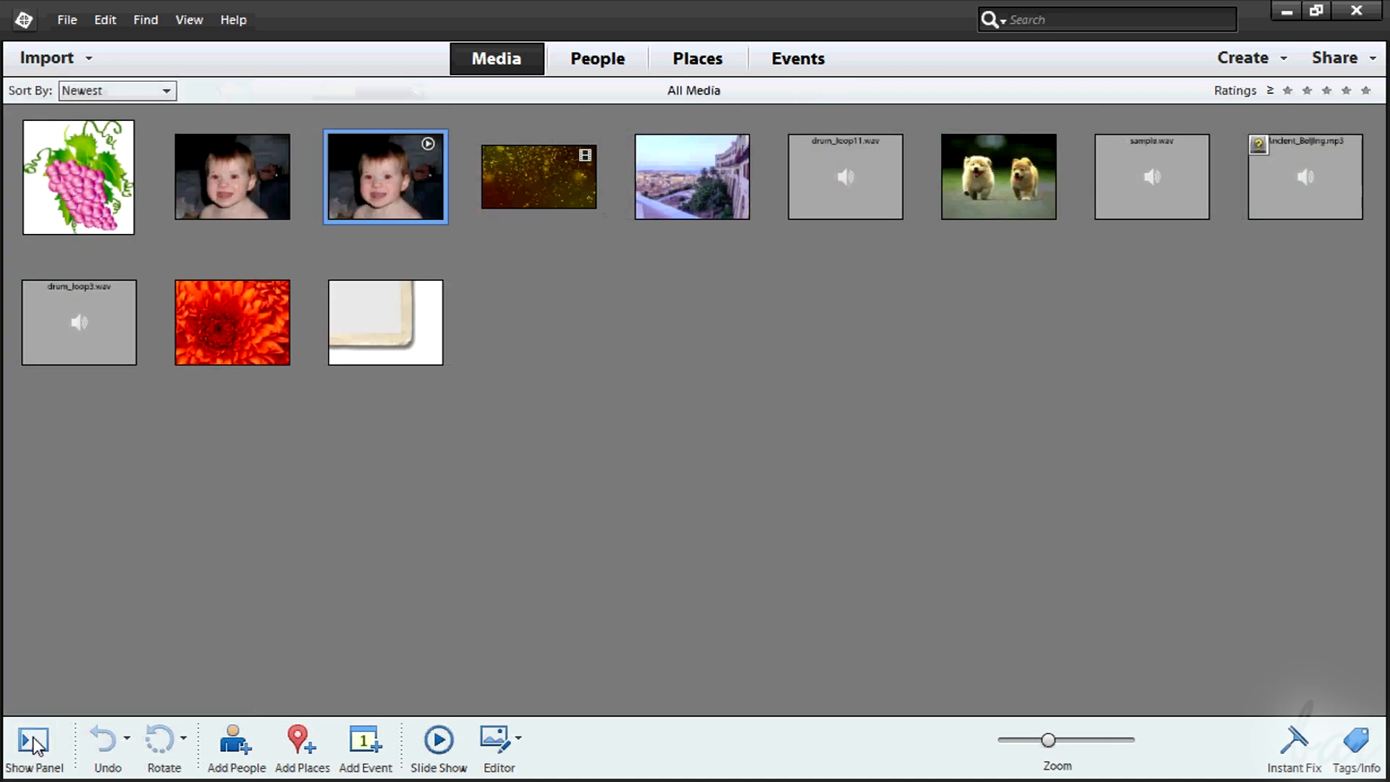
pyautogui.click(30, 738)
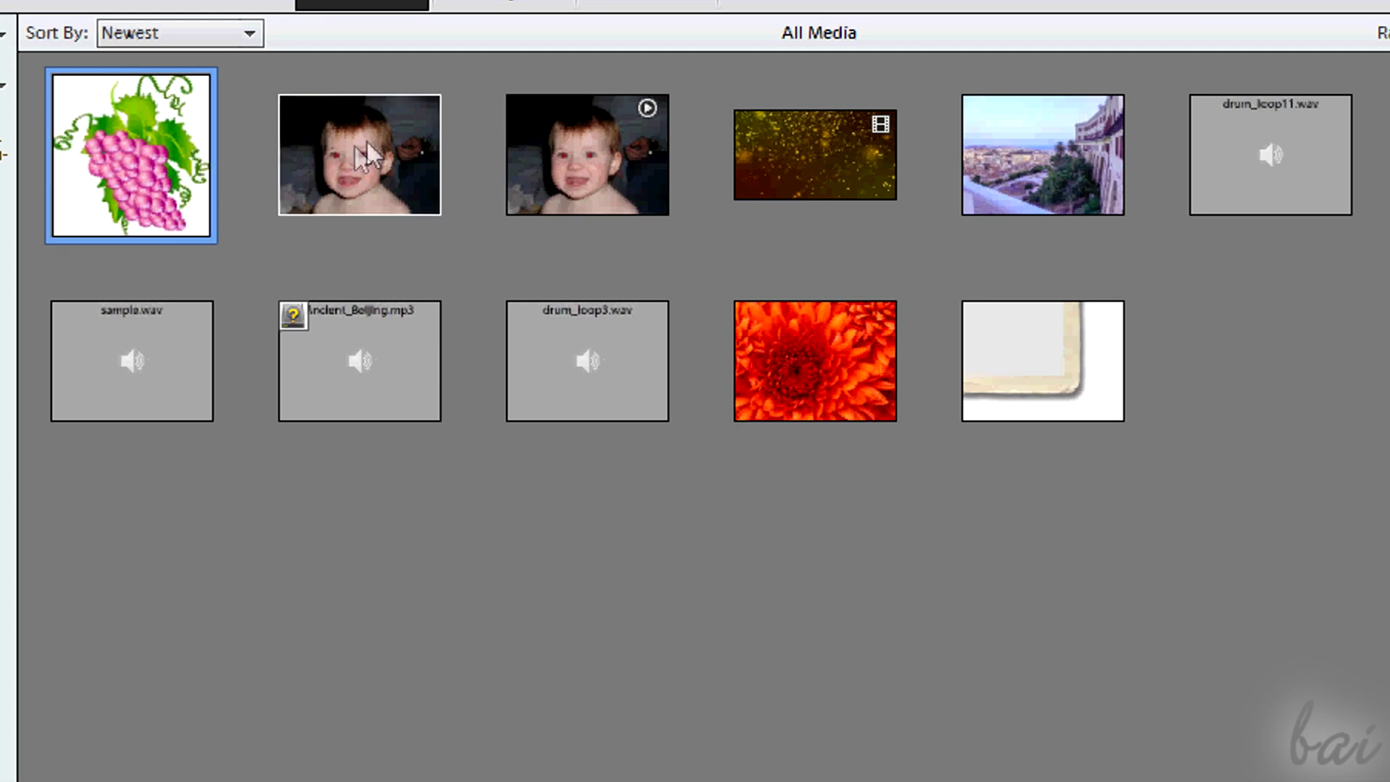
pyautogui.click(359, 156)
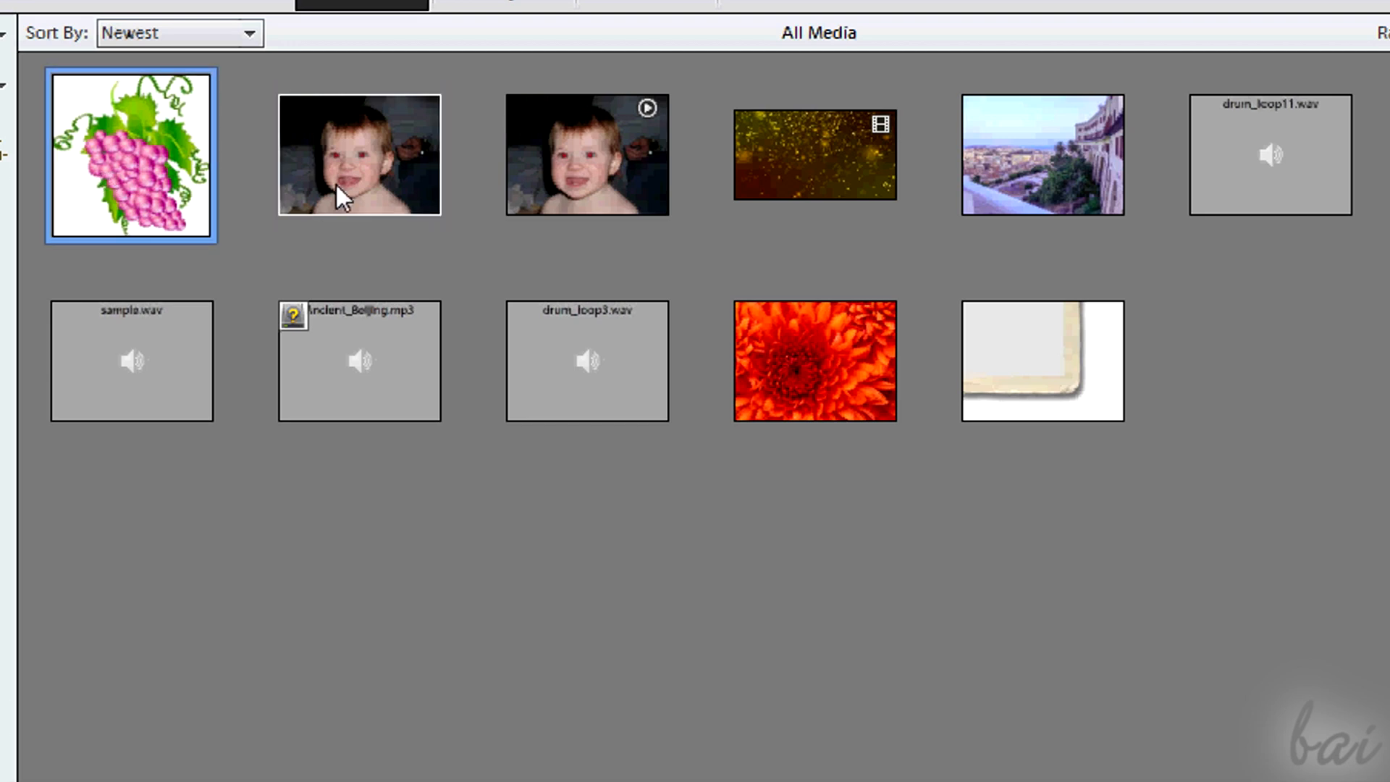
pyautogui.click(817, 156)
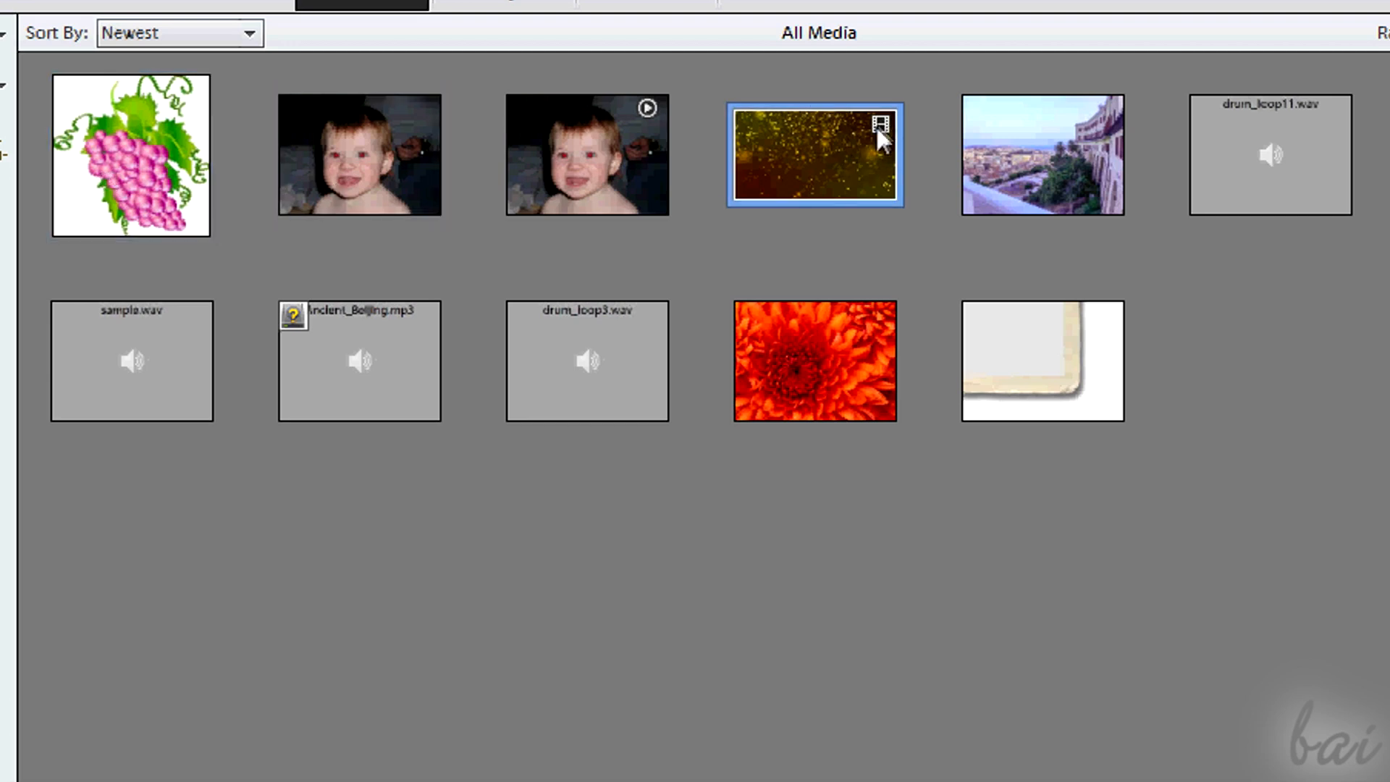
pyautogui.moveTo(886, 142)
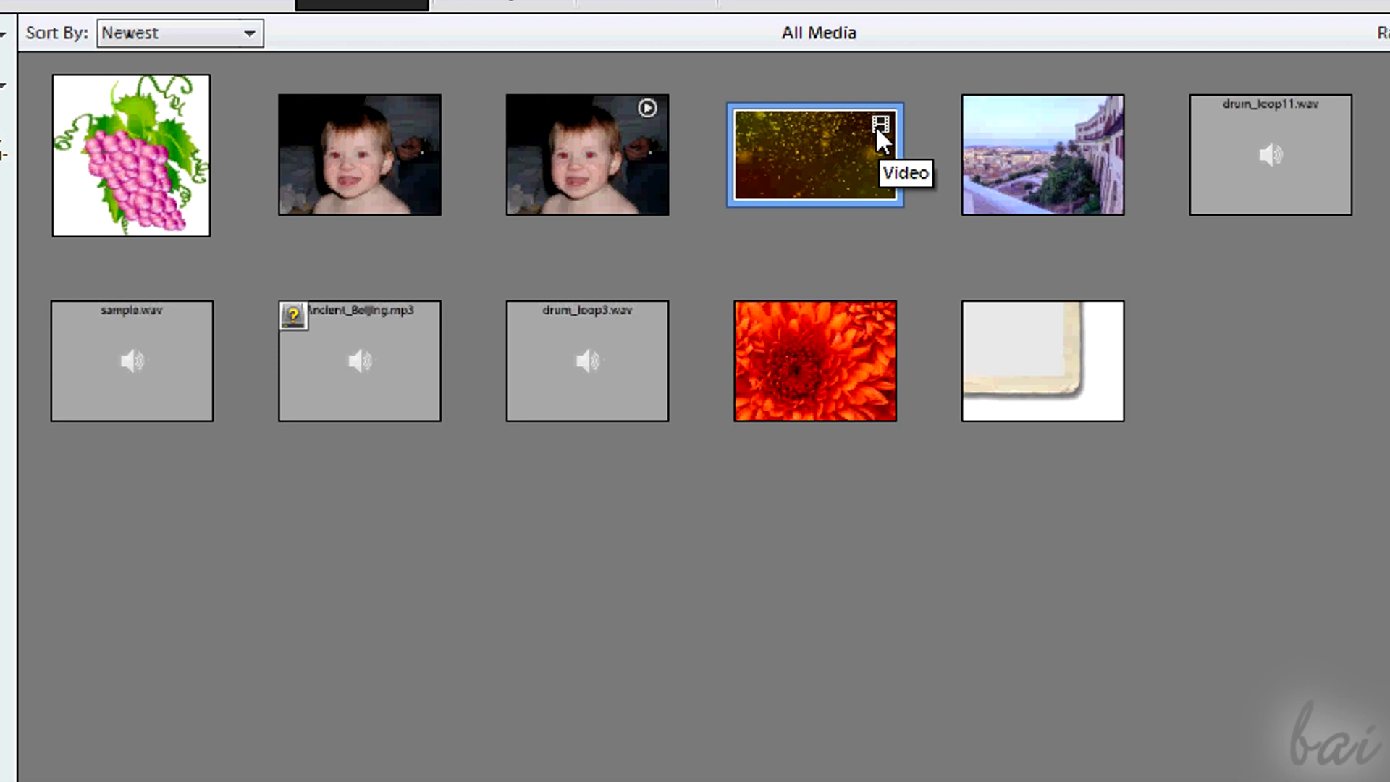
pyautogui.click(1272, 163)
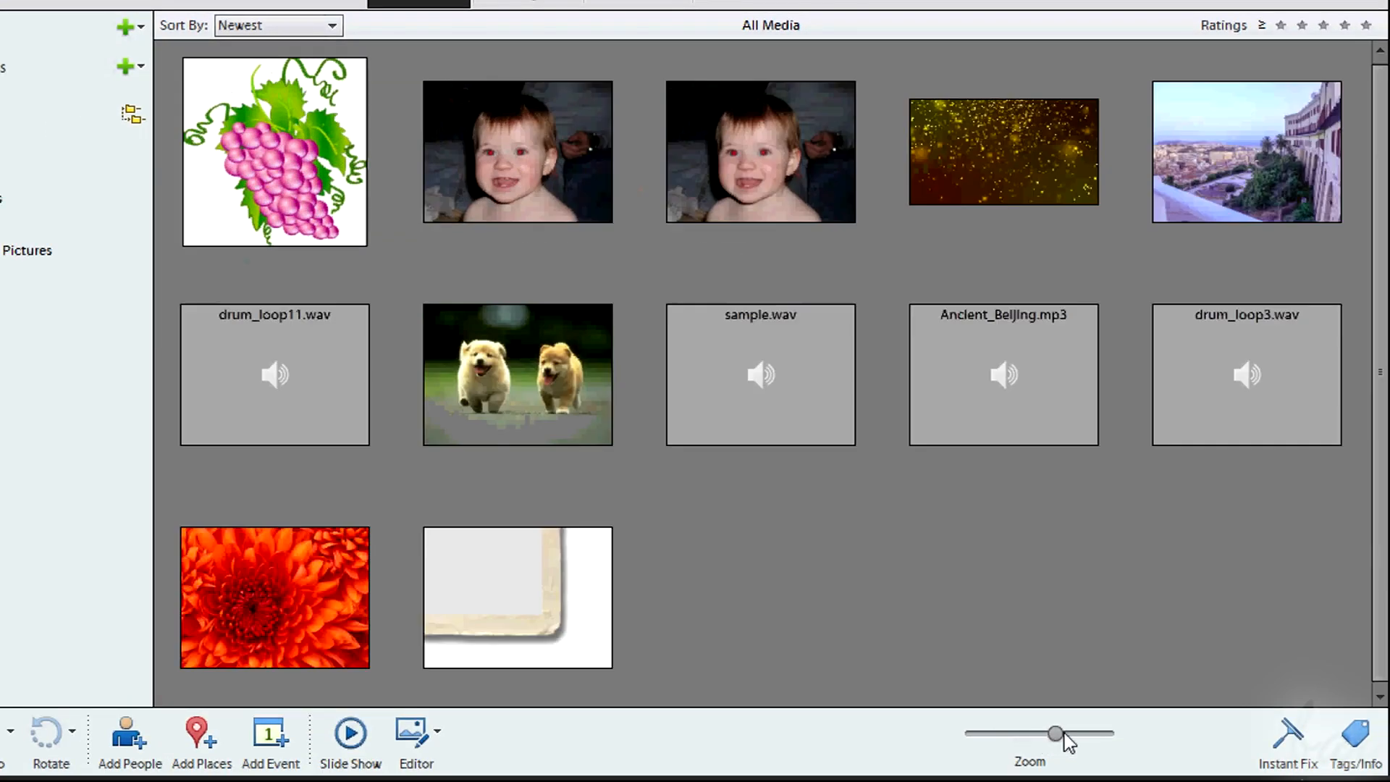
# Enlarge, shrink and re-enlarge the media thumbnails with the Zoom slider, then view Sample_Album
pyautogui.moveTo(1056, 733); pyautogui.dragTo(1061, 733)
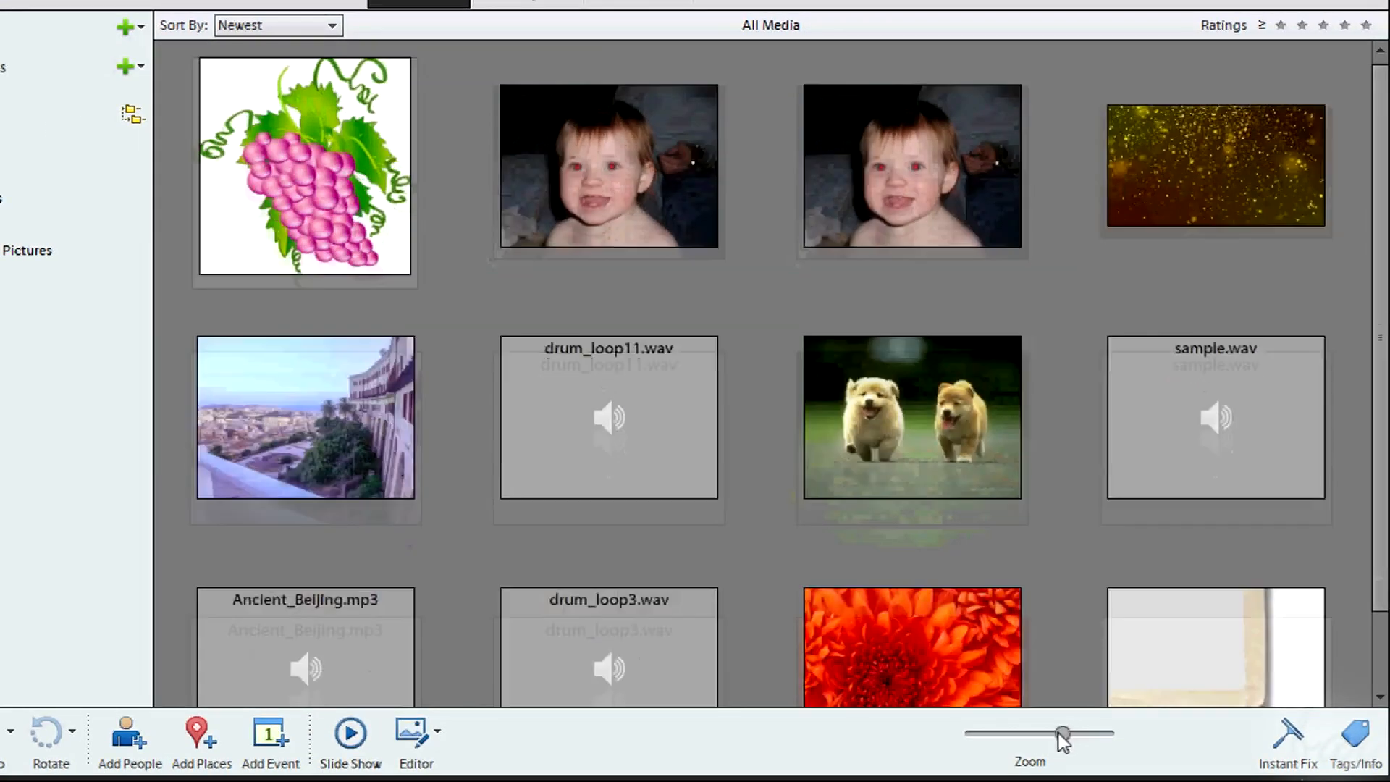
pyautogui.moveTo(1062, 732); pyautogui.dragTo(1035, 732)
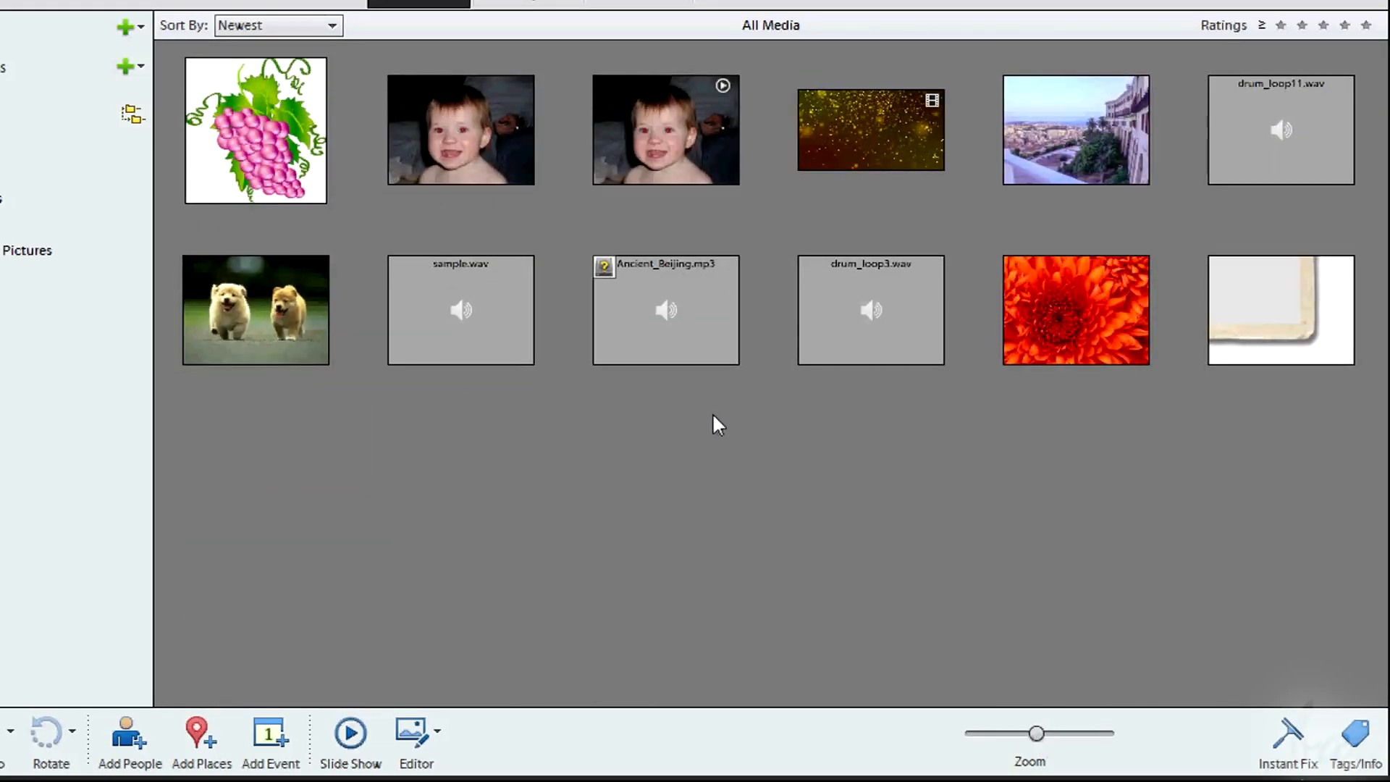
pyautogui.moveTo(1035, 733); pyautogui.dragTo(1107, 732)
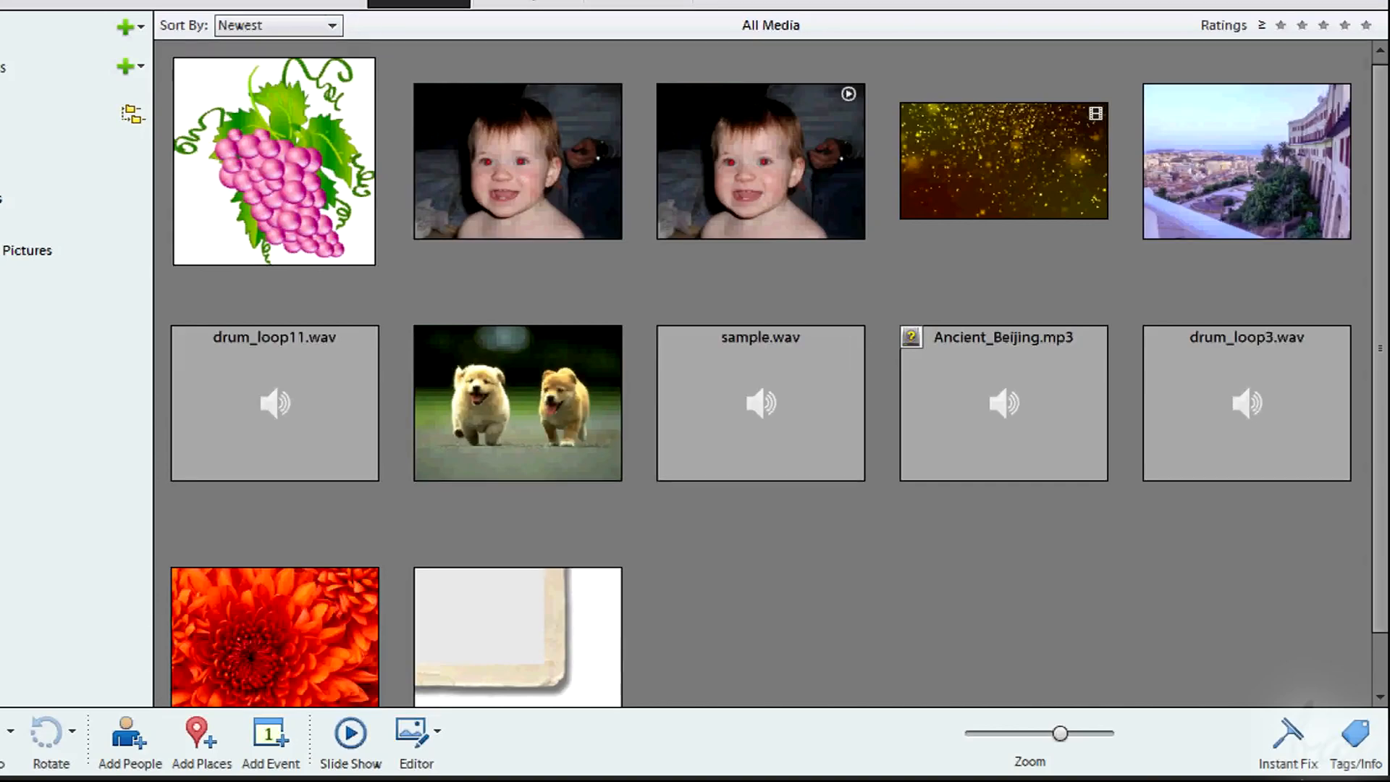
pyautogui.click(131, 148)
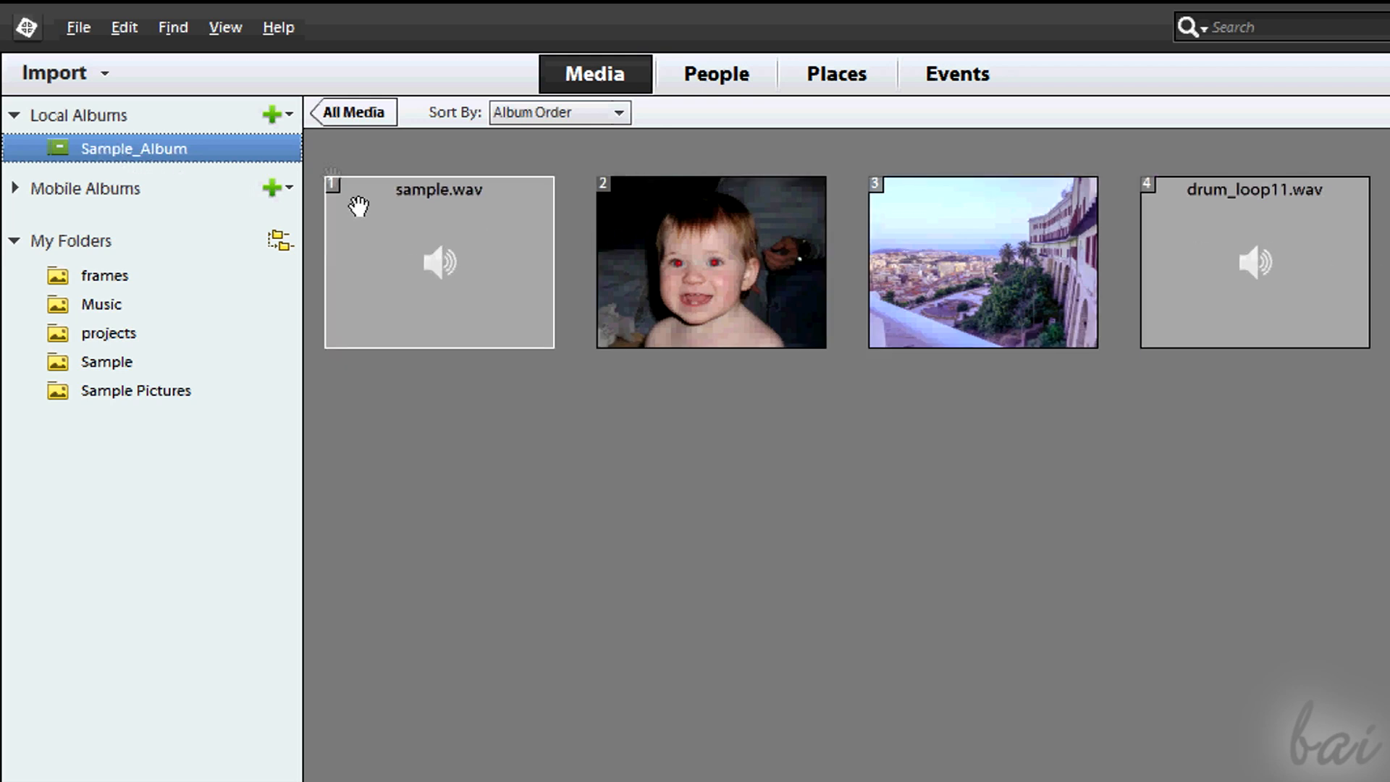
# Add the grapes image to album aaa and check the contents of aaa and Sample_Album
pyautogui.click(16, 115)
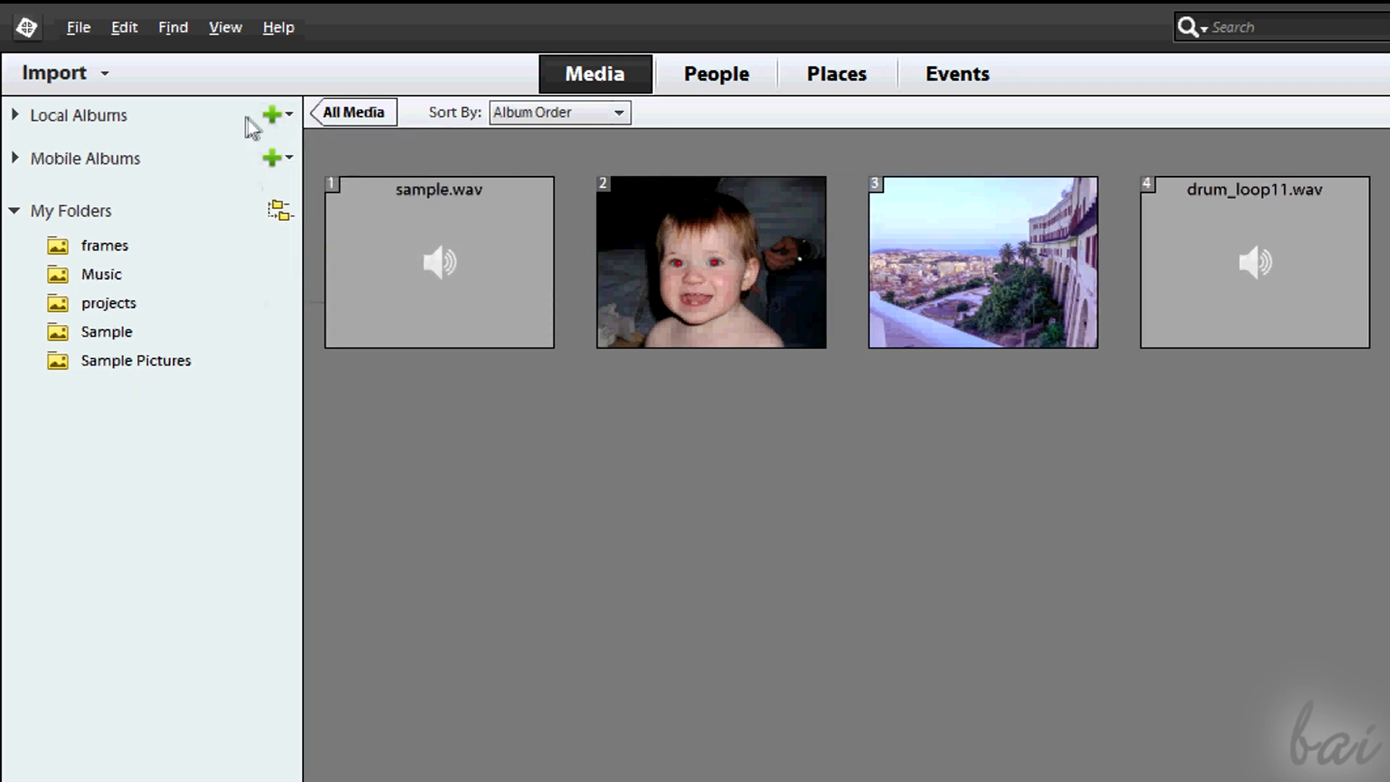
pyautogui.click(274, 113)
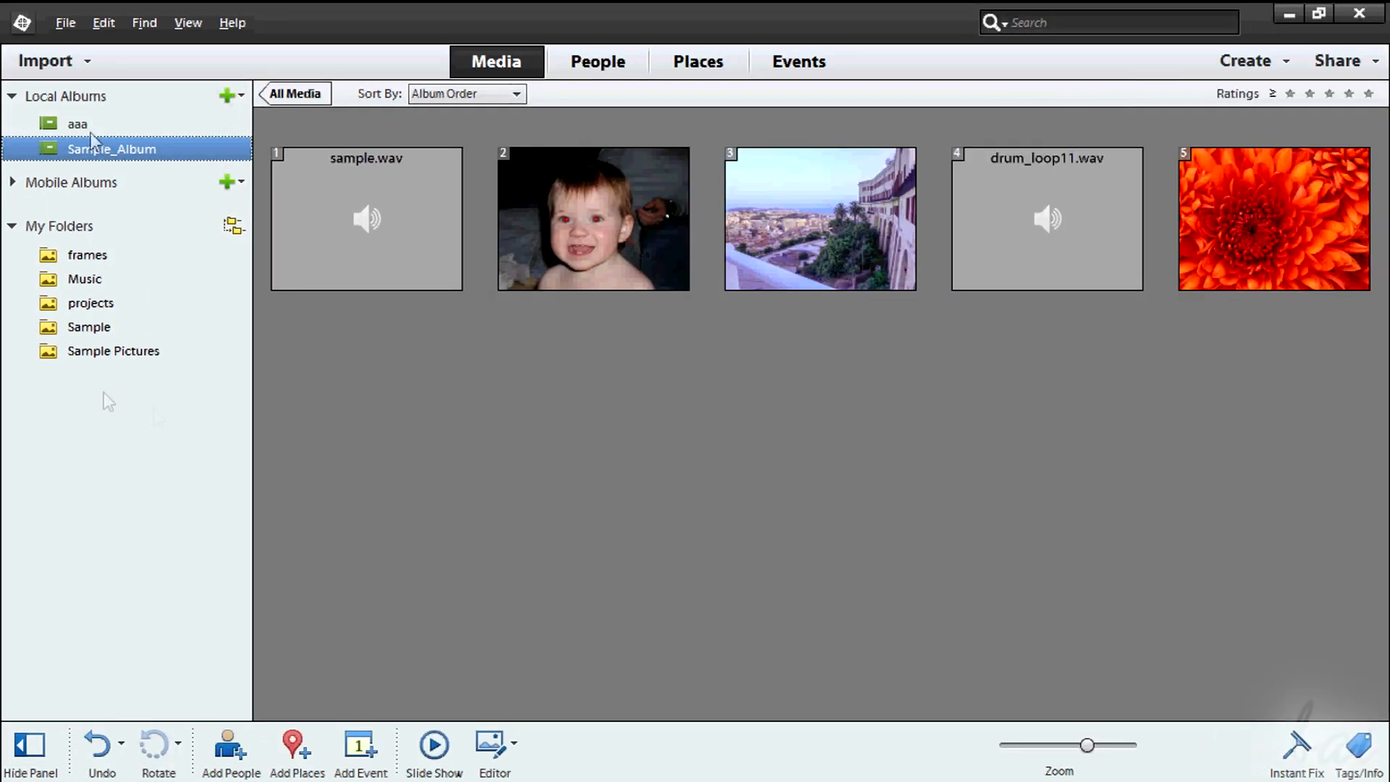
pyautogui.click(75, 123)
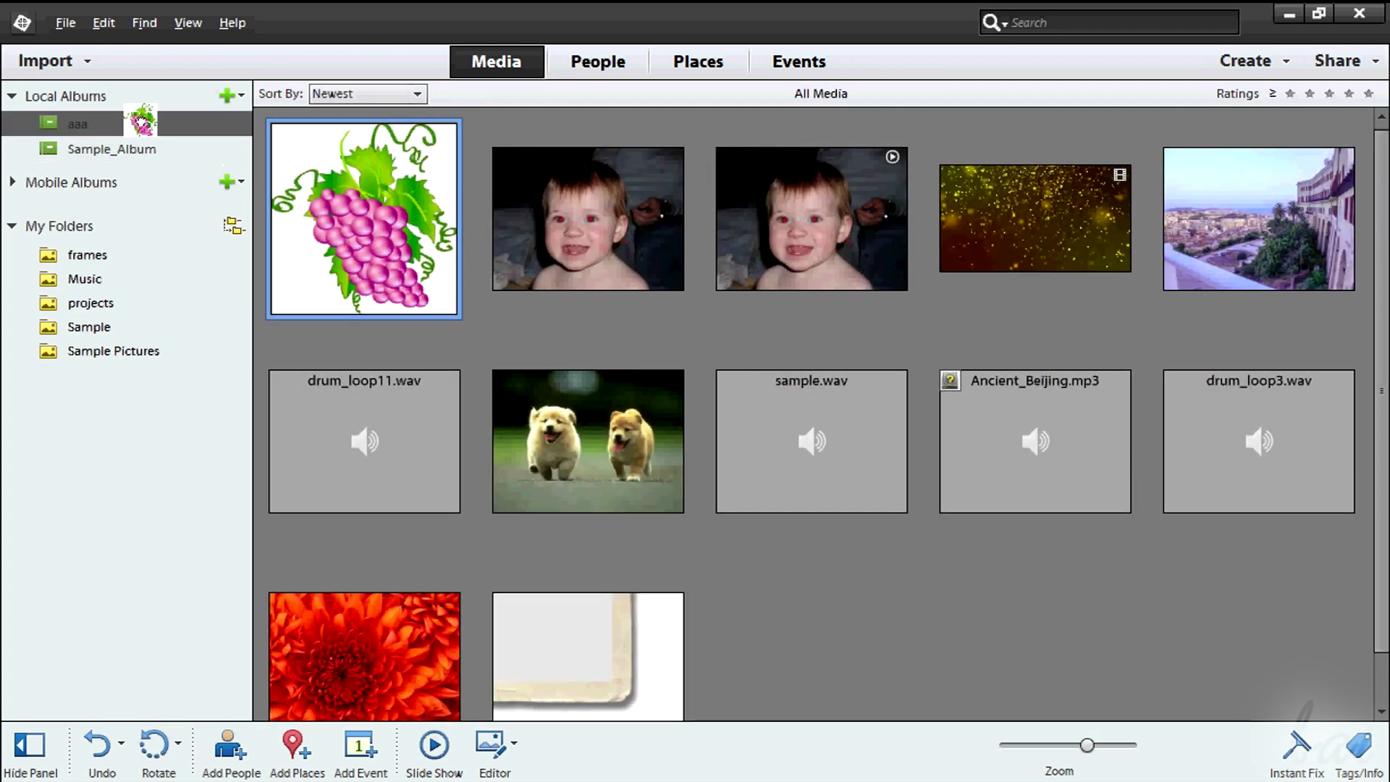
pyautogui.click(78, 125)
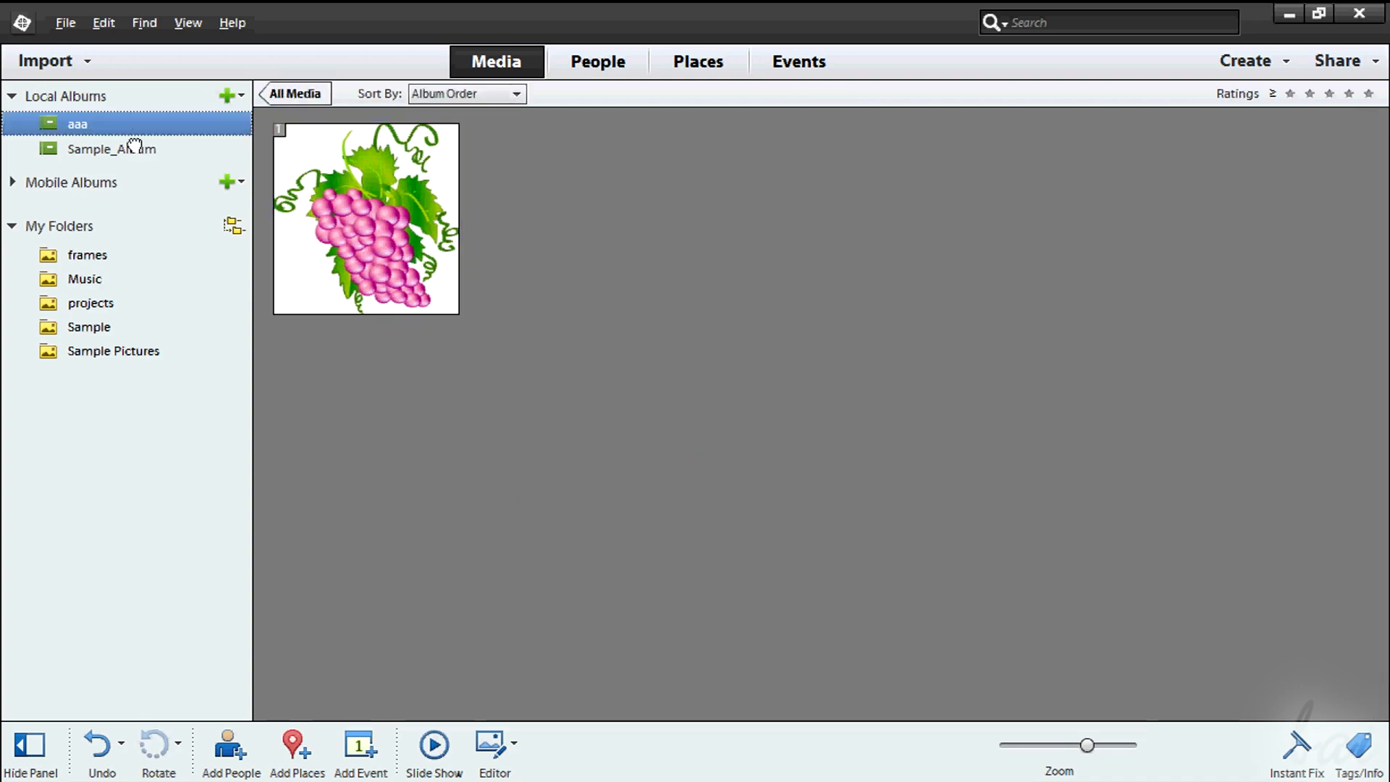
pyautogui.click(109, 150)
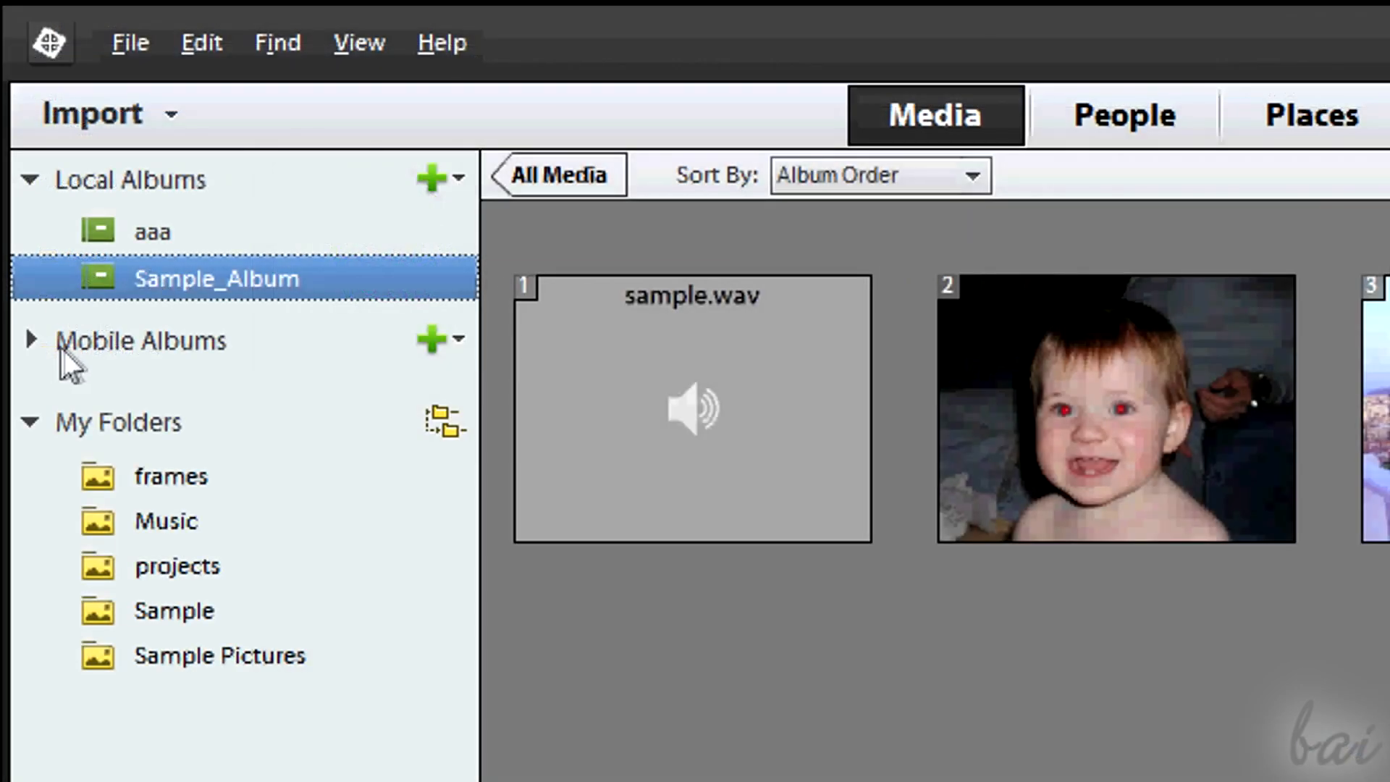
# Expand the mobile library and view the Example album's single baby photo
pyautogui.click(29, 341)
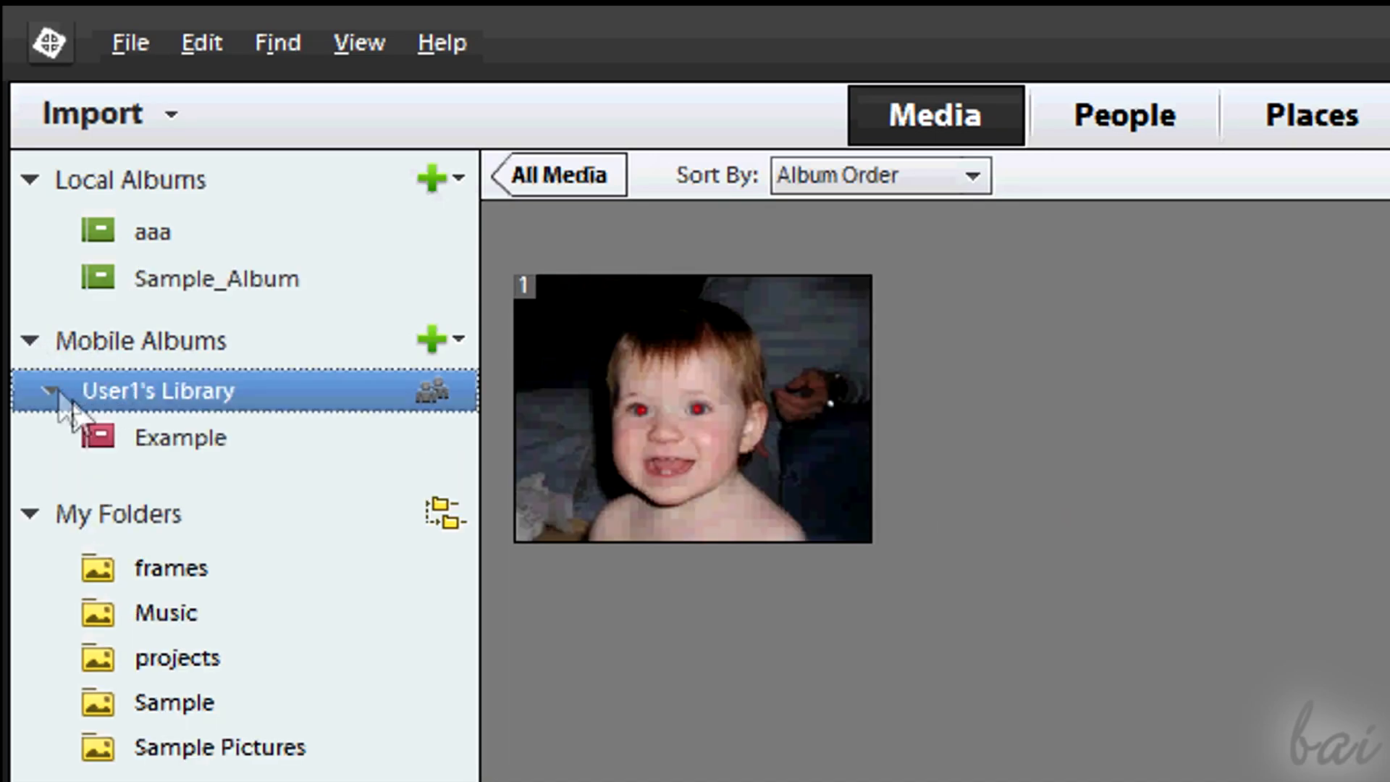
pyautogui.click(179, 437)
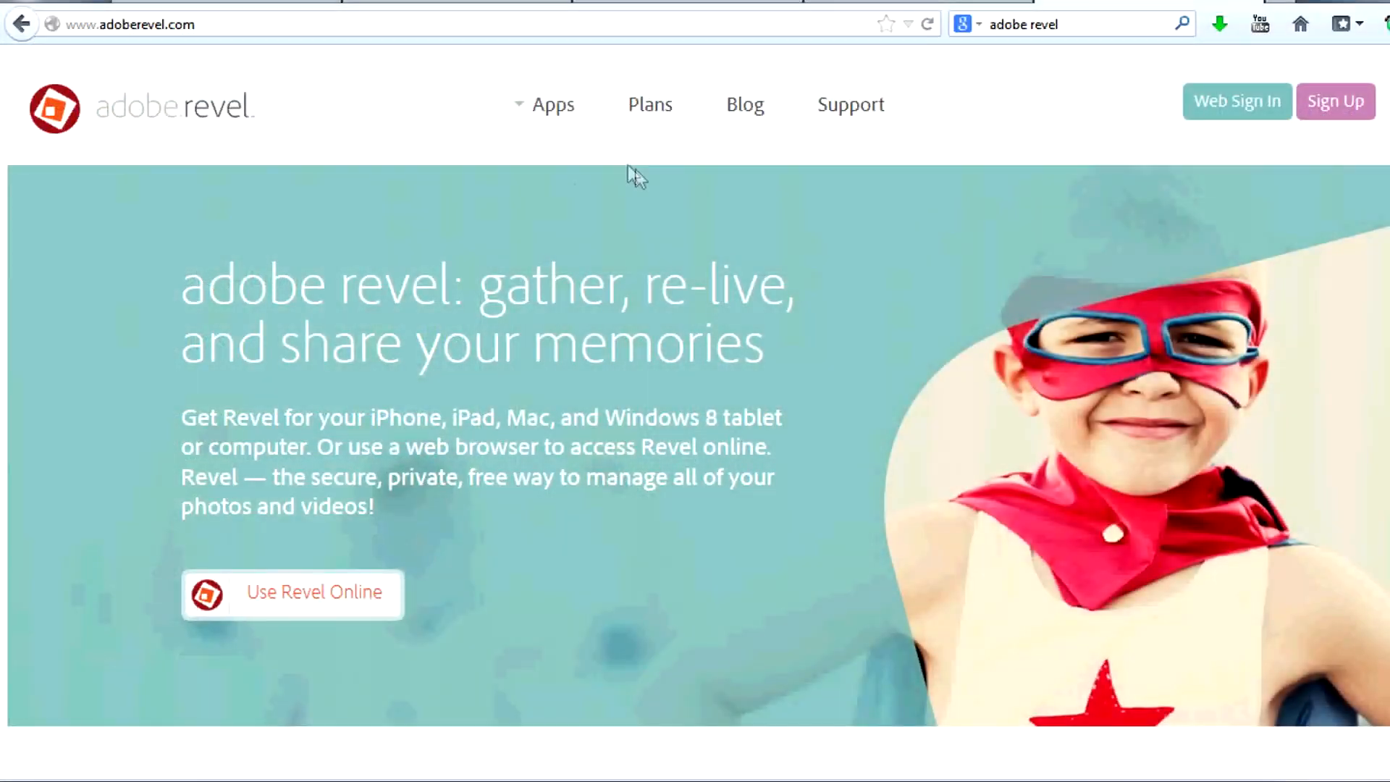
pyautogui.moveTo(838, 508)
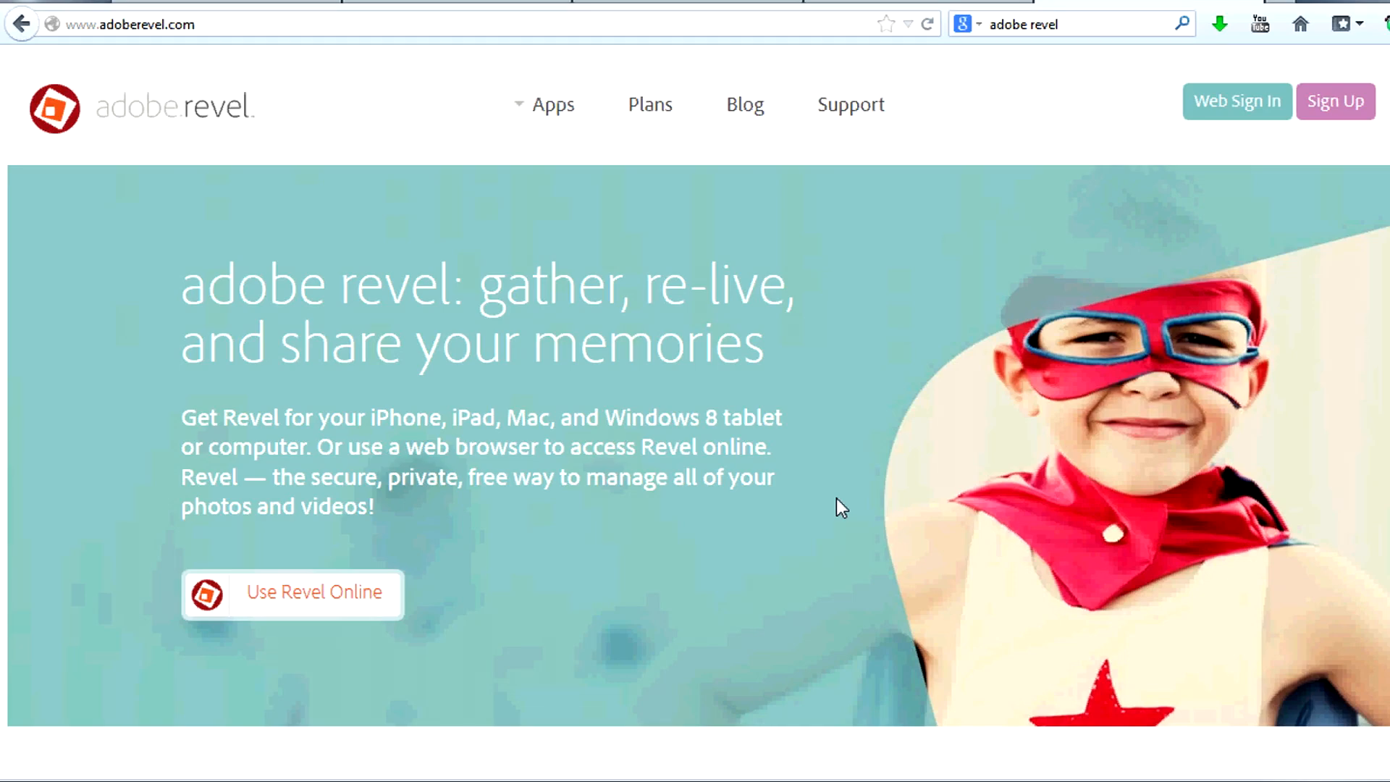
# Scroll down the Adobe Revel homepage to its Access, Re-live and Share features
pyautogui.scroll(-3)
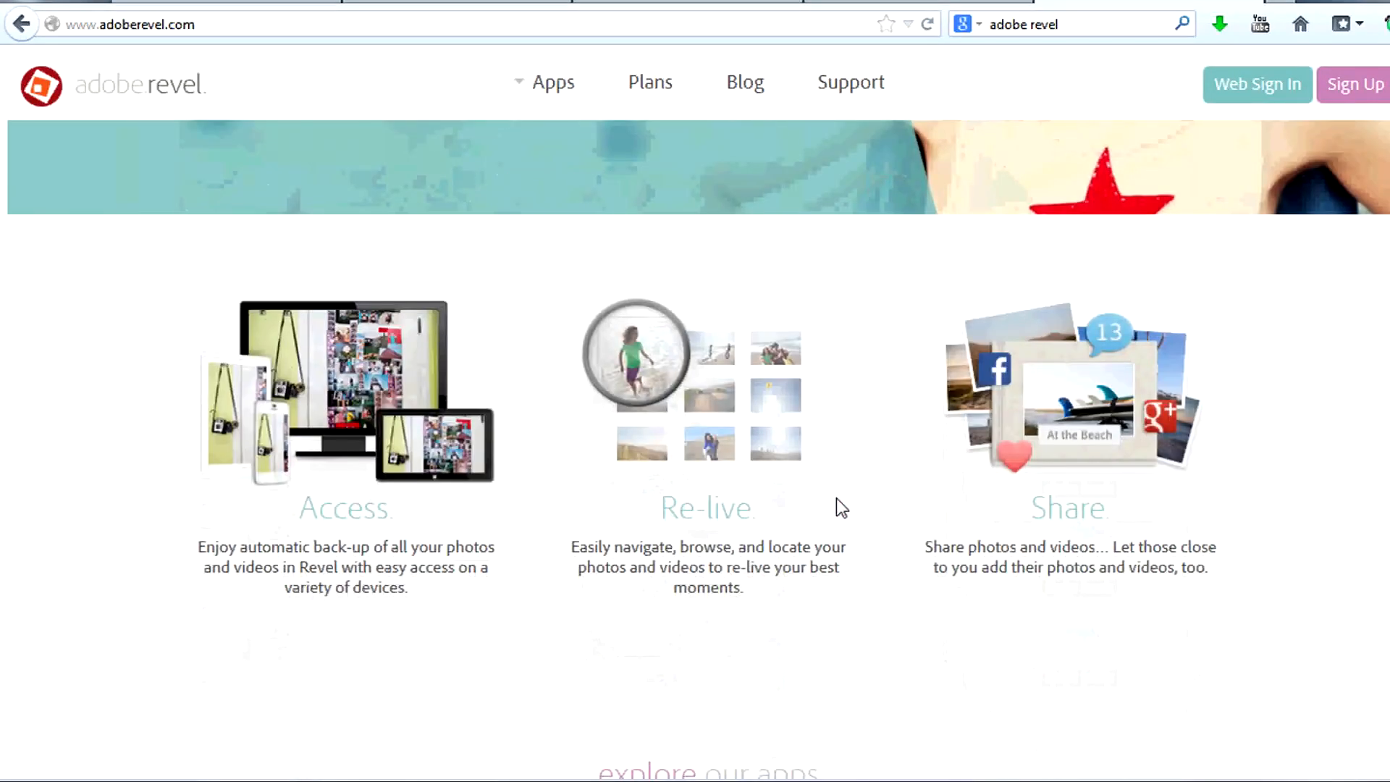
pyautogui.scroll(-3)
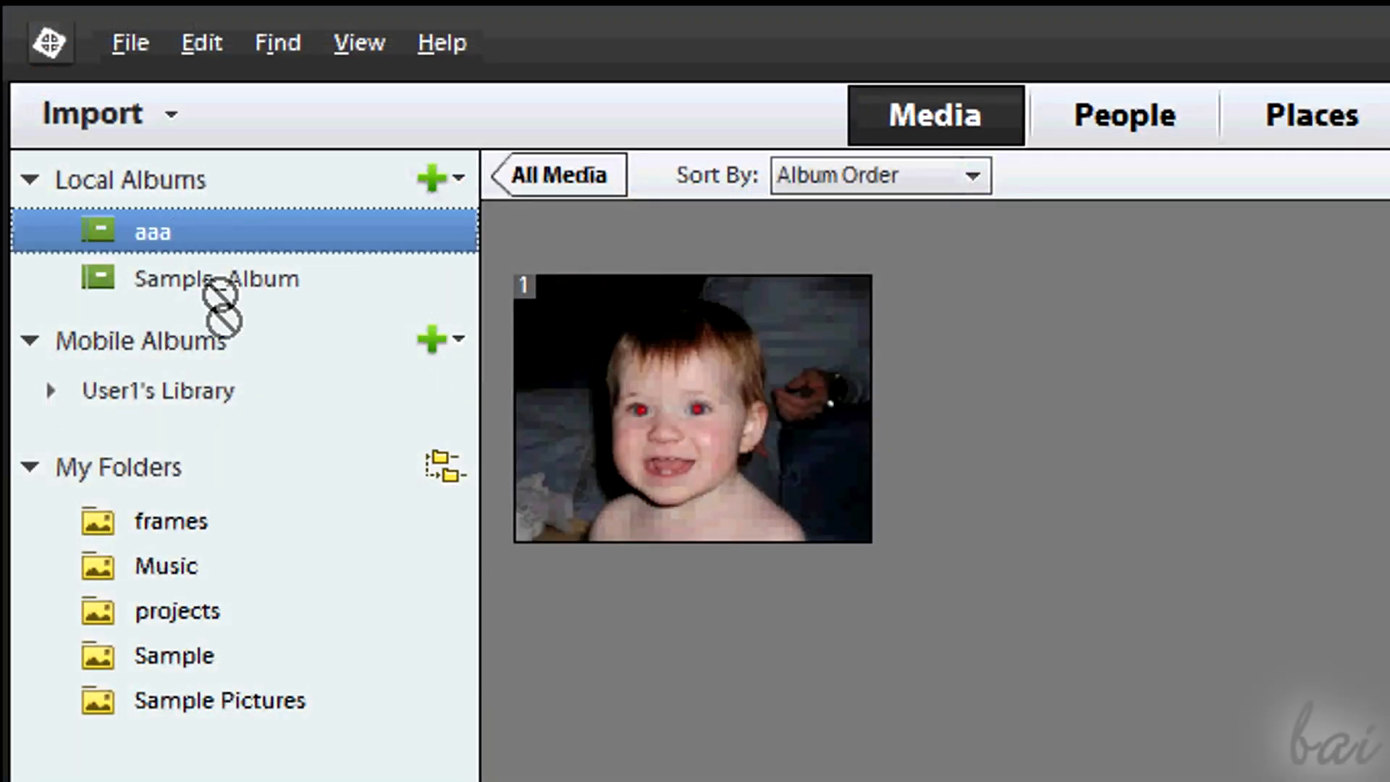
# Move album aaa into the mobile library beside Example and compare the two albums' contents
pyautogui.click(51, 391)
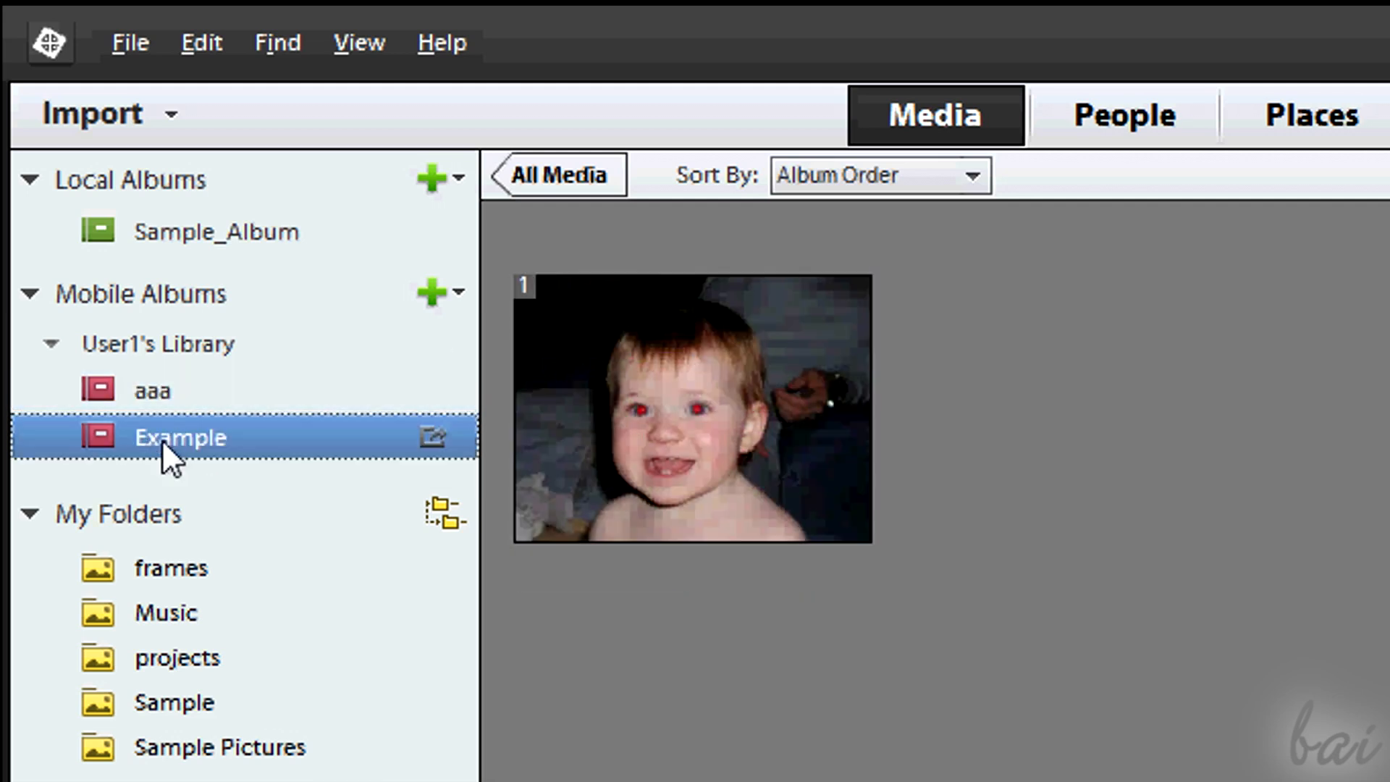
pyautogui.click(150, 391)
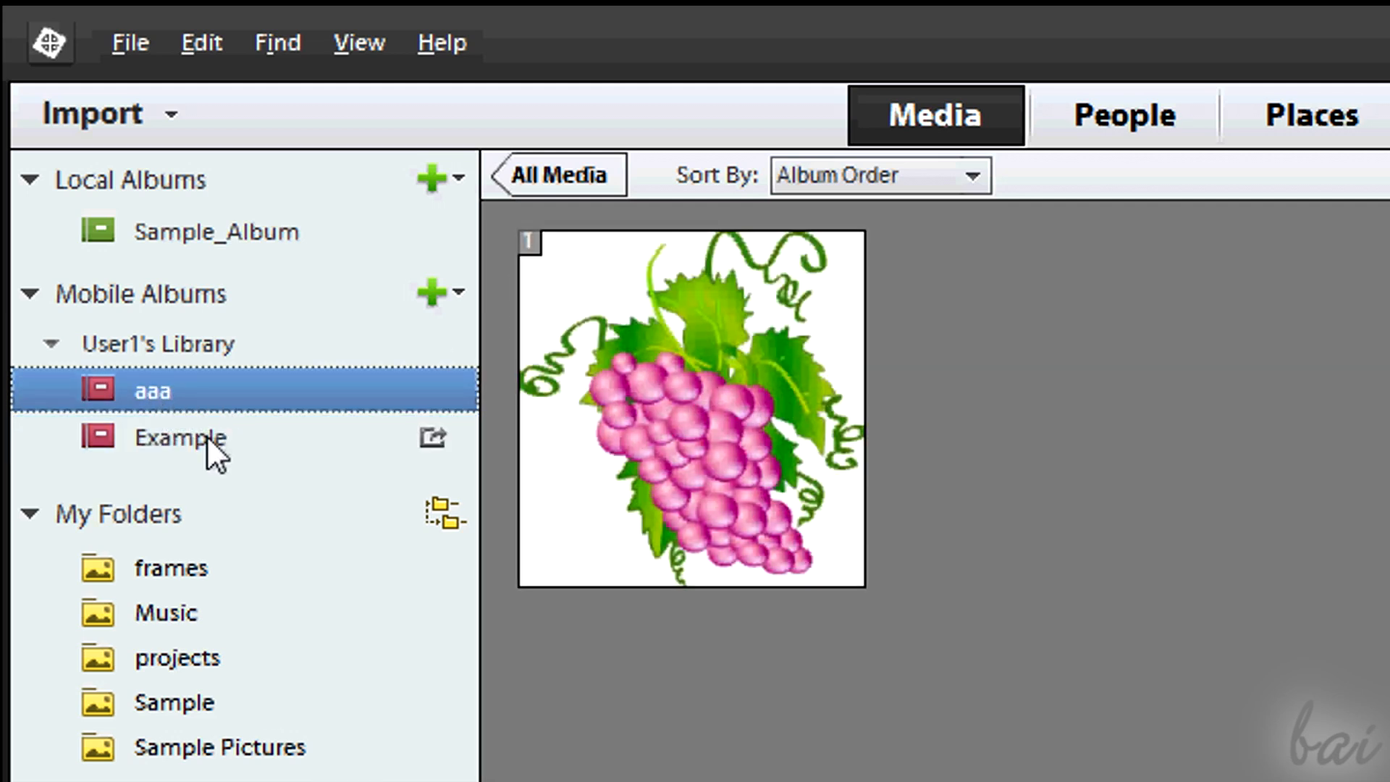
pyautogui.click(179, 438)
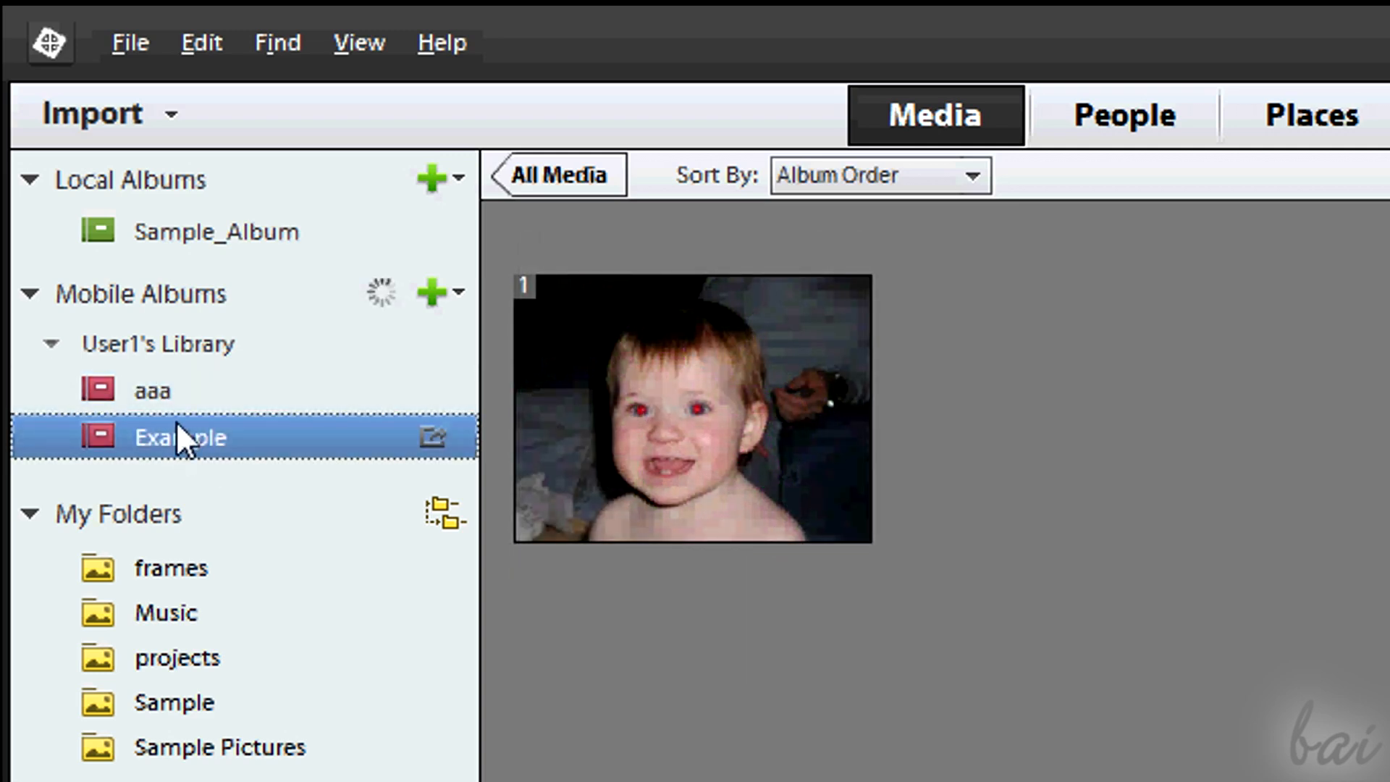
pyautogui.click(151, 390)
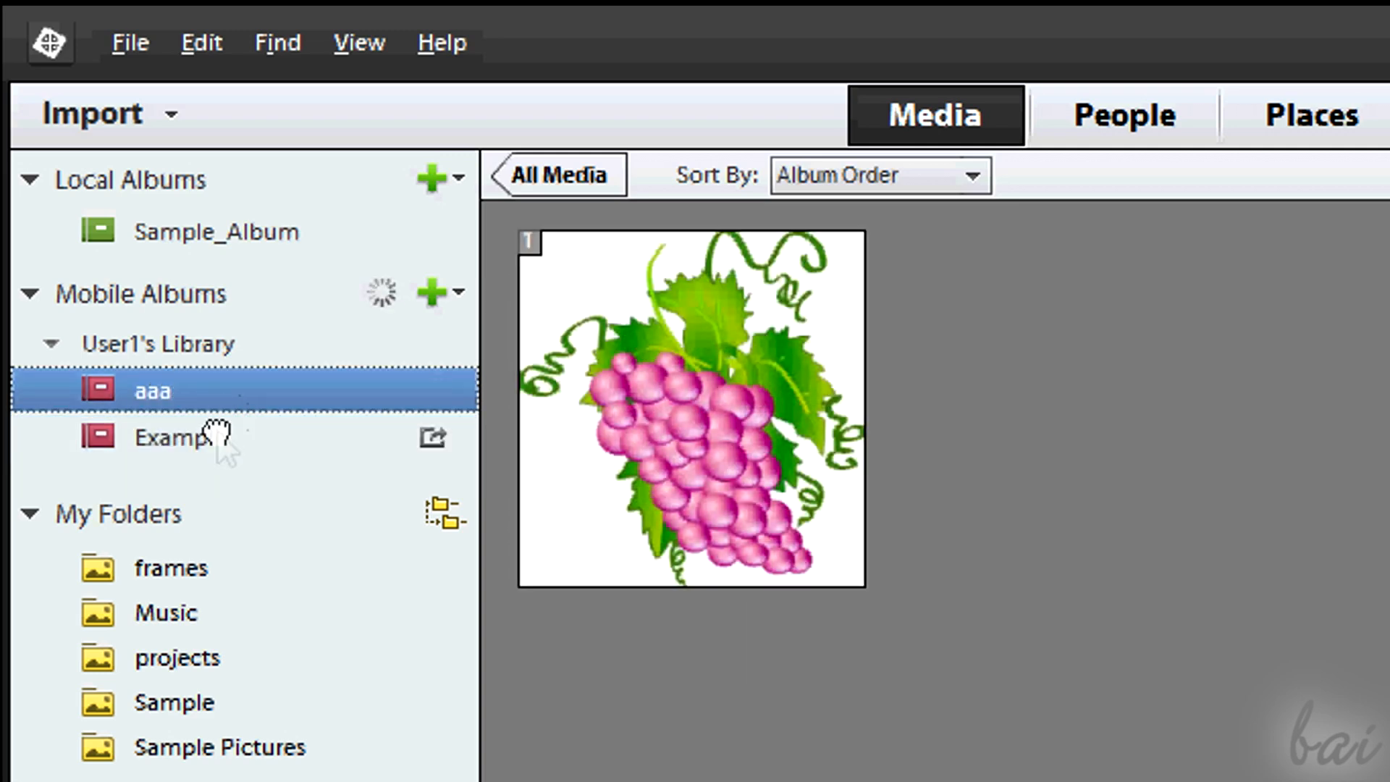
pyautogui.click(174, 437)
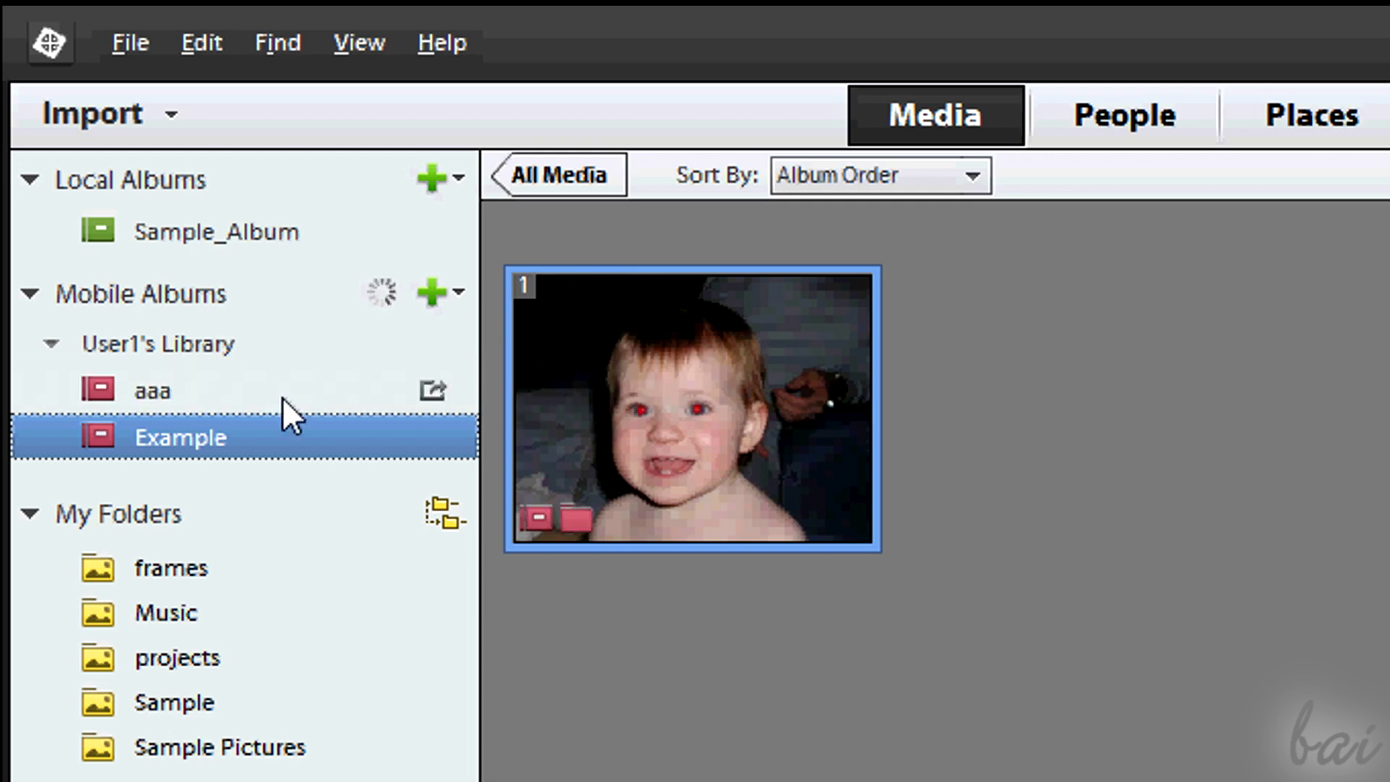
pyautogui.click(215, 231)
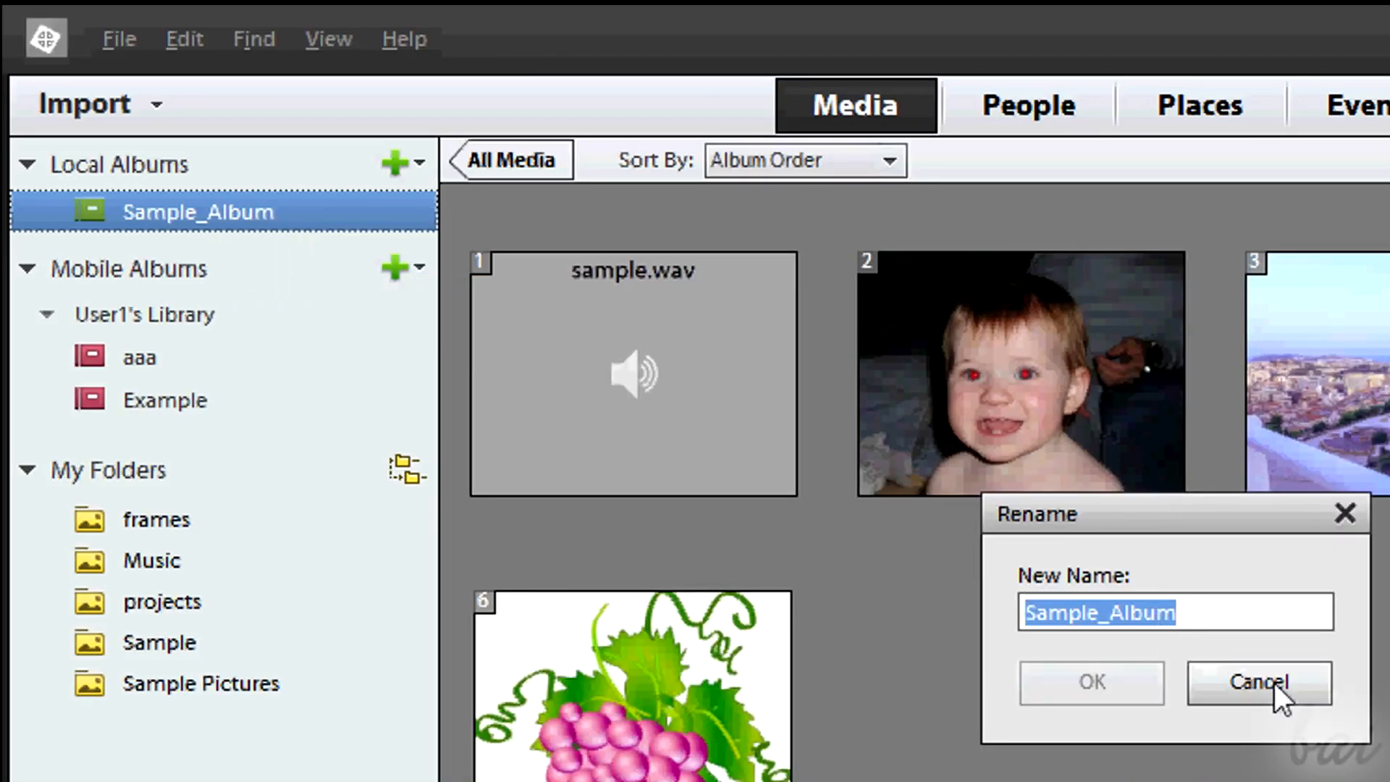
# Cancel the rename so Sample_Album keeps its original name
pyautogui.click(1259, 683)
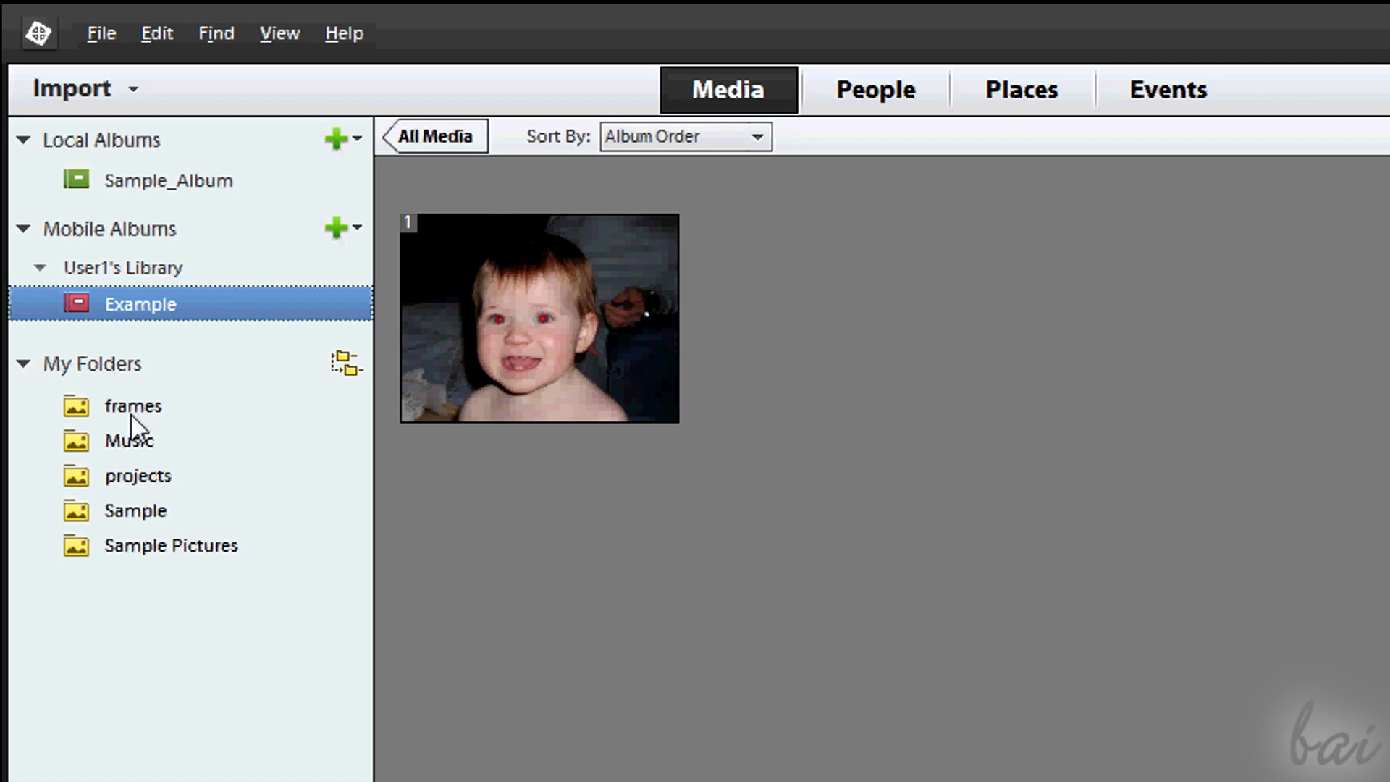
# Browse the projects, Sample Pictures and Sample folders, then return to Sample_Album's items
pyautogui.click(138, 475)
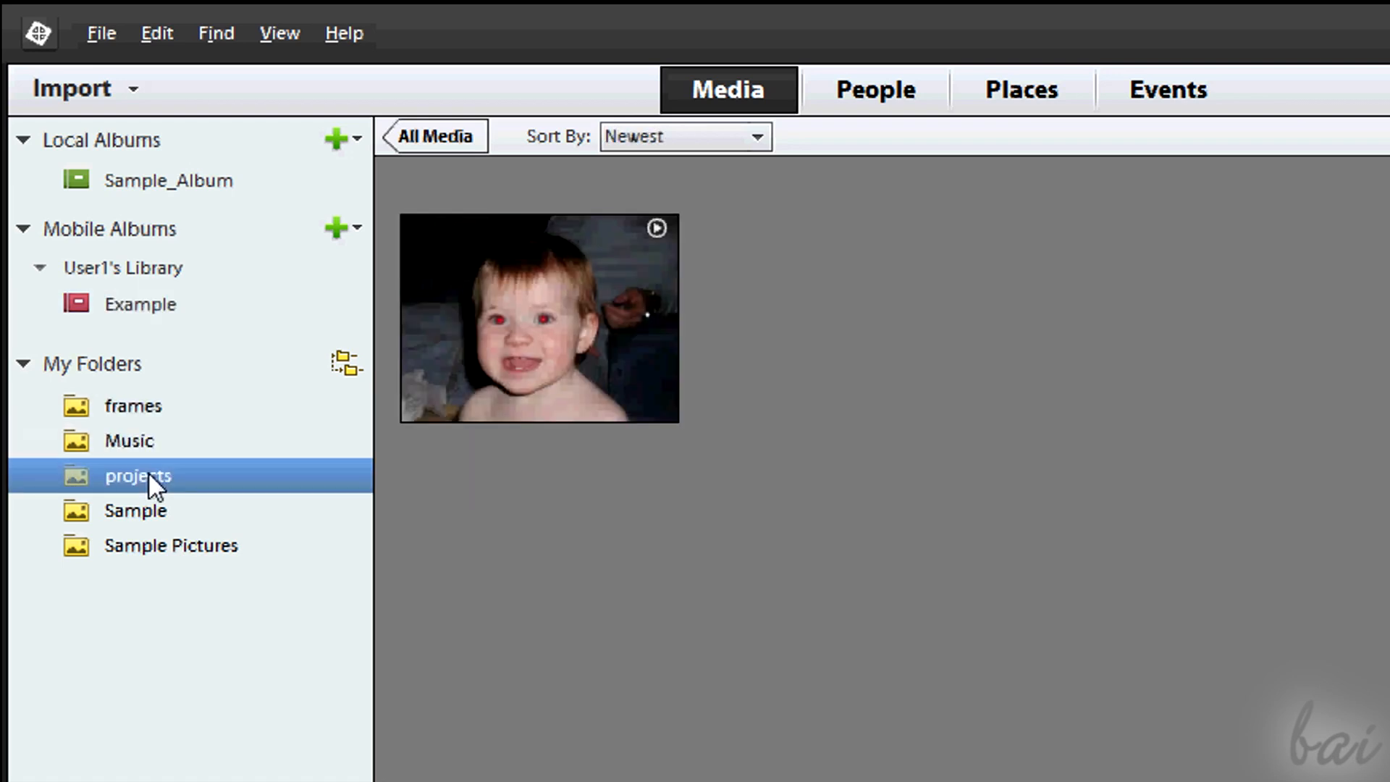
pyautogui.click(171, 545)
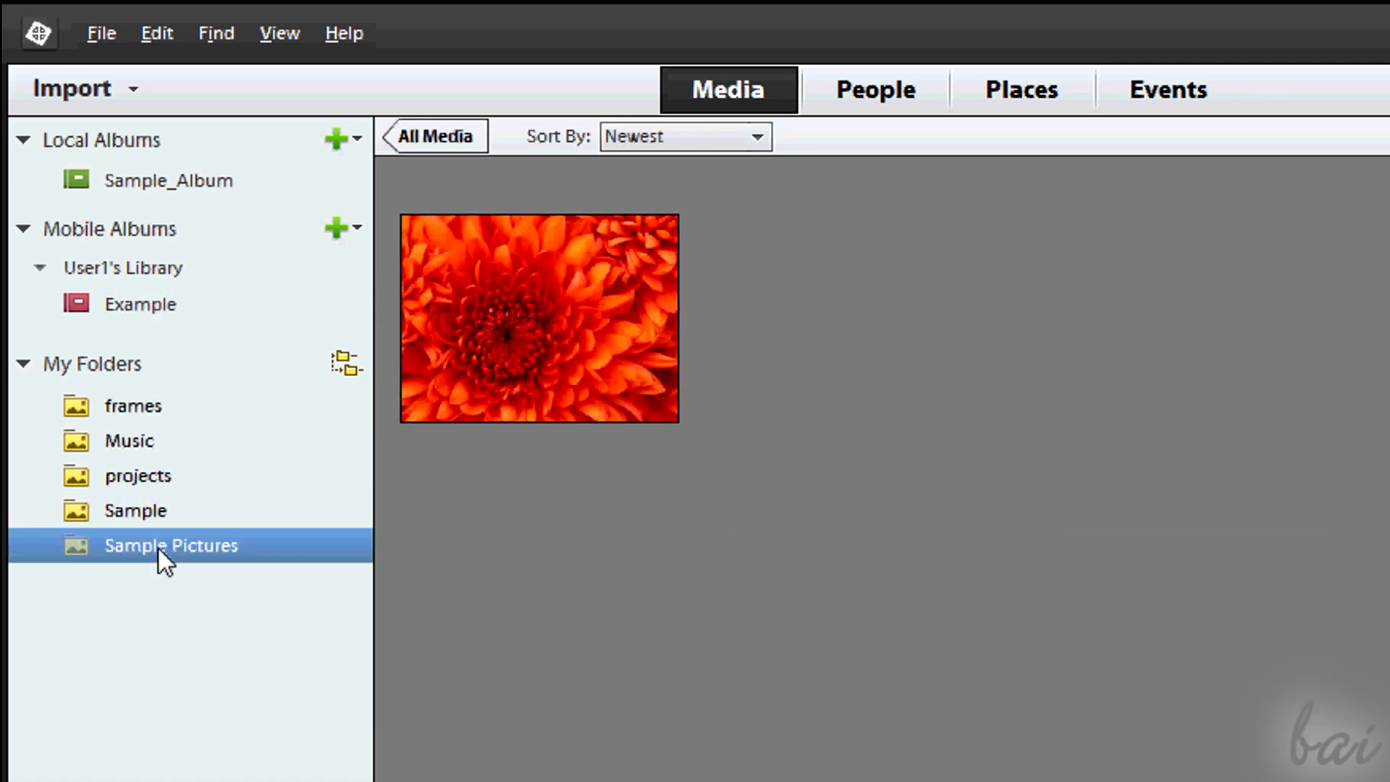
pyautogui.click(135, 510)
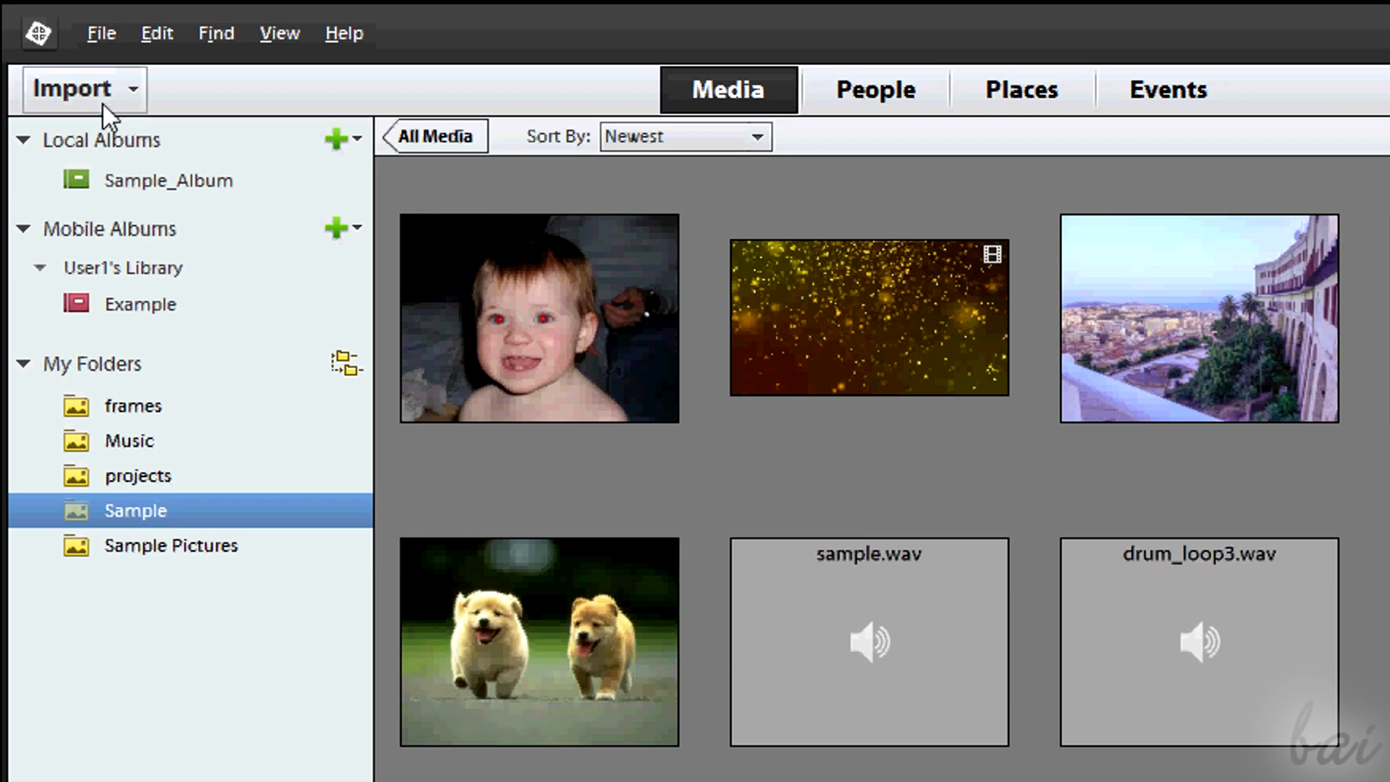
pyautogui.click(170, 179)
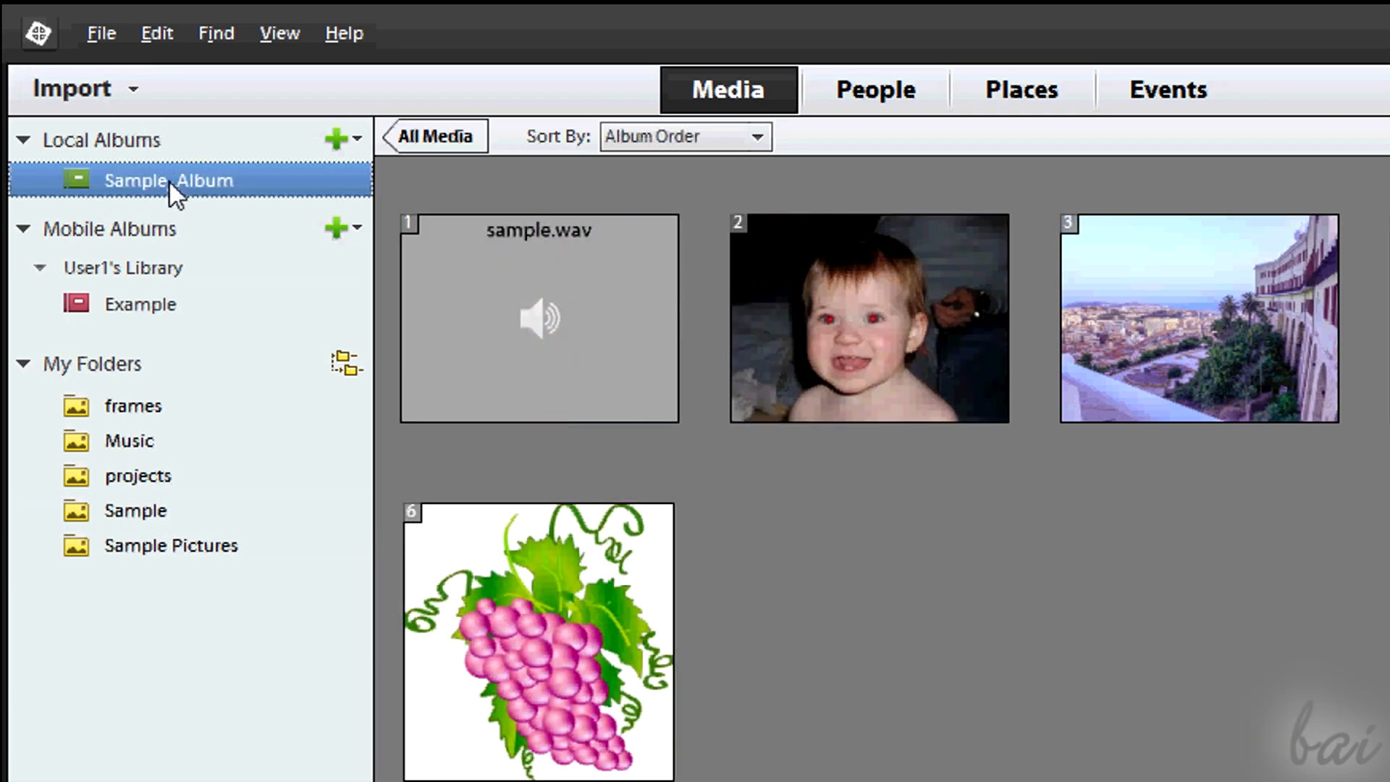
# Delete the Sample folder from the catalog while keeping its files on the hard disk
pyautogui.rightClick(135, 510)
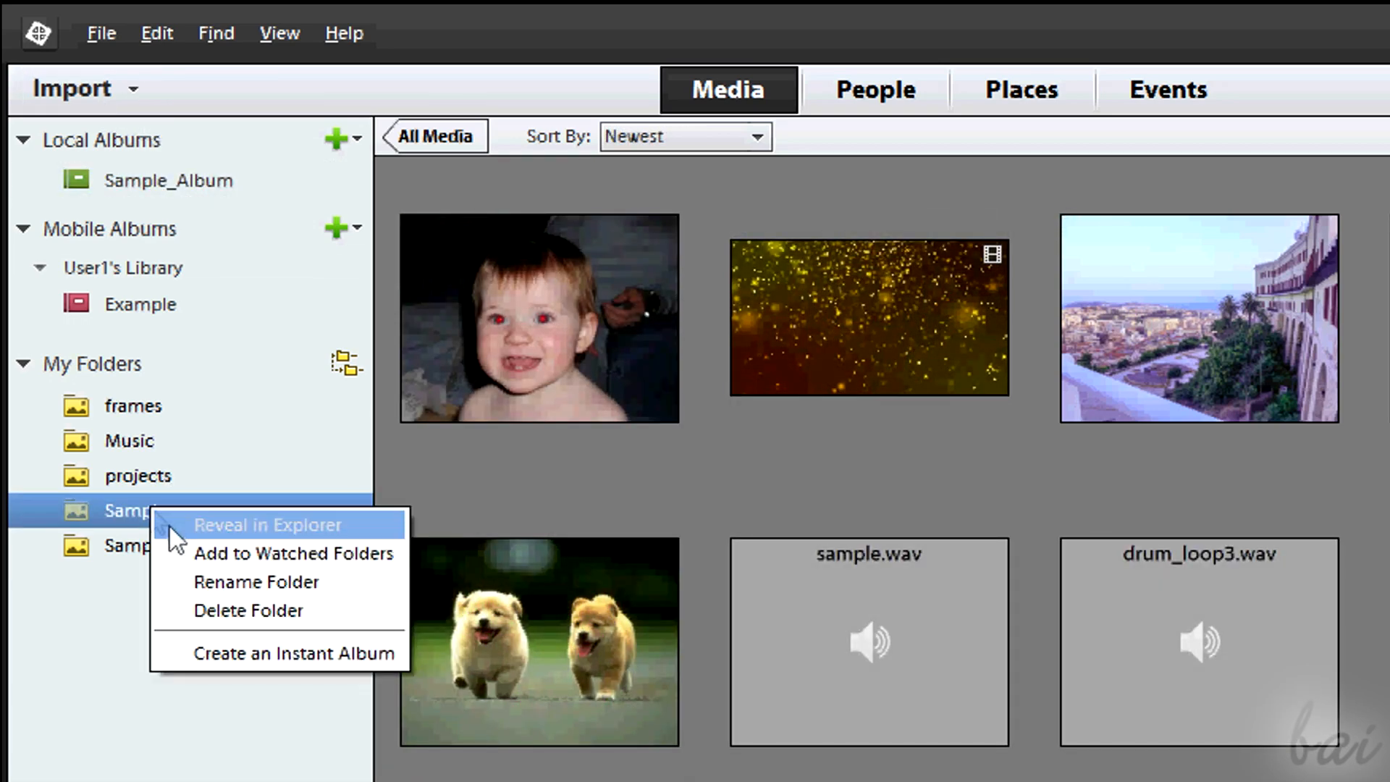
pyautogui.click(248, 610)
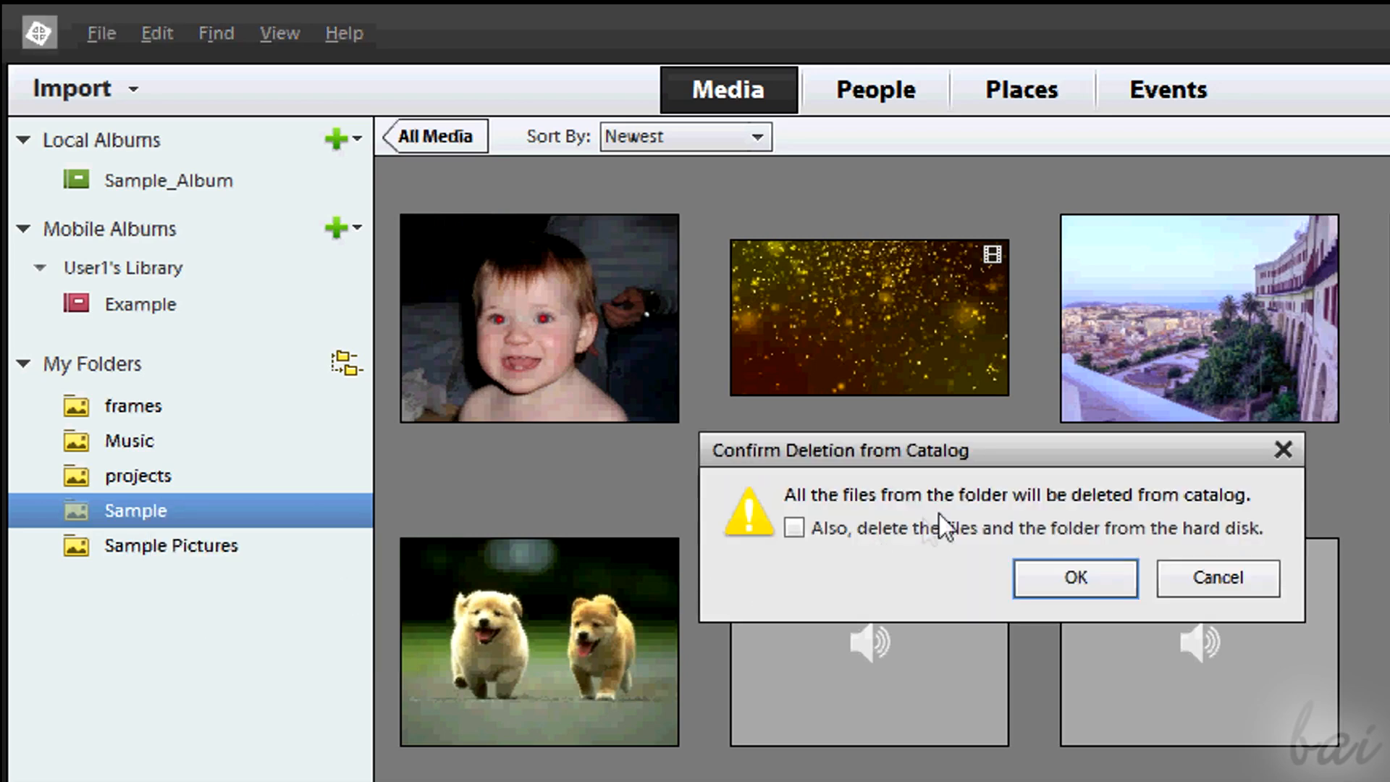
pyautogui.click(1075, 578)
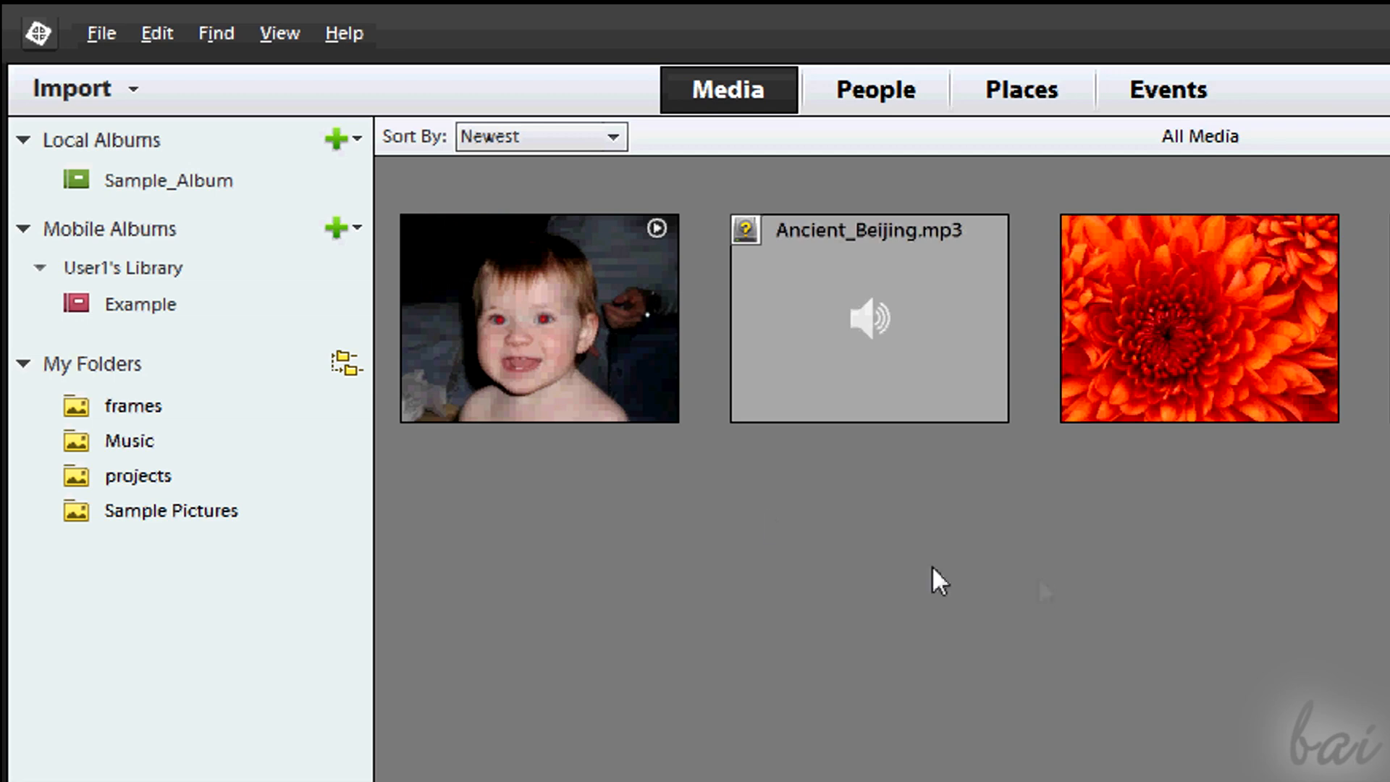
pyautogui.click(168, 180)
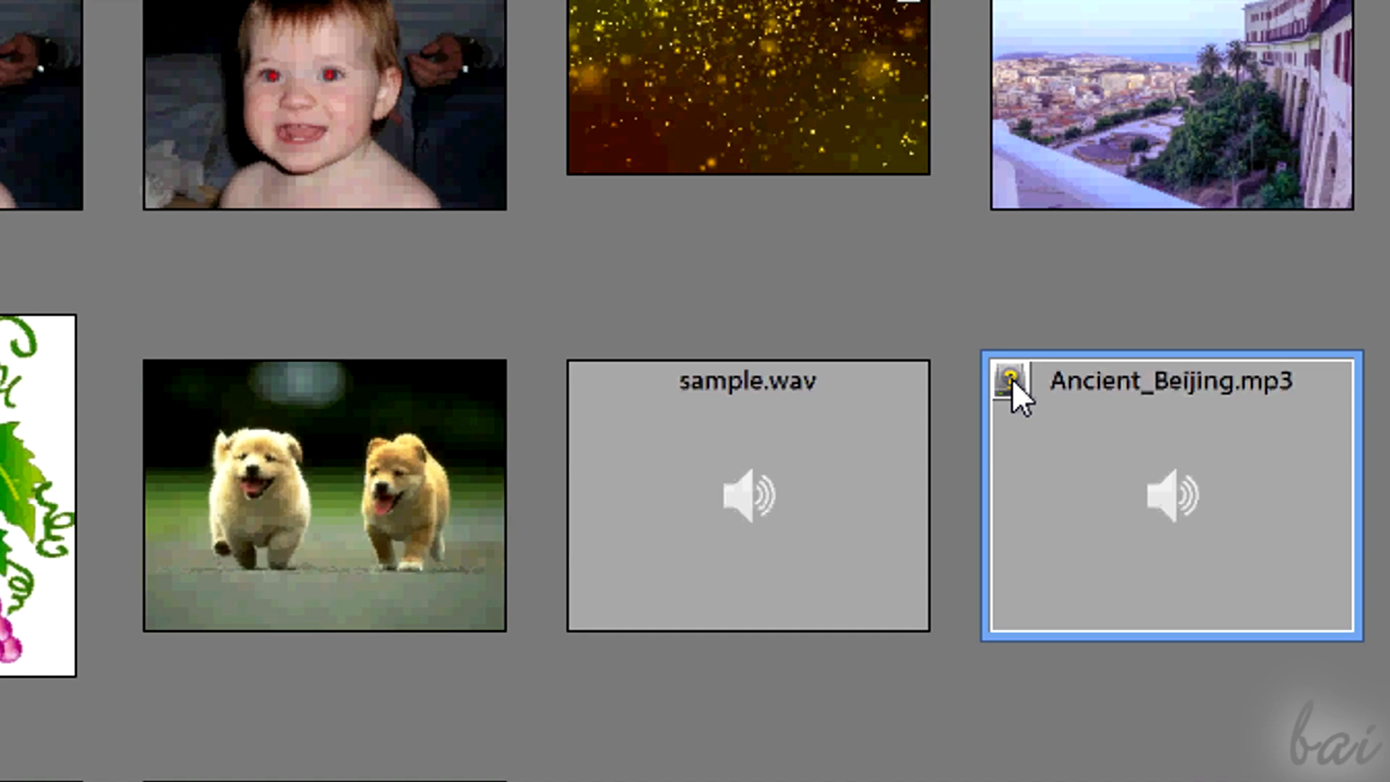
pyautogui.moveTo(1011, 396)
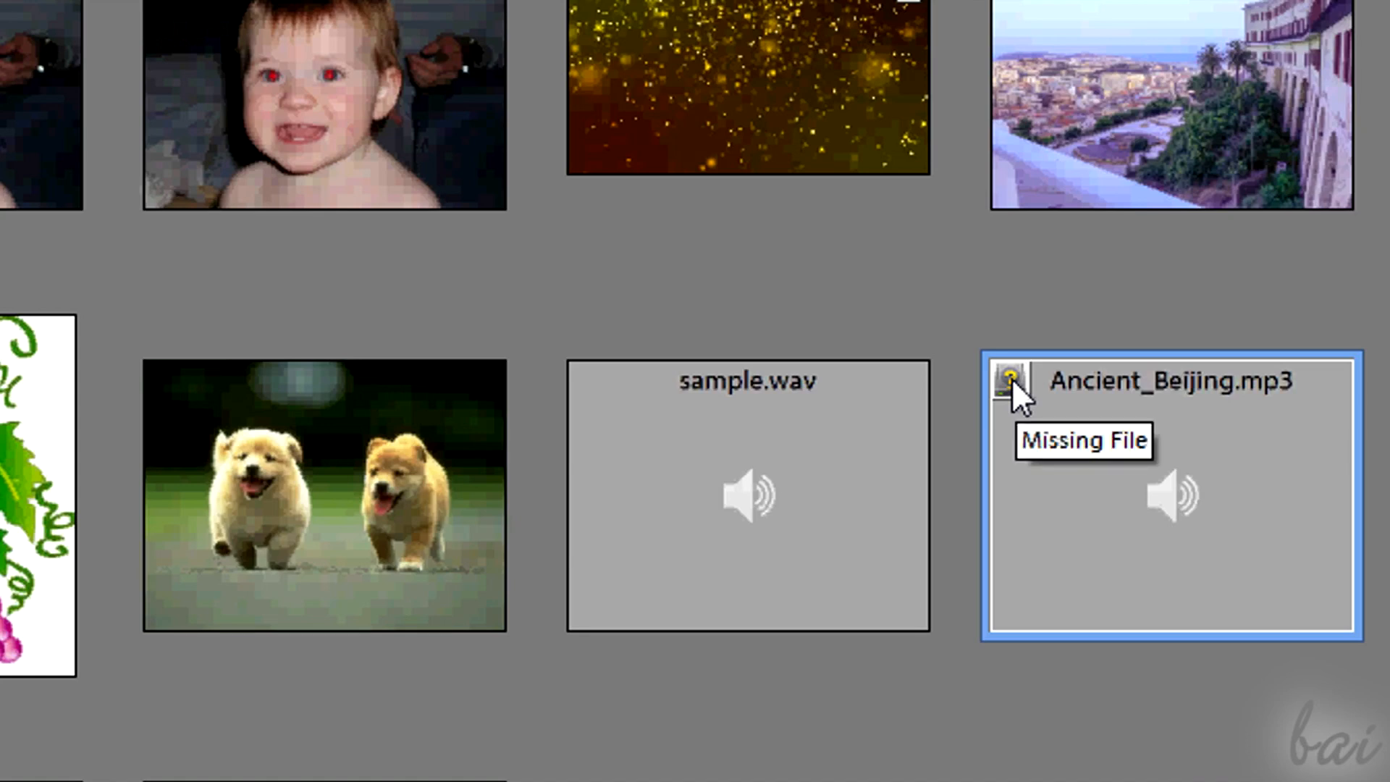
# Start reconnecting the missing Ancient_Beijing.mp3 by browsing the Desktop for its location
pyautogui.click(1010, 381)
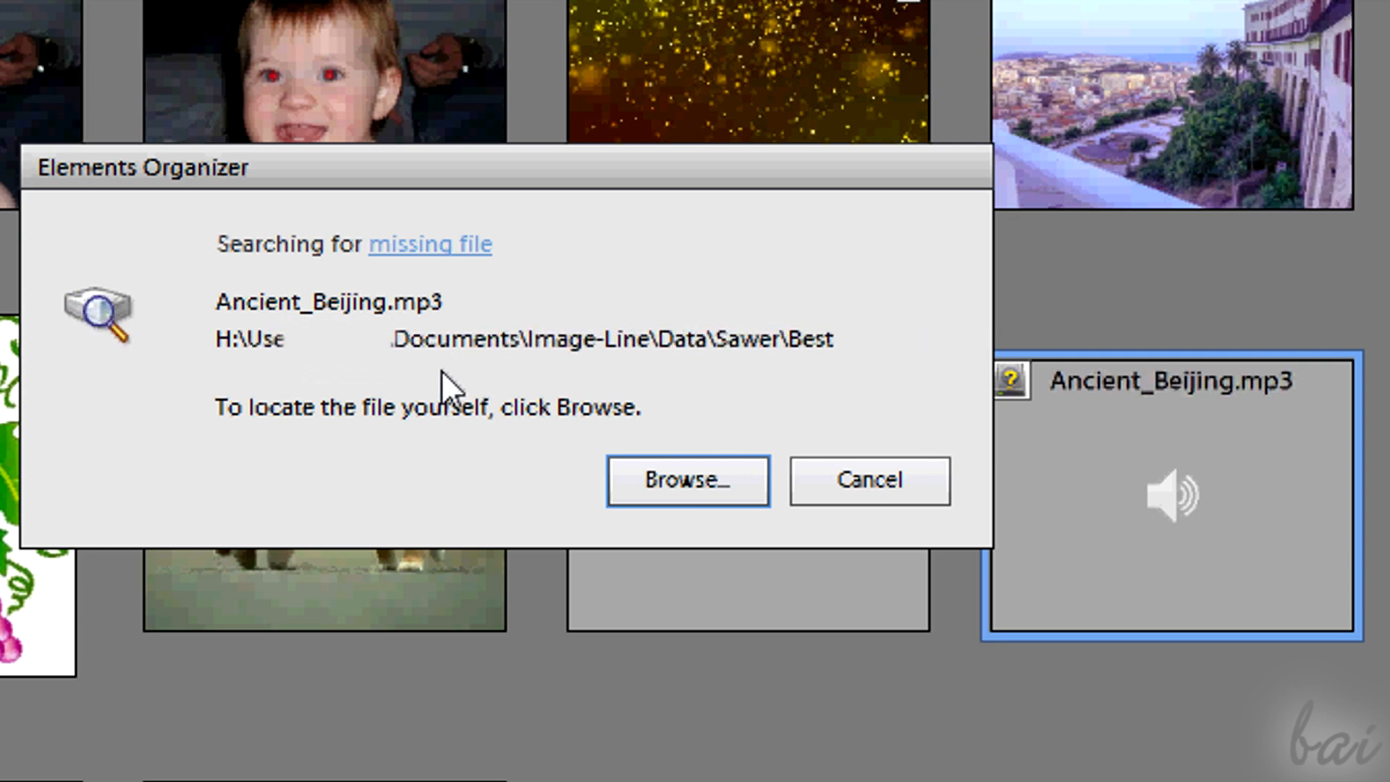
pyautogui.click(688, 481)
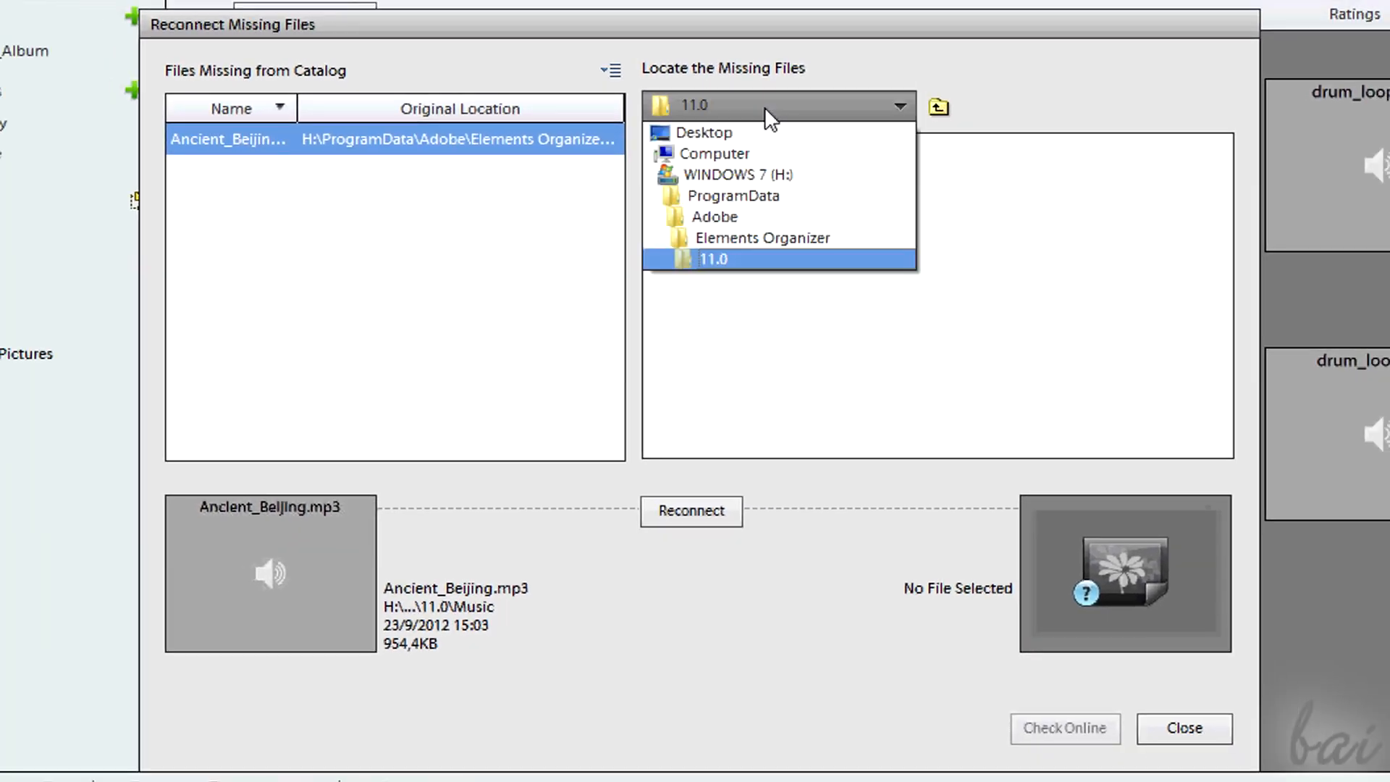
pyautogui.click(704, 131)
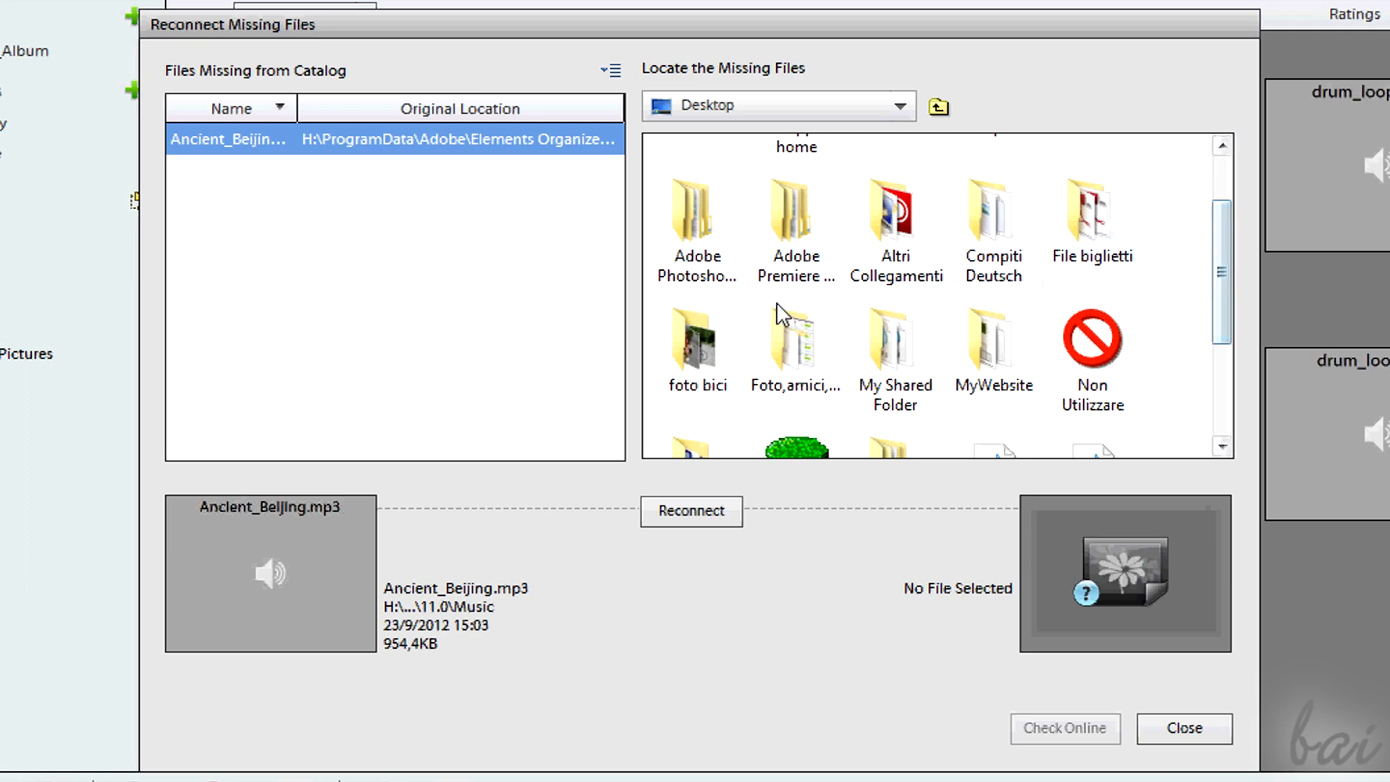
pyautogui.click(1185, 728)
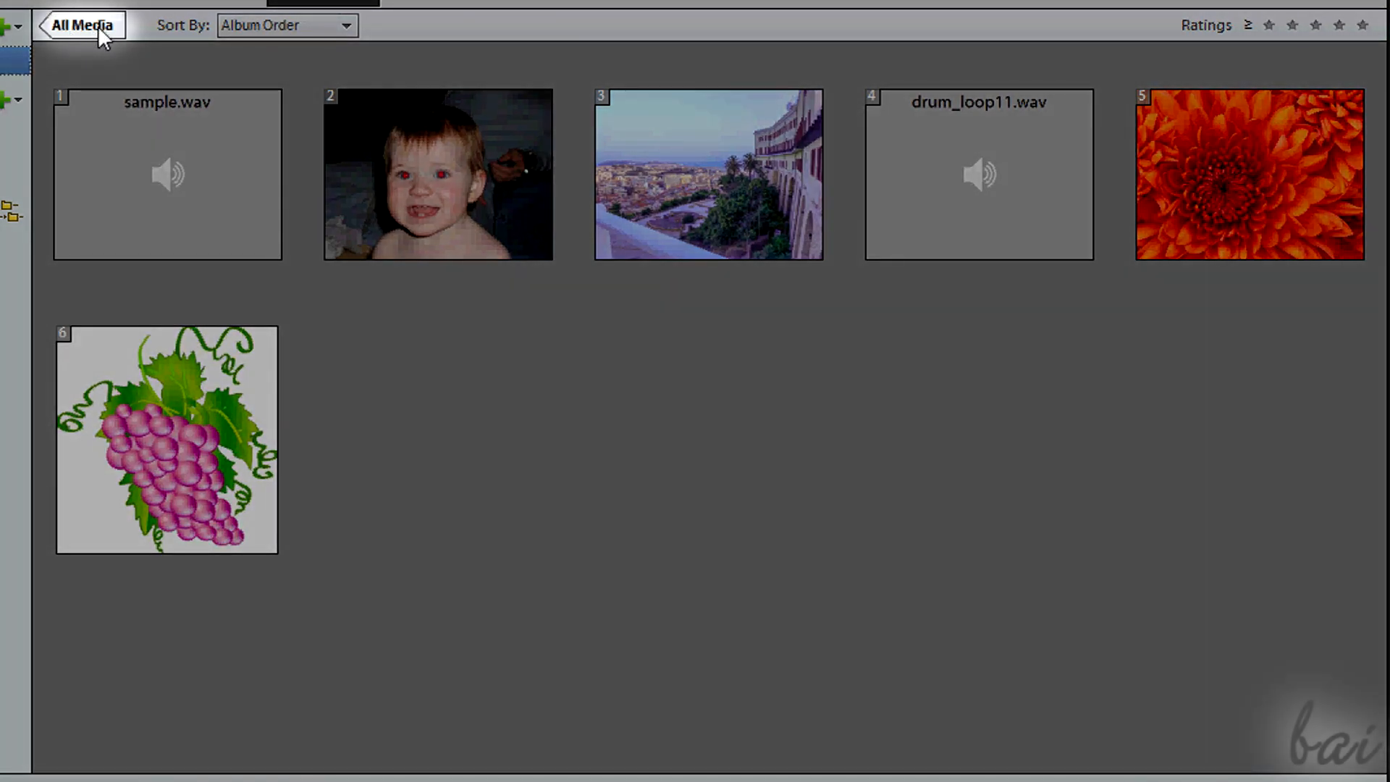
pyautogui.moveTo(64, 210)
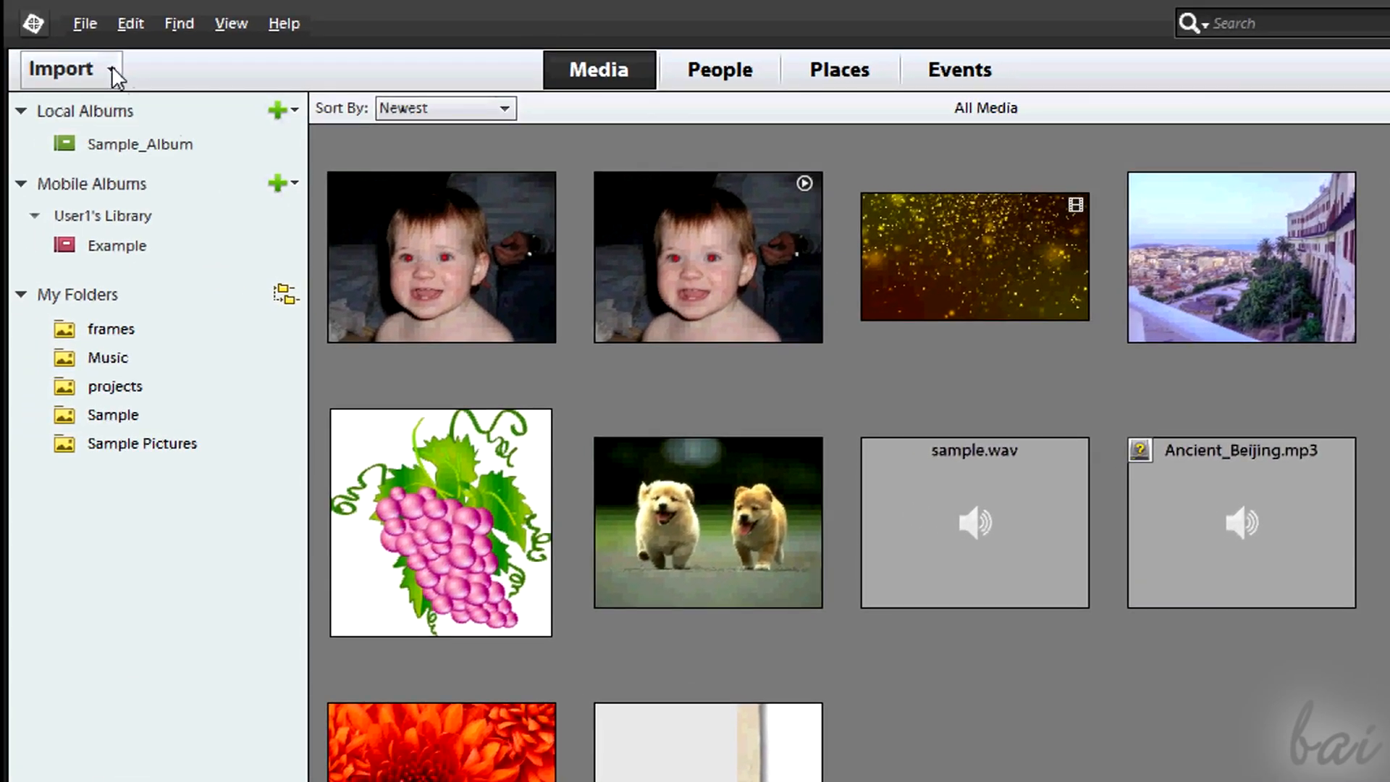
# Import 600px-Green_Arrow_Right.svg.png from files and folders as a new media item
pyautogui.click(64, 68)
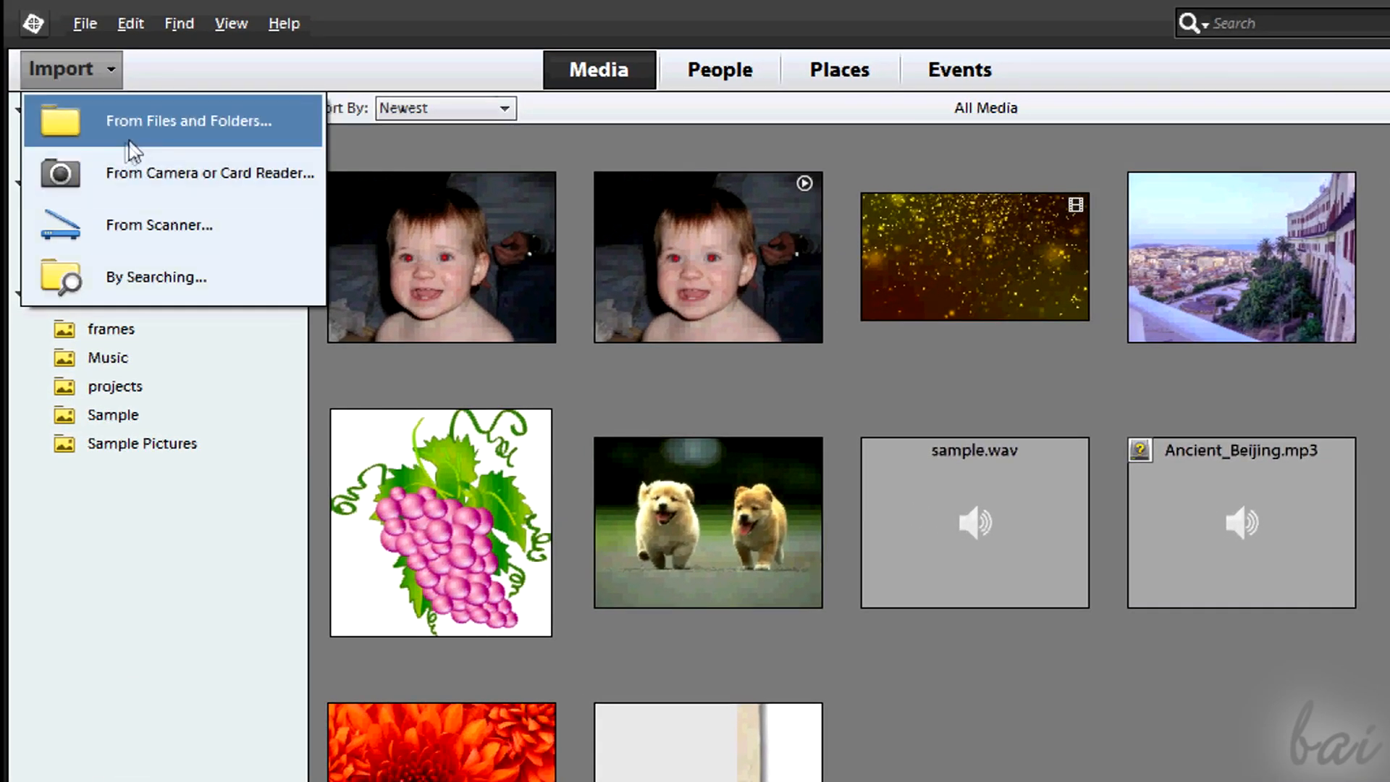
pyautogui.click(189, 120)
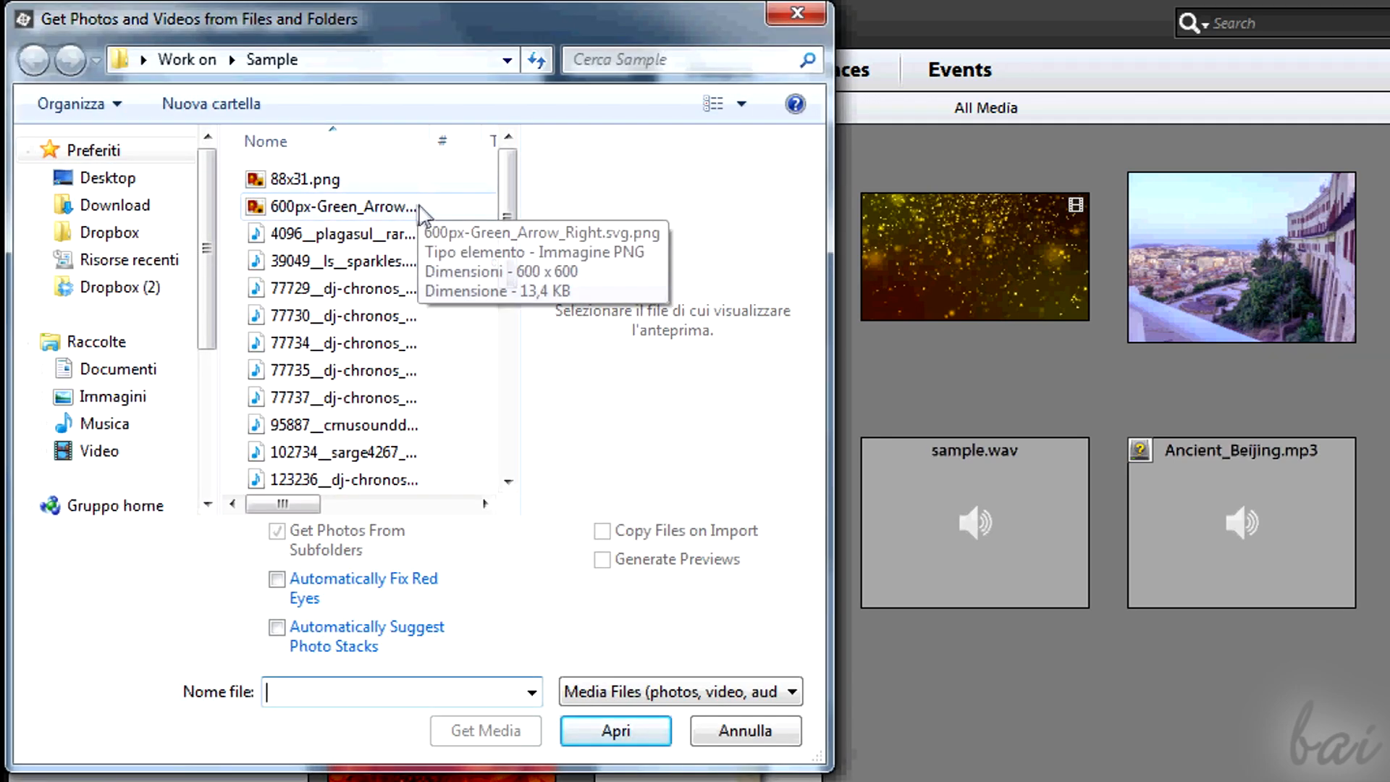
pyautogui.click(336, 206)
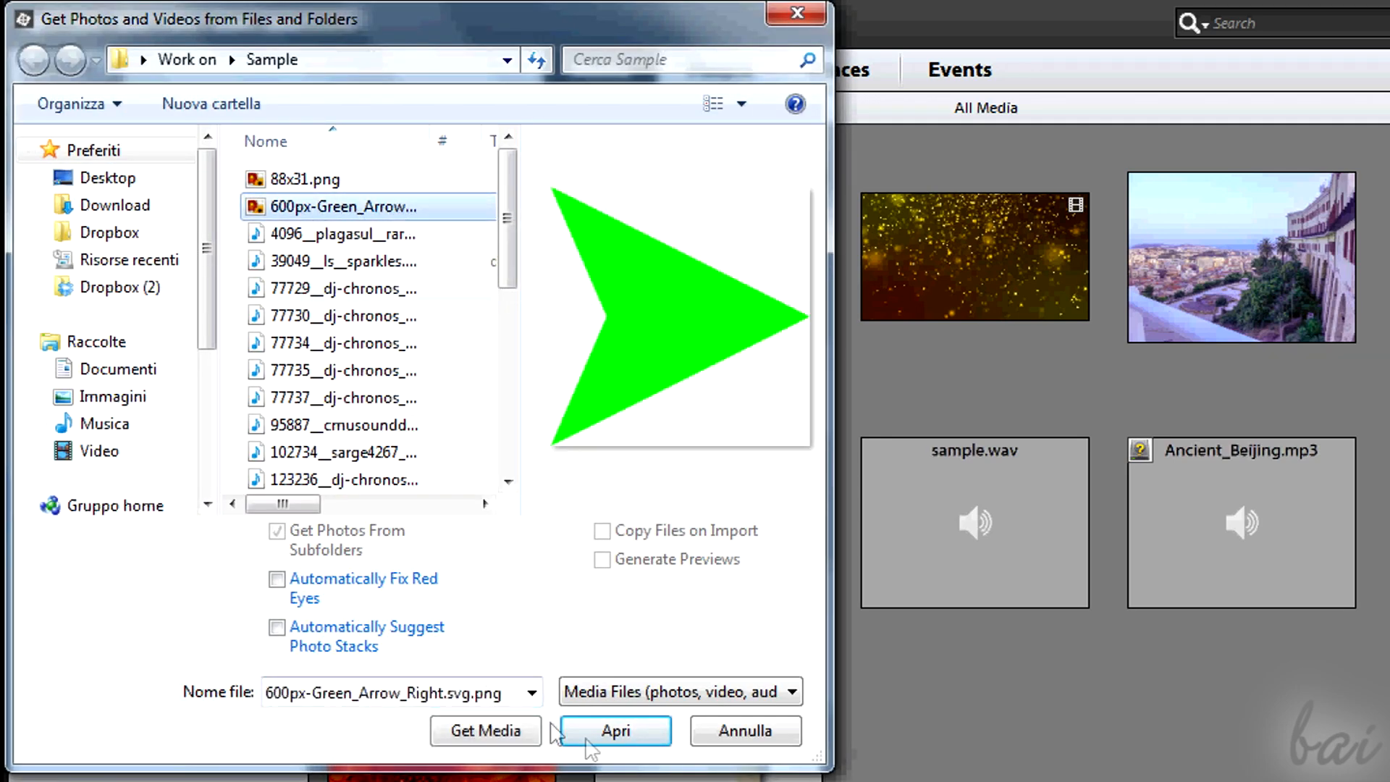
pyautogui.click(614, 731)
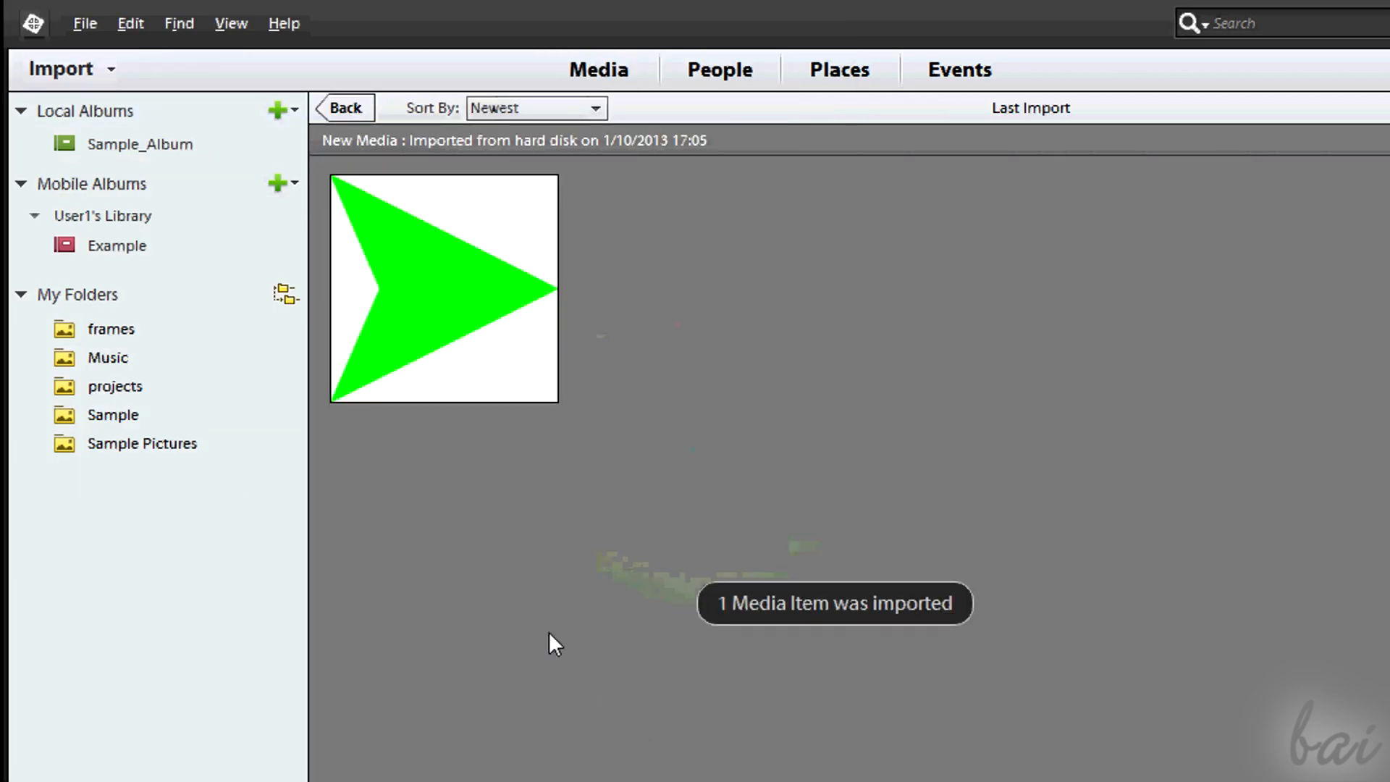
pyautogui.click(599, 70)
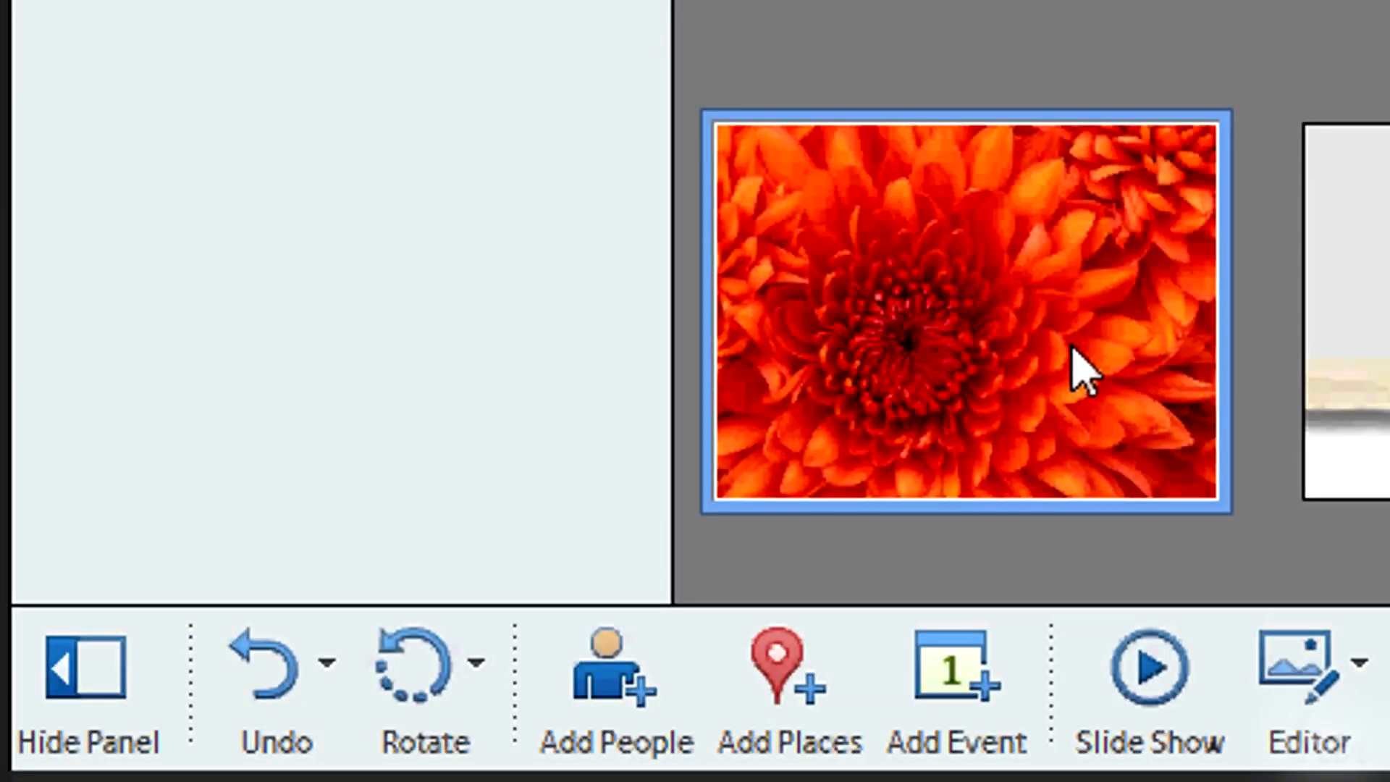
pyautogui.click(416, 672)
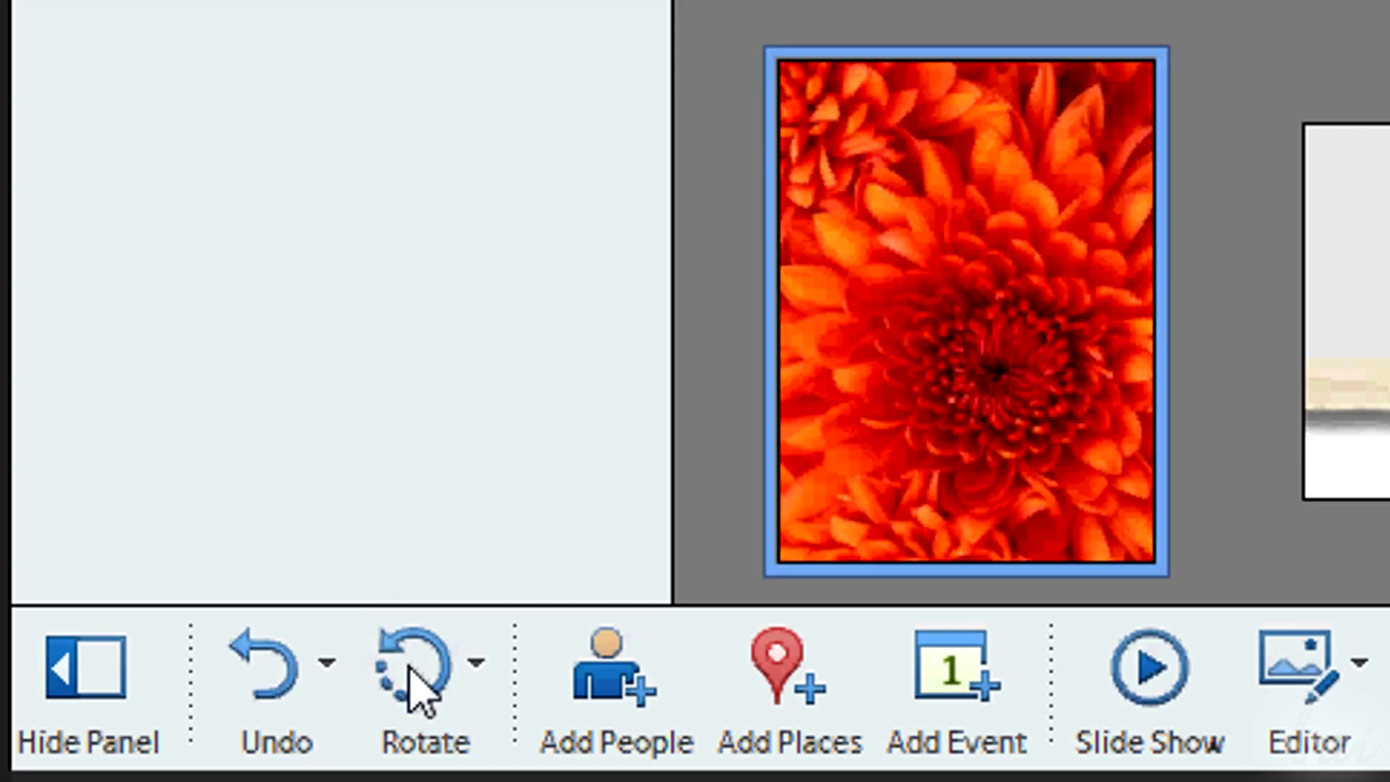
pyautogui.click(412, 669)
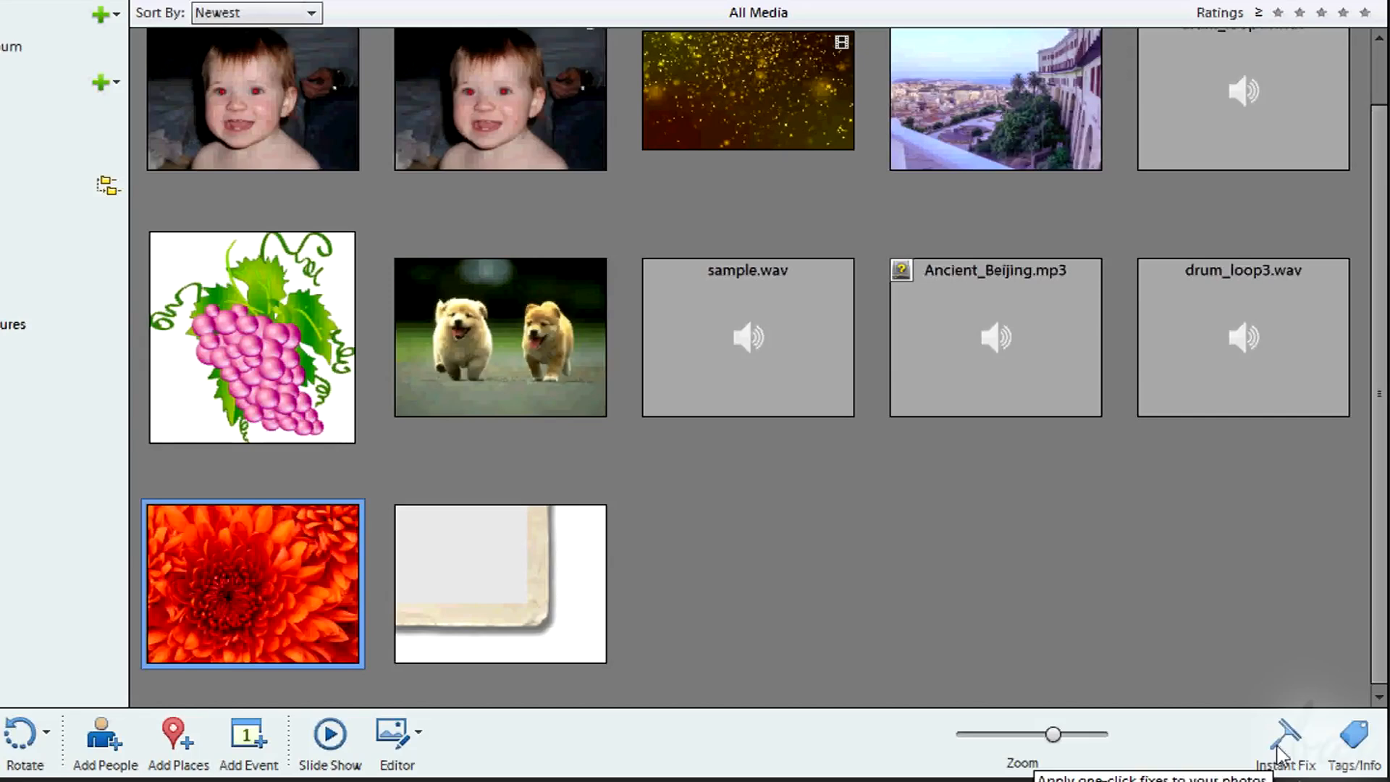
# Crop the flower photo via Instant Fix and dismiss the resulting file read/write error
pyautogui.click(1289, 744)
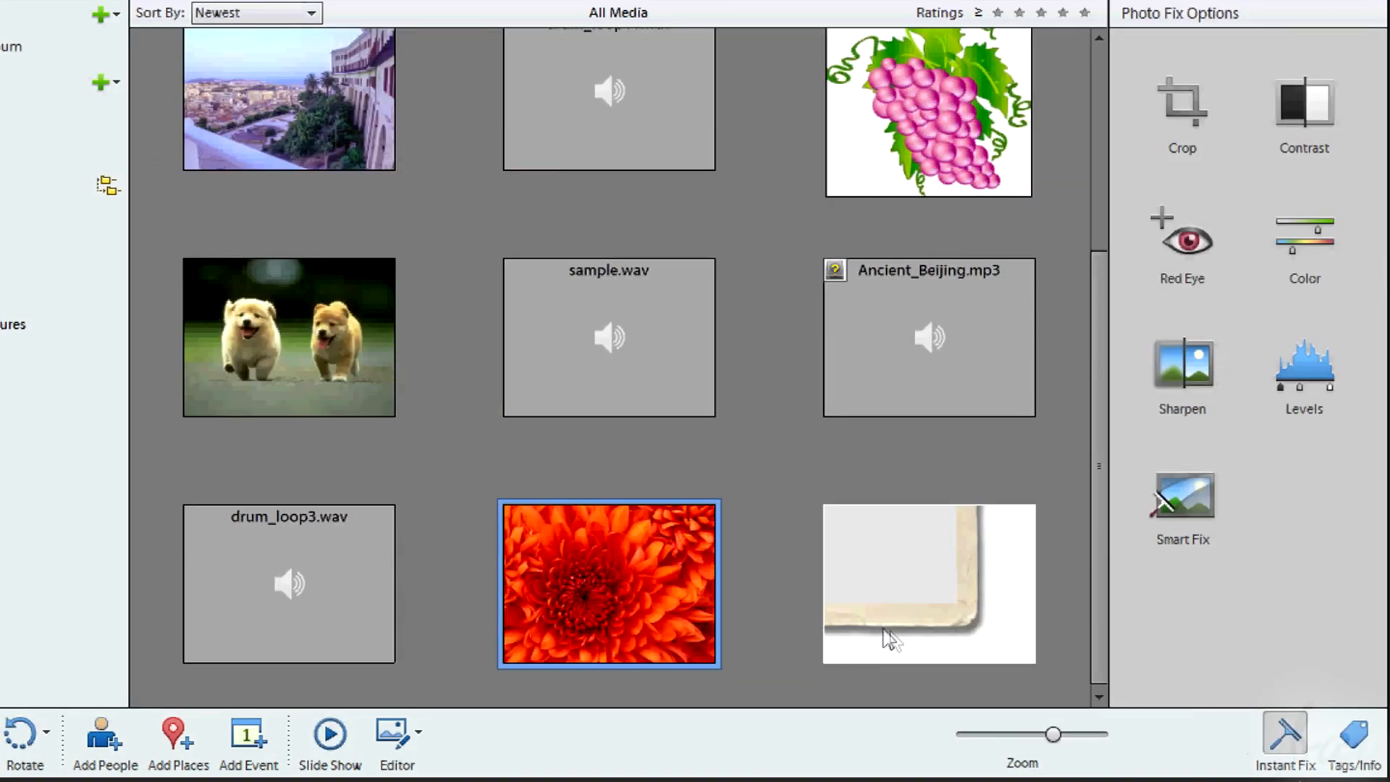
pyautogui.click(1181, 102)
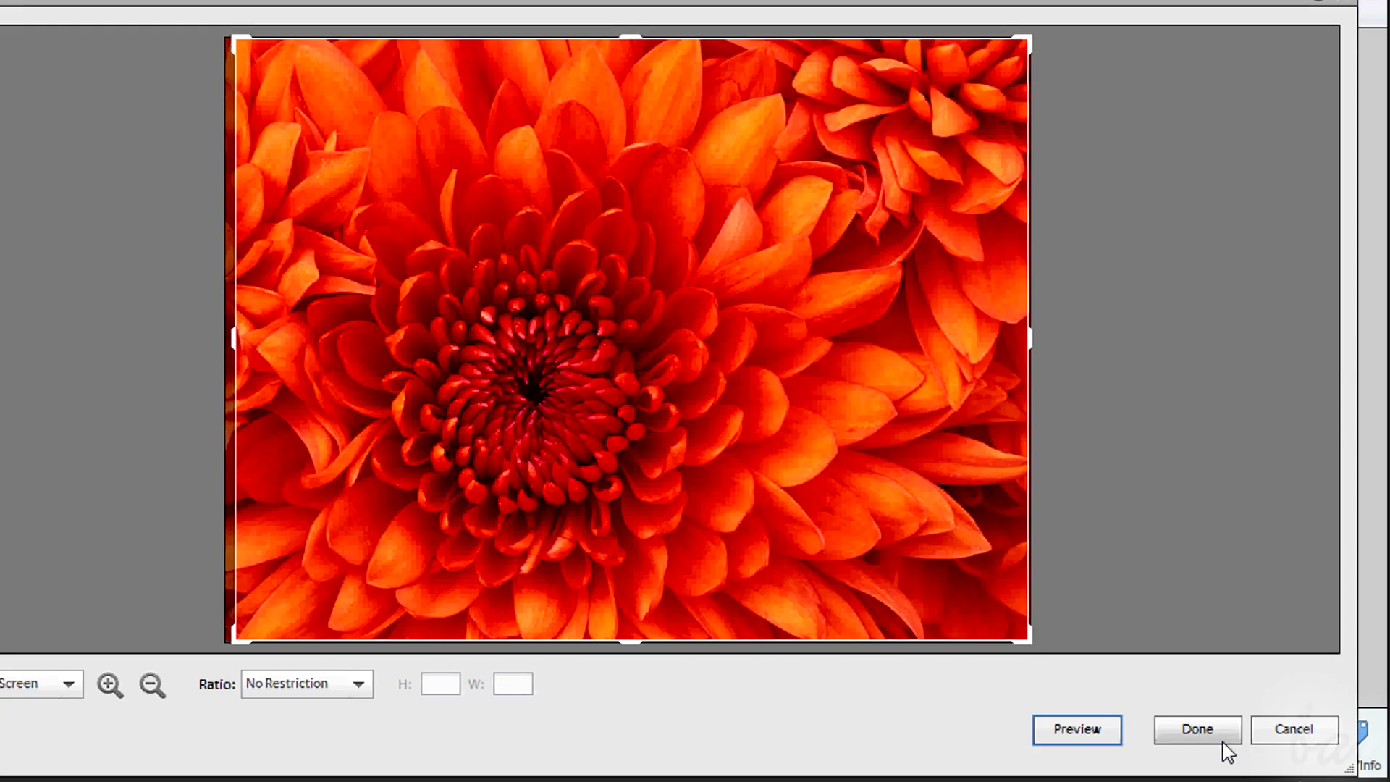
pyautogui.click(1196, 728)
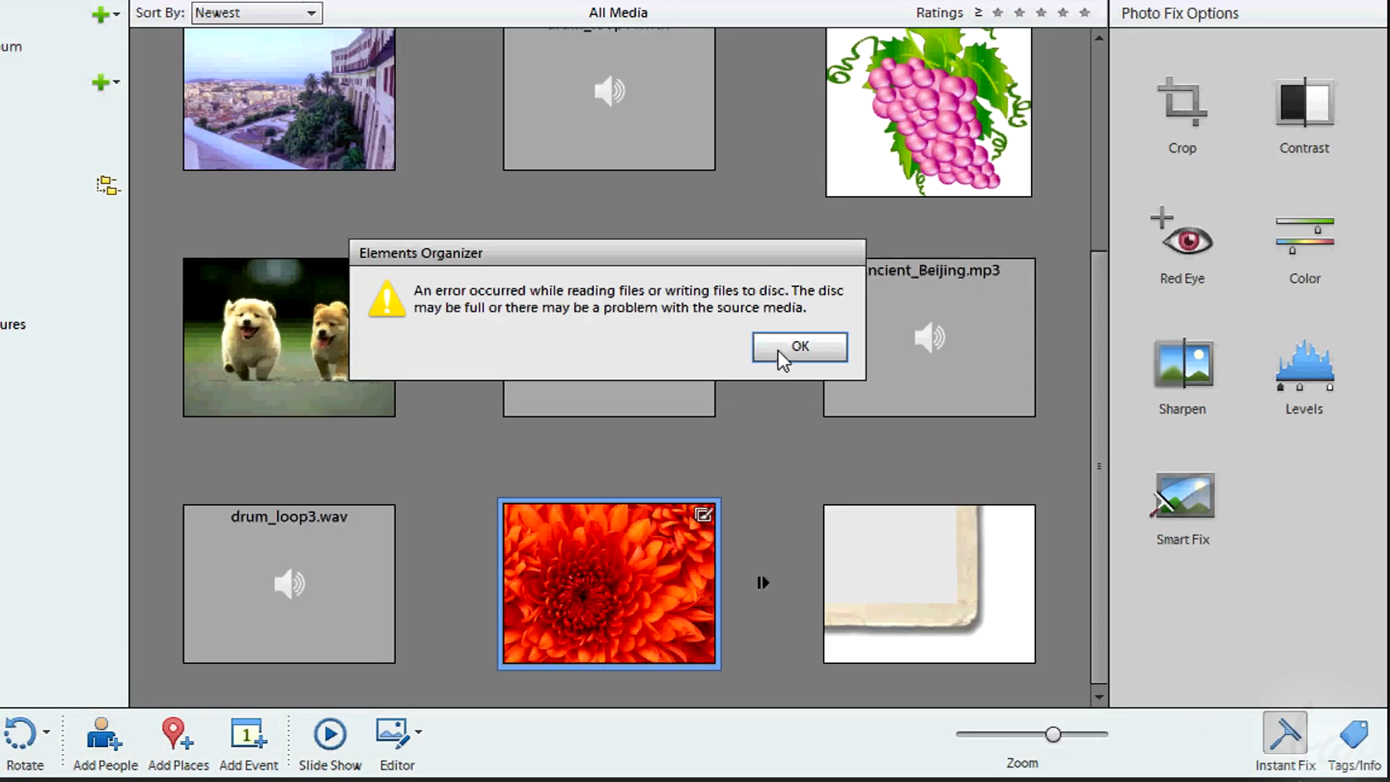
pyautogui.click(800, 347)
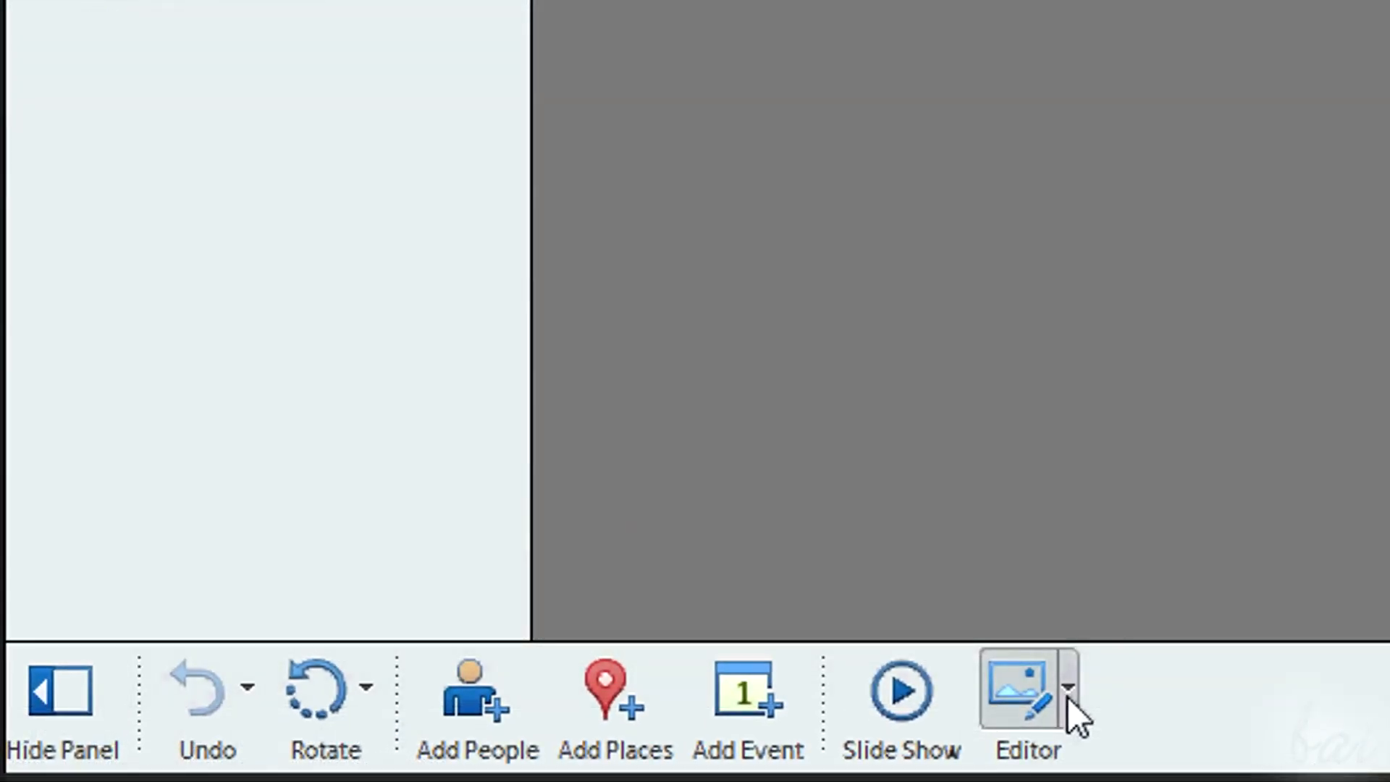
pyautogui.click(1070, 686)
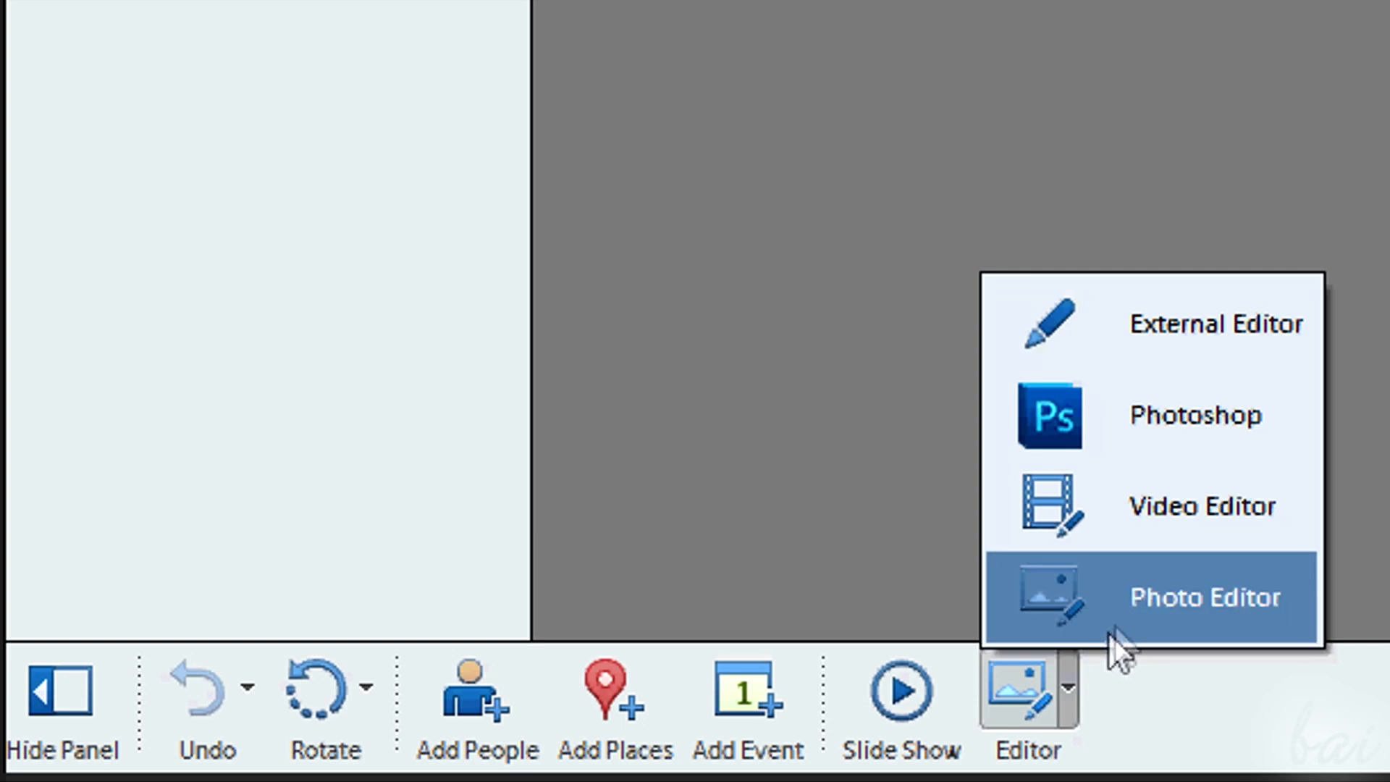
pyautogui.moveTo(1122, 627)
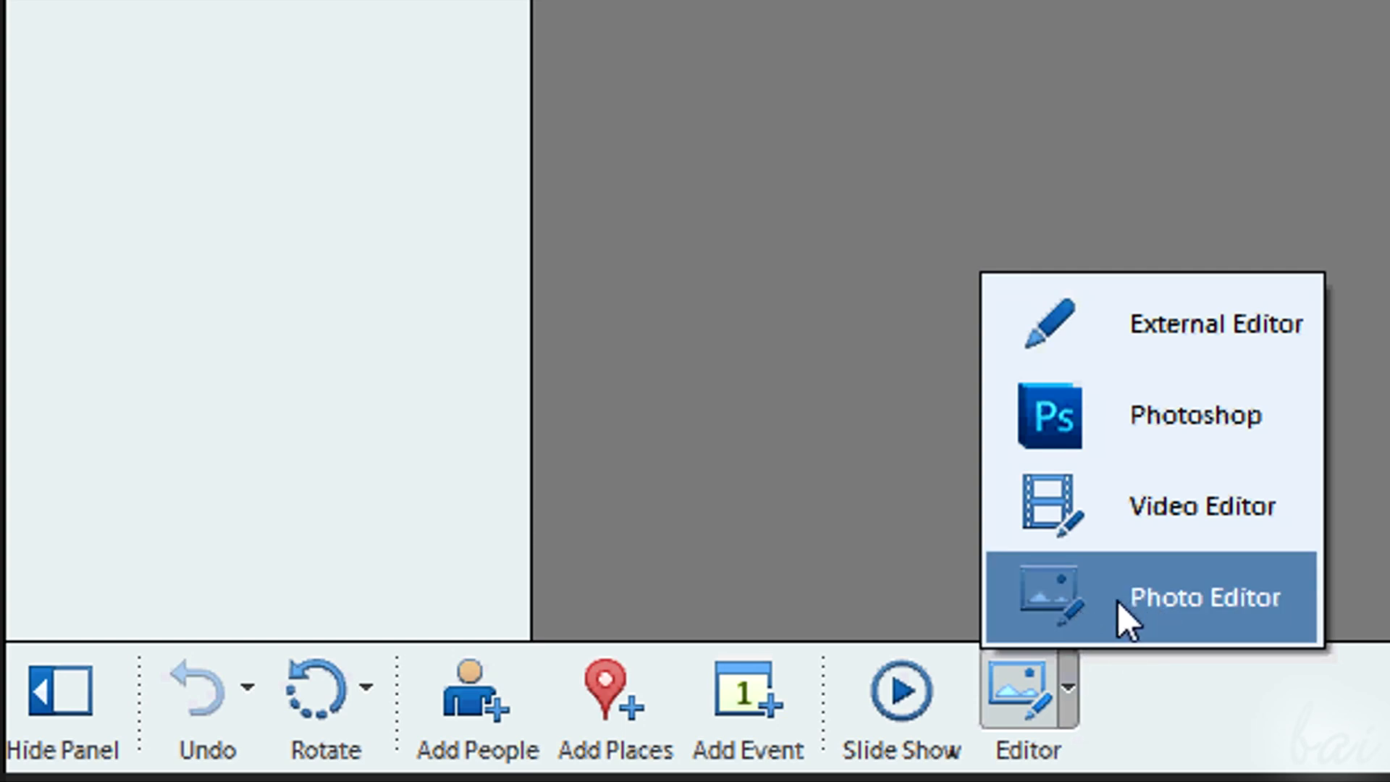
pyautogui.moveTo(1215, 527)
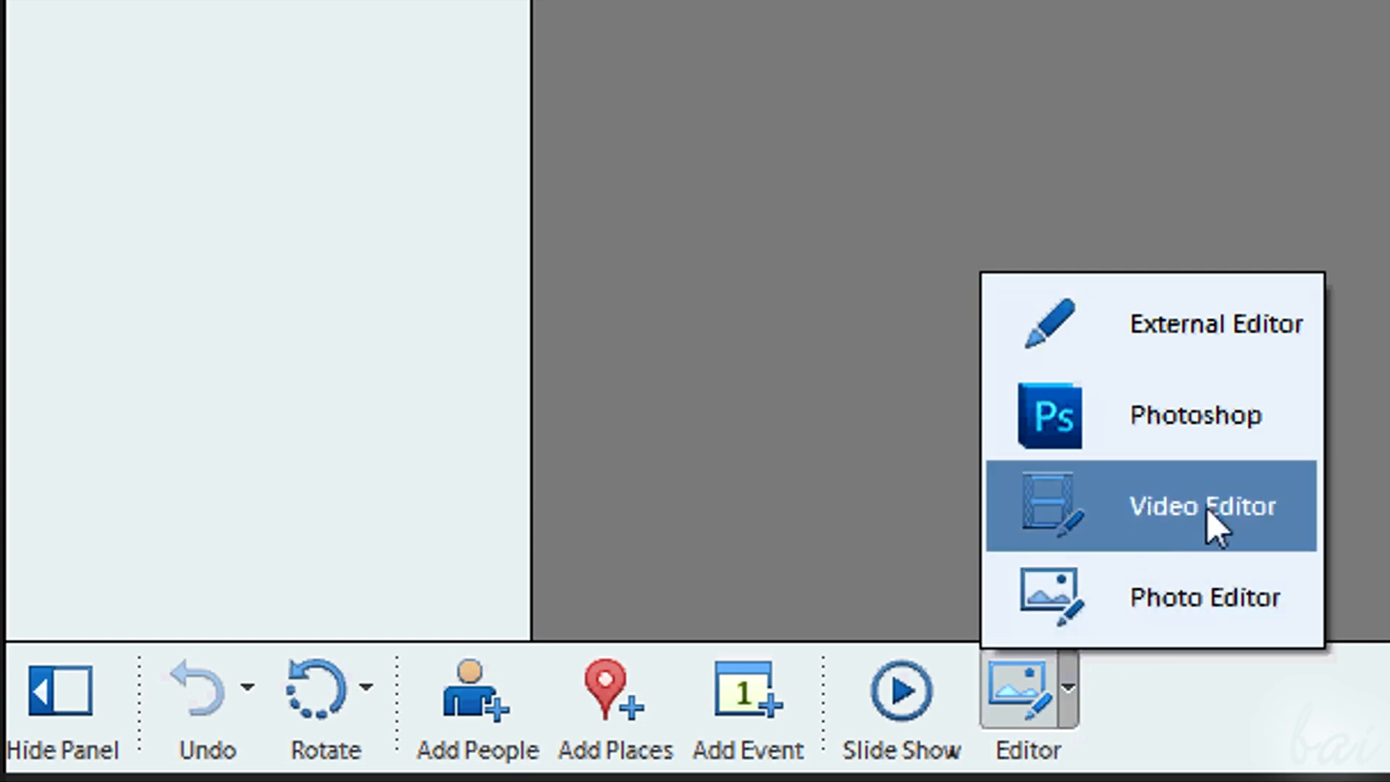
pyautogui.moveTo(1104, 437)
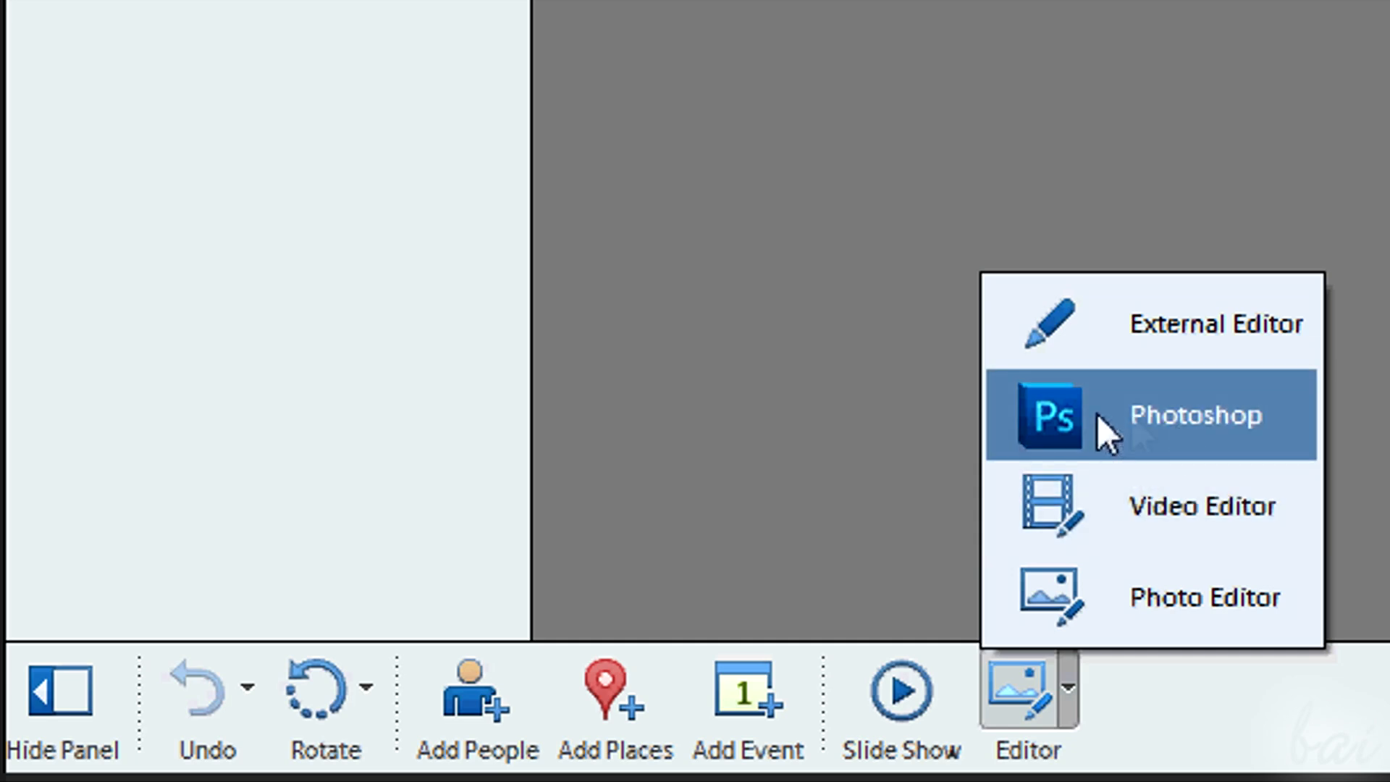
pyautogui.click(1197, 414)
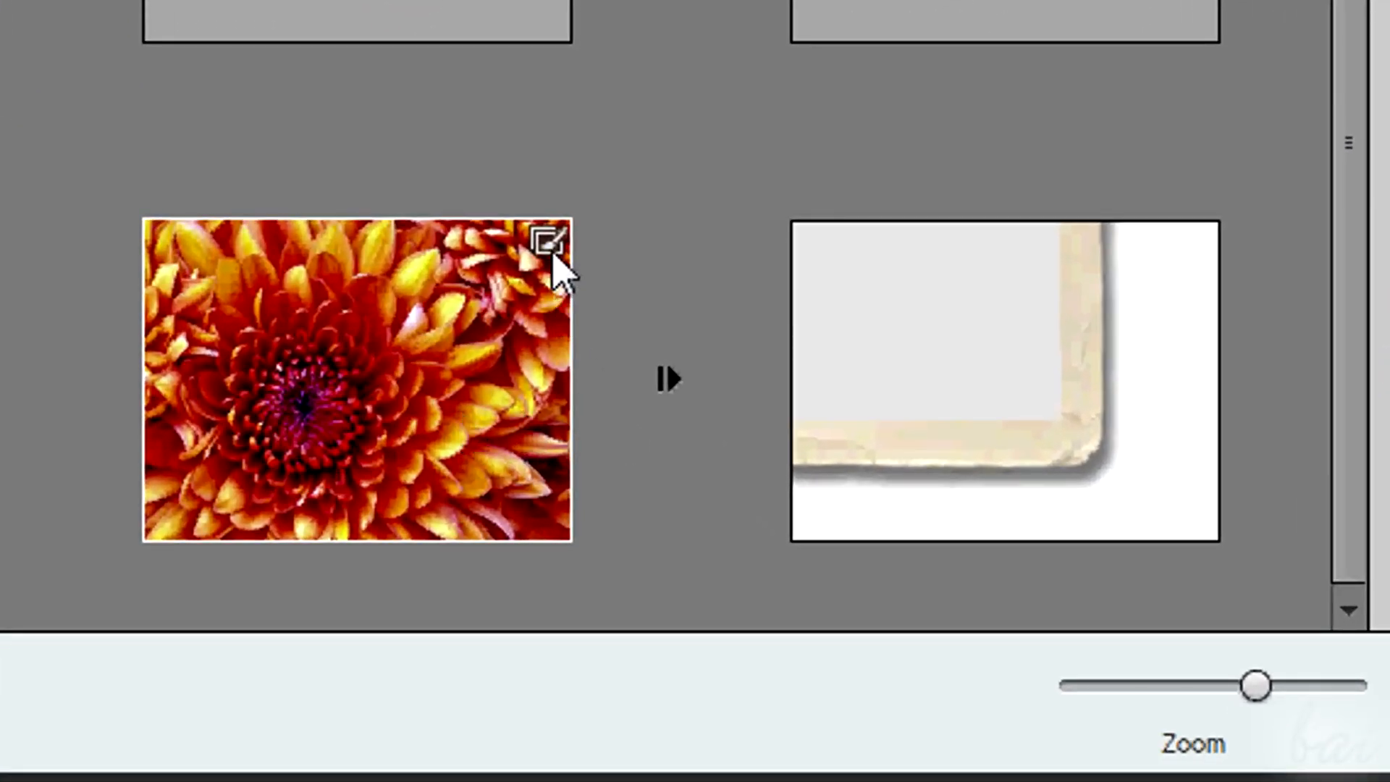
pyautogui.moveTo(634, 371)
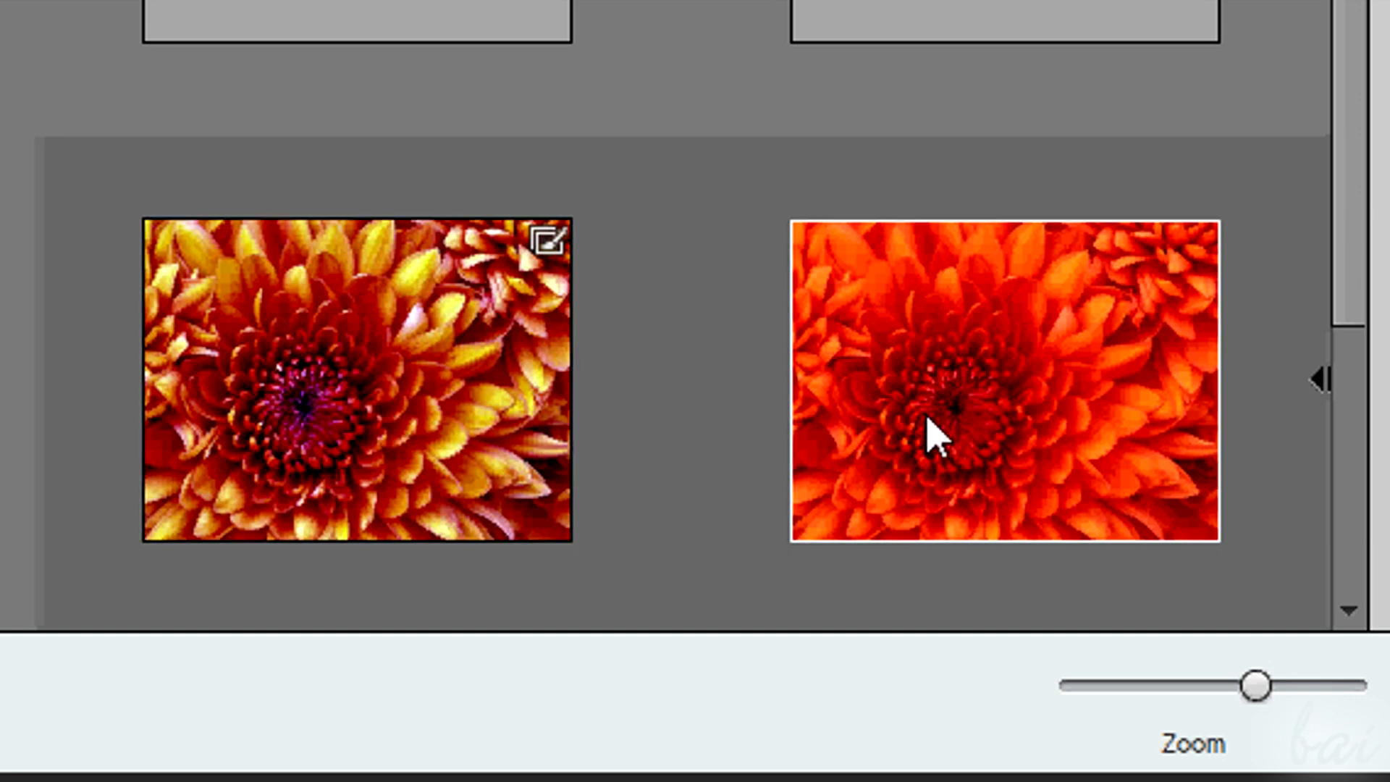
pyautogui.moveTo(1054, 411)
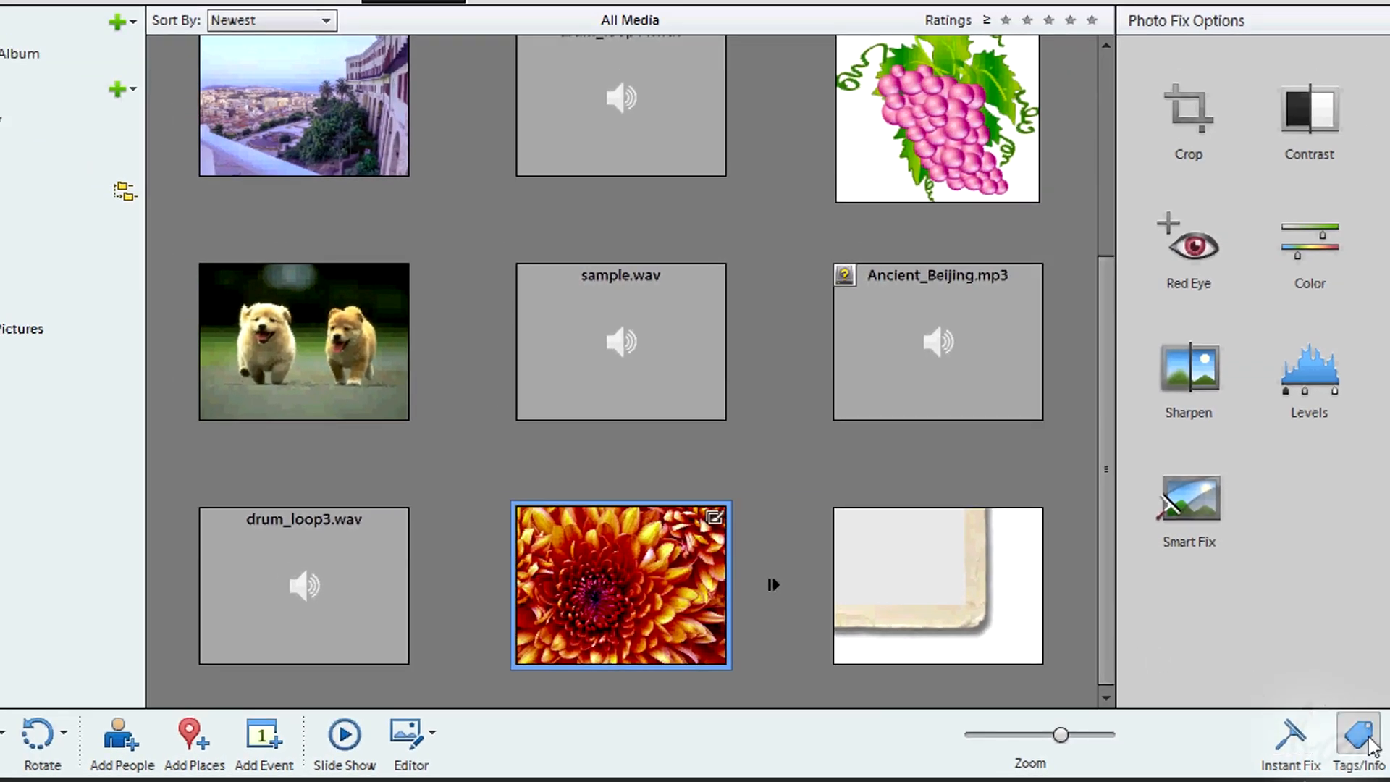
# Show the Tags/Info panel listing the People Tags Colleagues, Family and Friends
pyautogui.click(1355, 732)
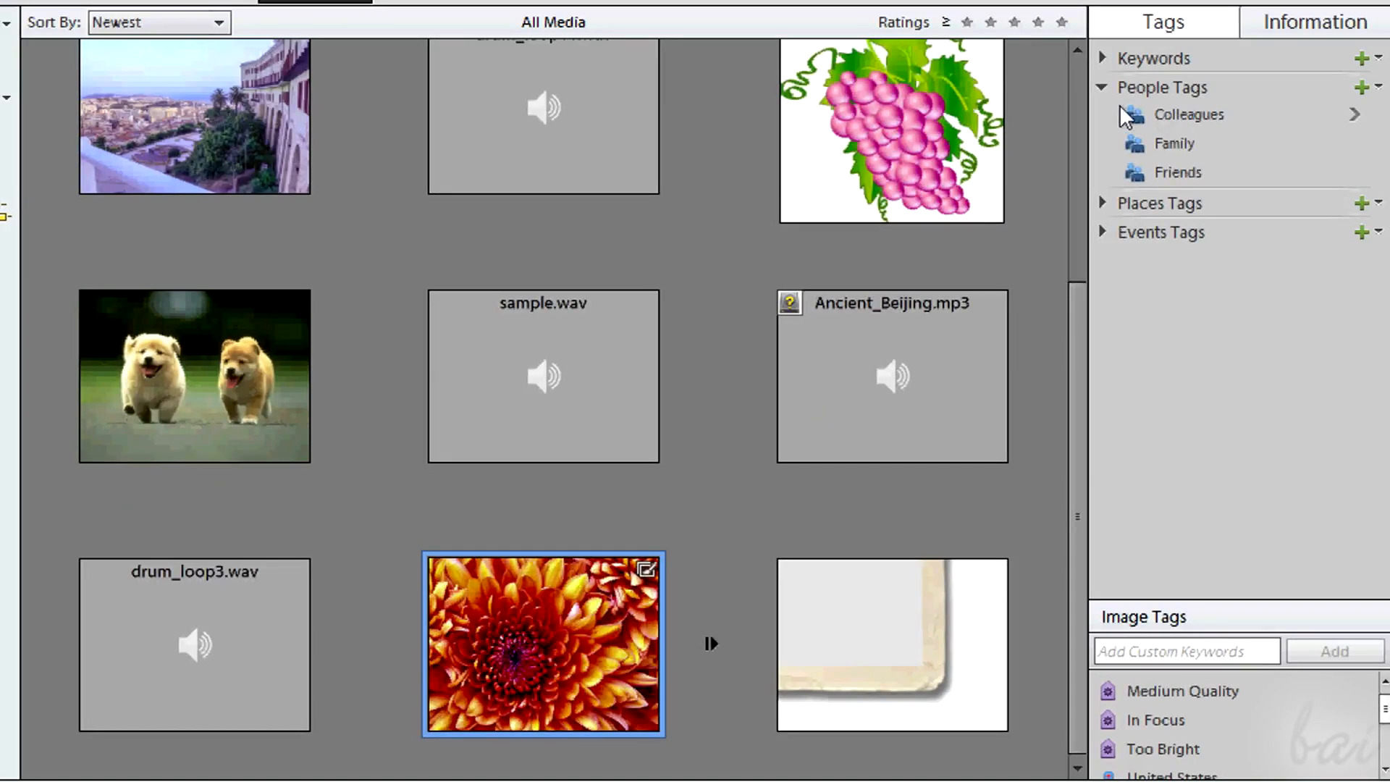
# Start creating a new keyword tag under the Nature category
pyautogui.click(1101, 87)
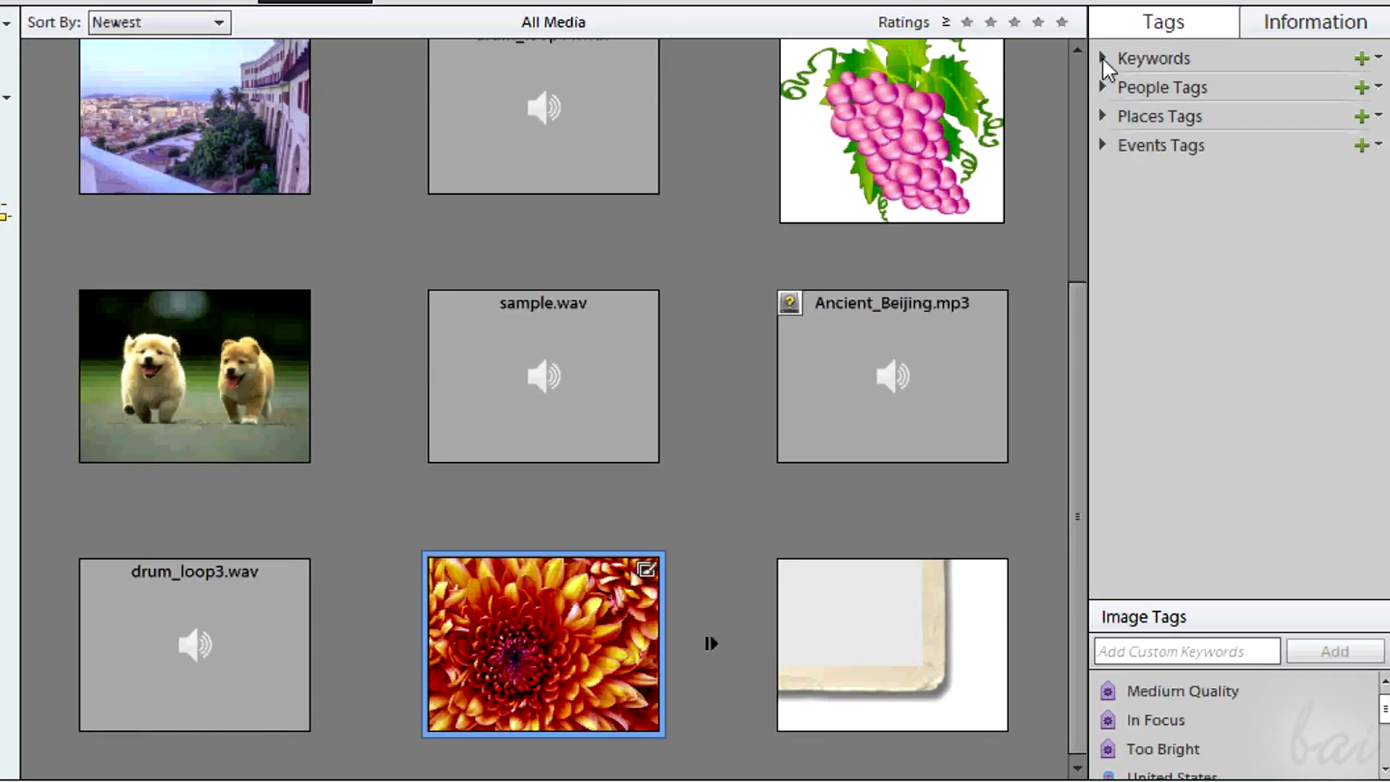
pyautogui.click(1106, 58)
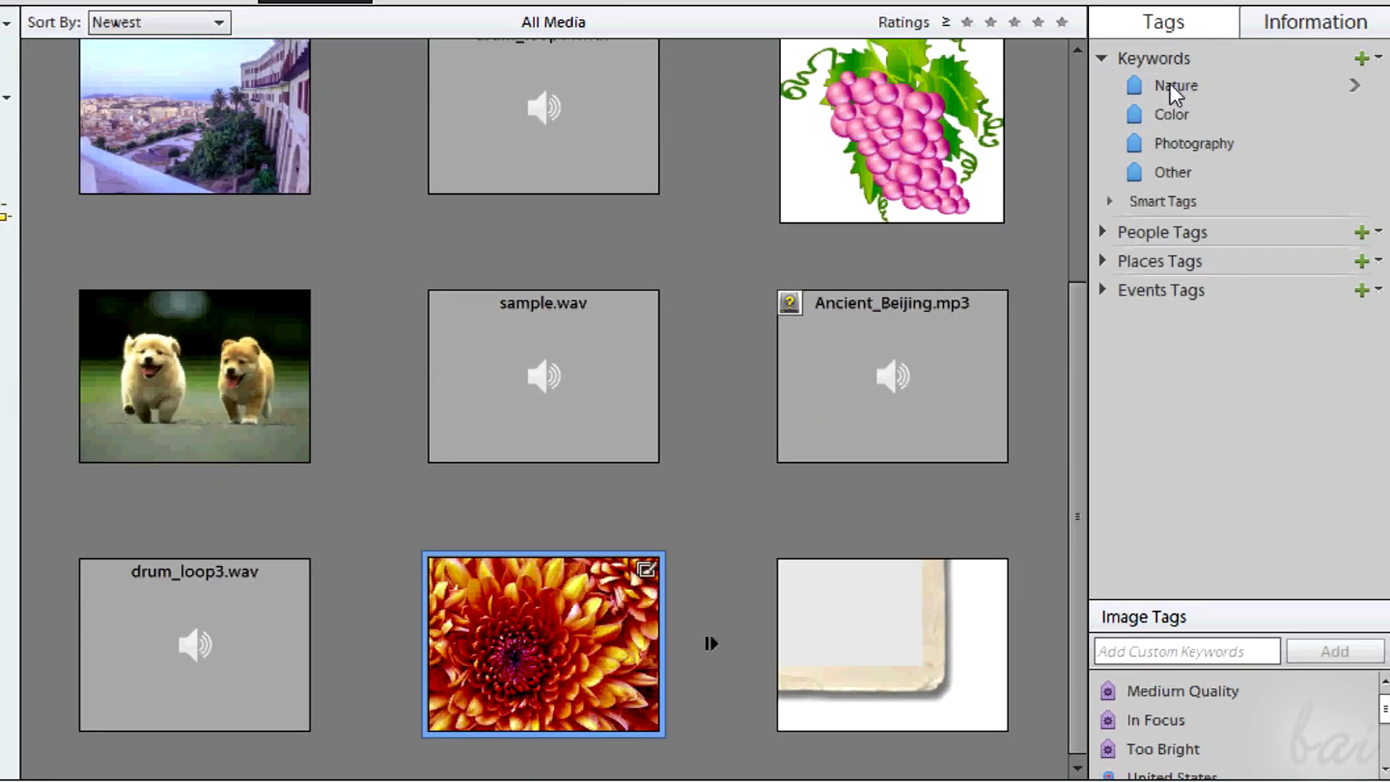
pyautogui.click(1176, 86)
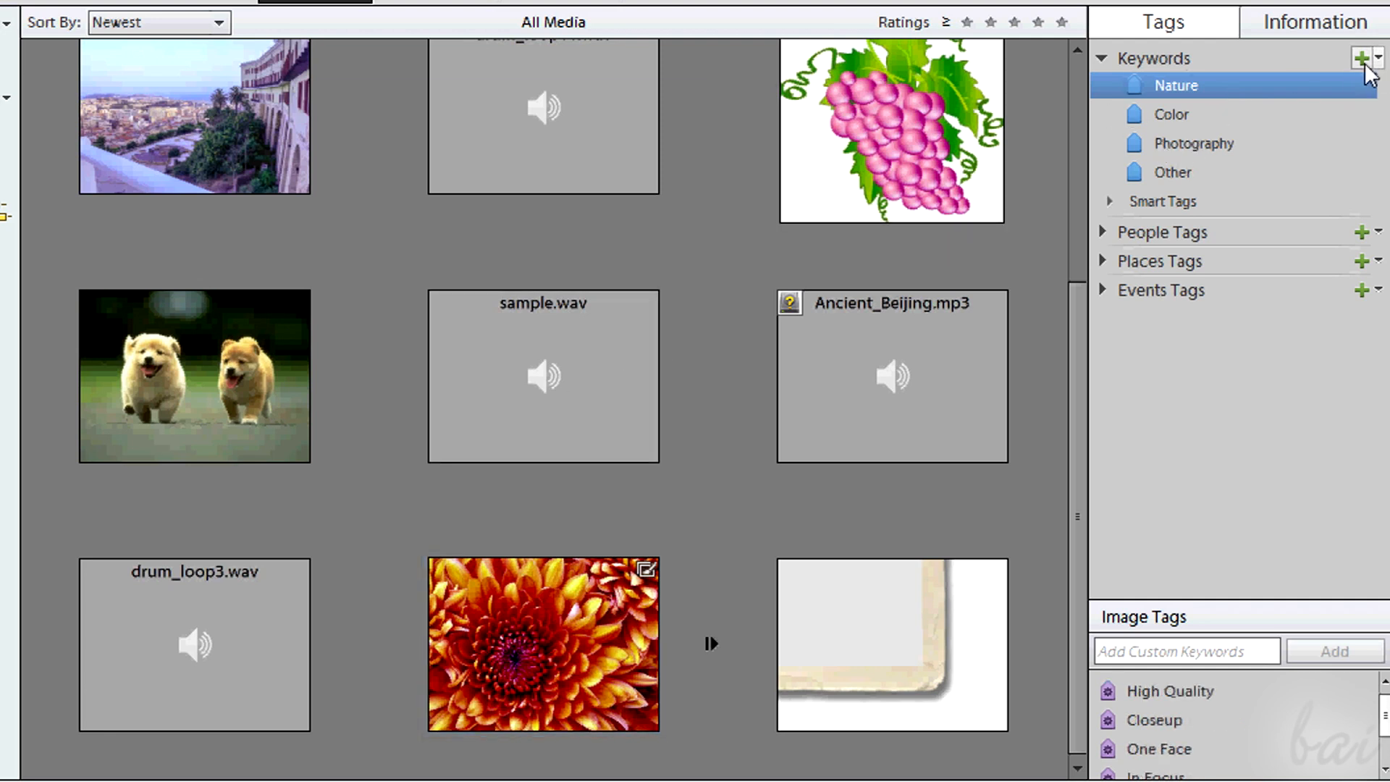
pyautogui.click(1360, 55)
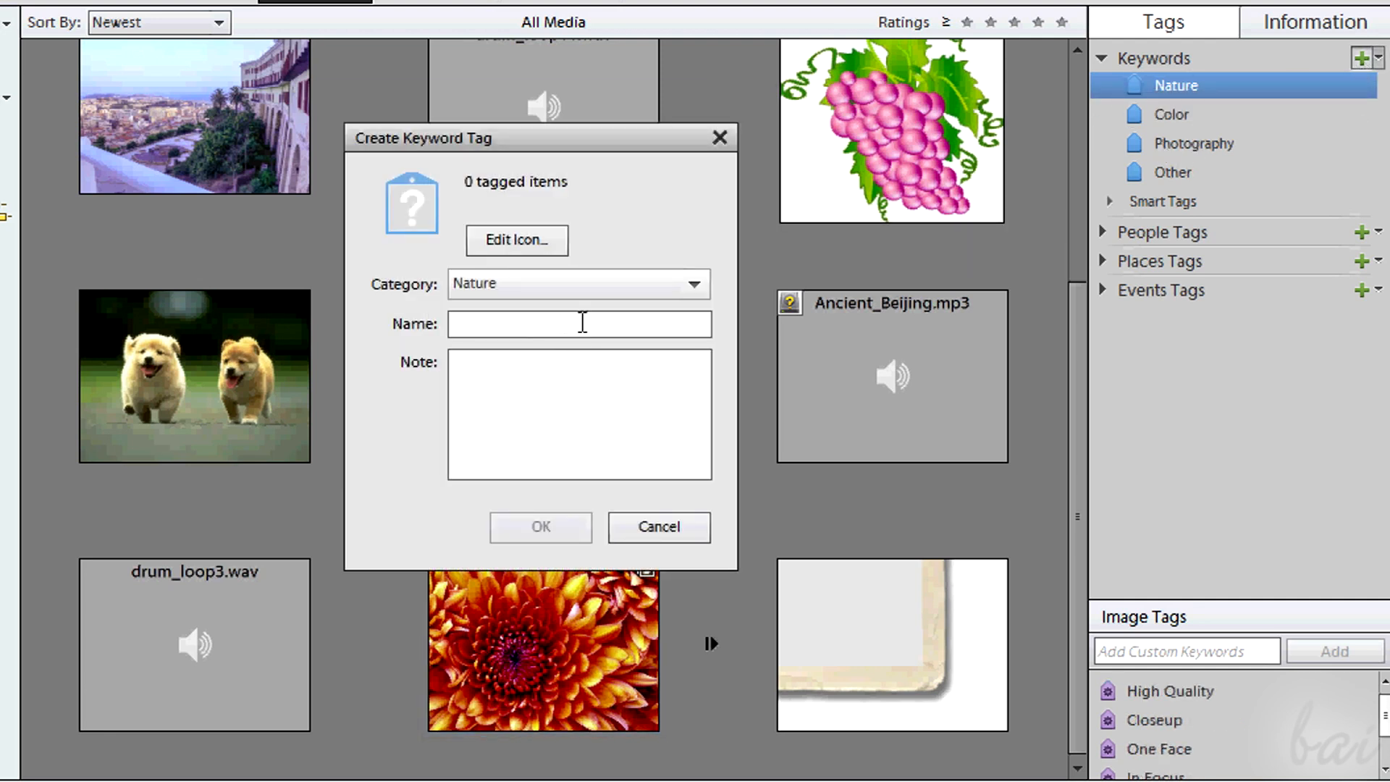
# Name the new Nature keyword tag Dogs
pyautogui.click(542, 527)
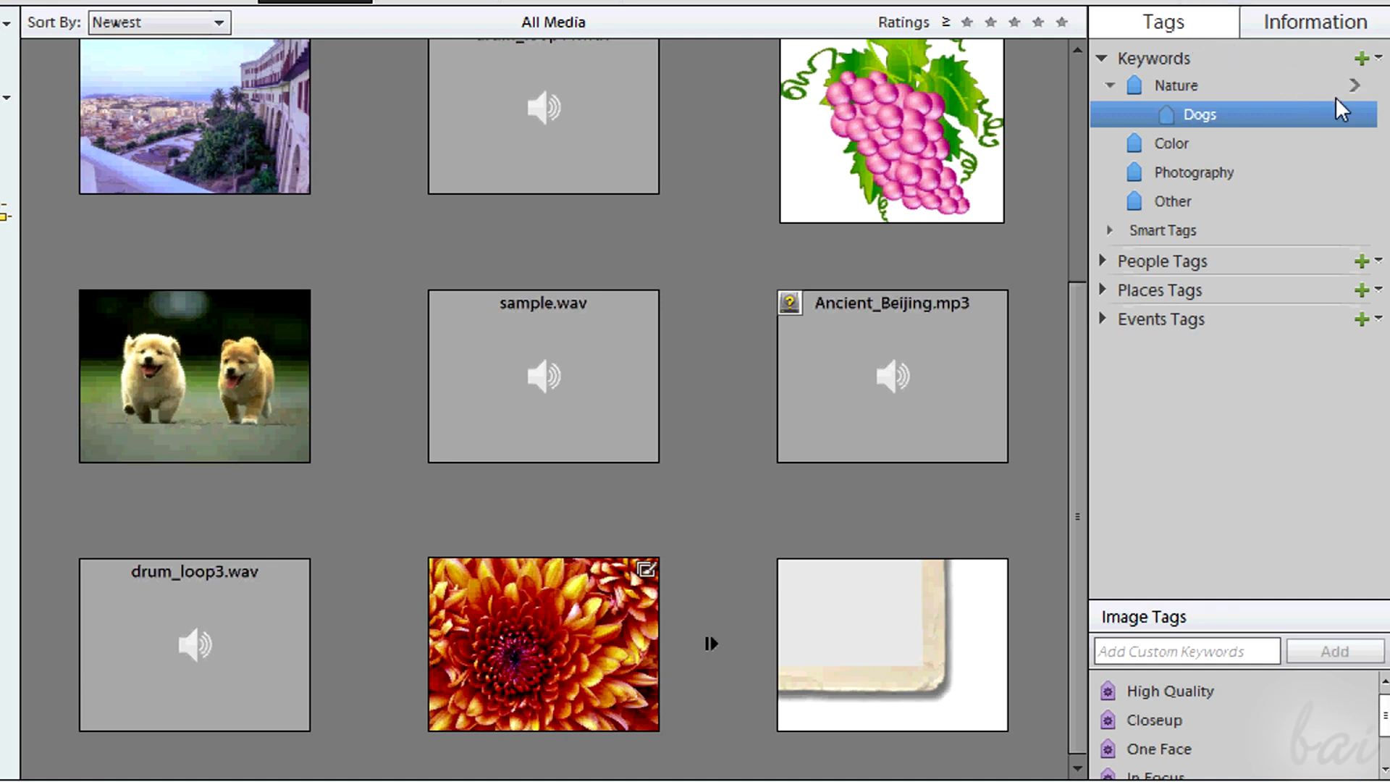
pyautogui.moveTo(1364, 121)
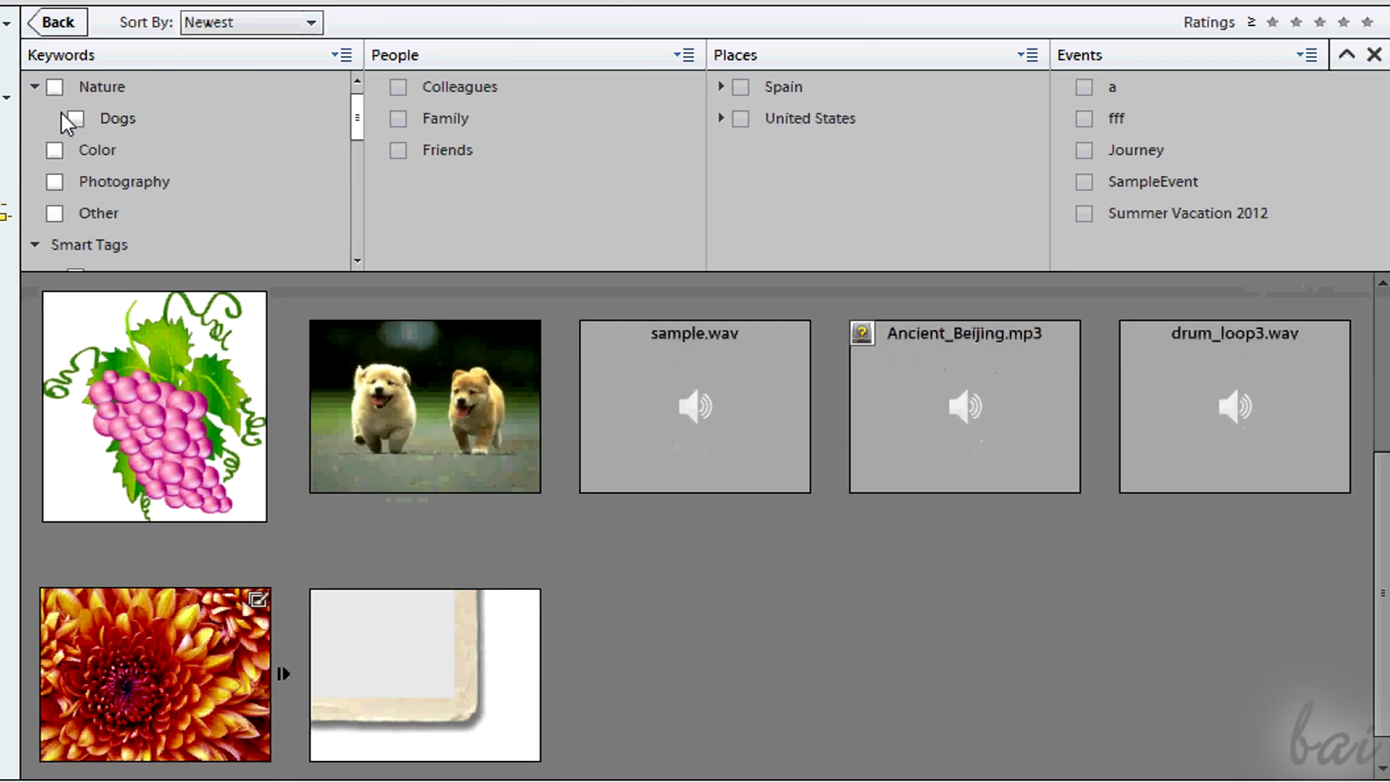
# Filter the media by the Family tag, then clear the filter again
pyautogui.click(398, 119)
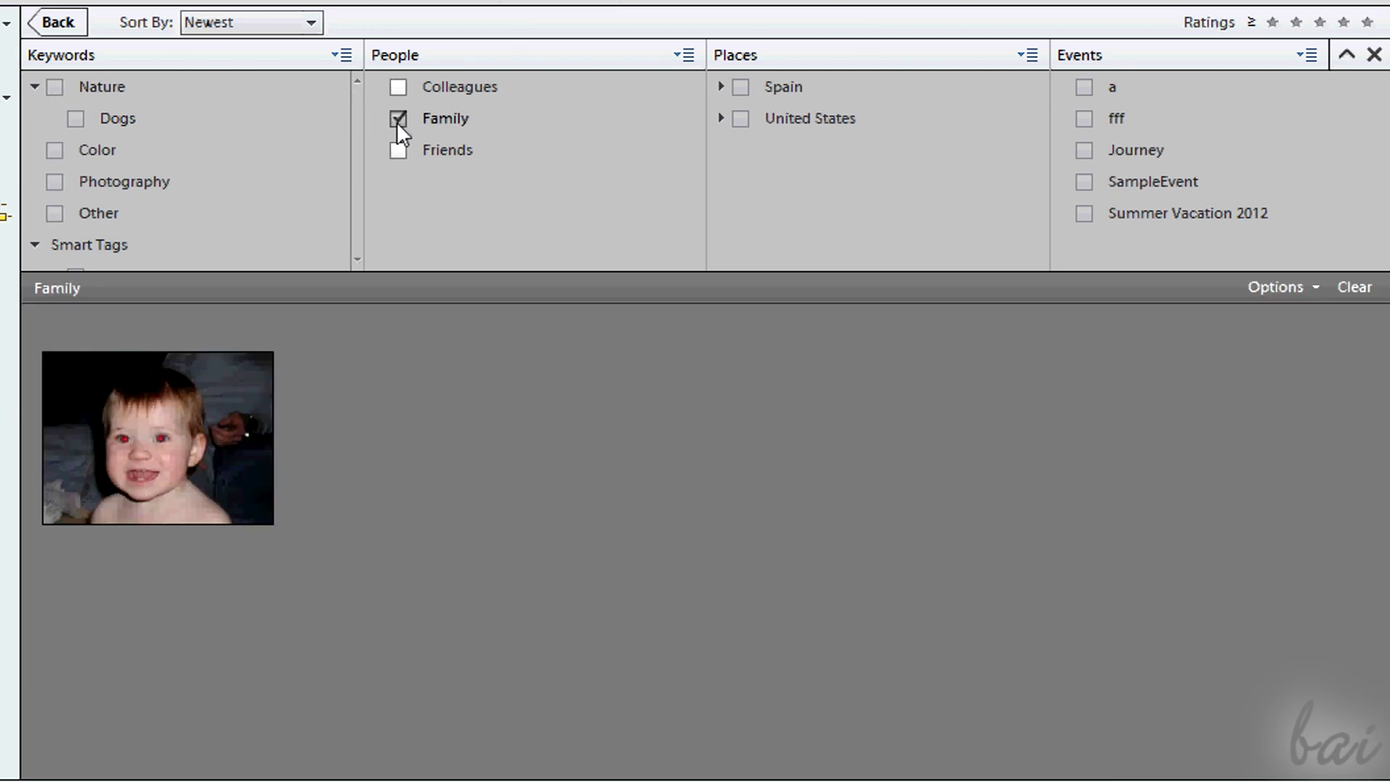
pyautogui.click(1084, 213)
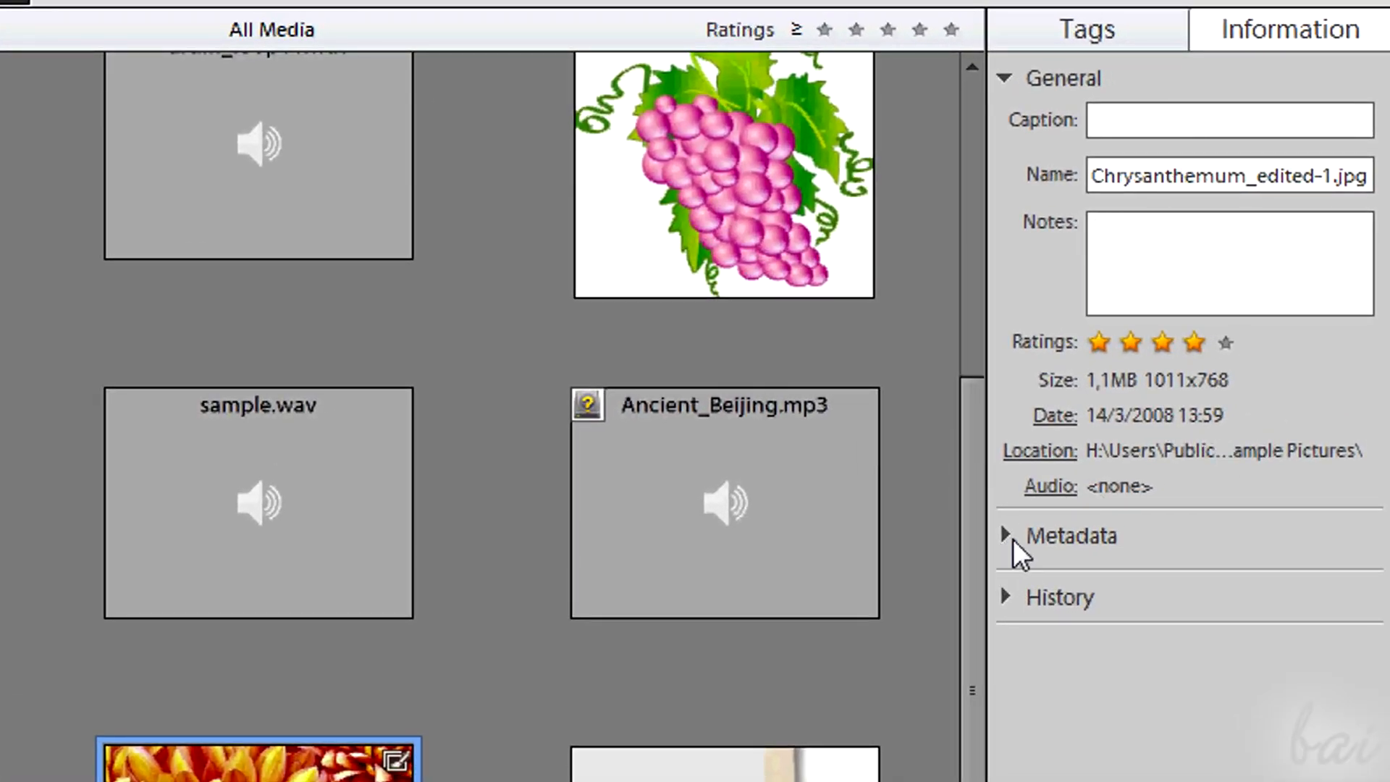
# Expand the chrysanthemum photo's metadata details before returning to the full media grid
pyautogui.click(1009, 535)
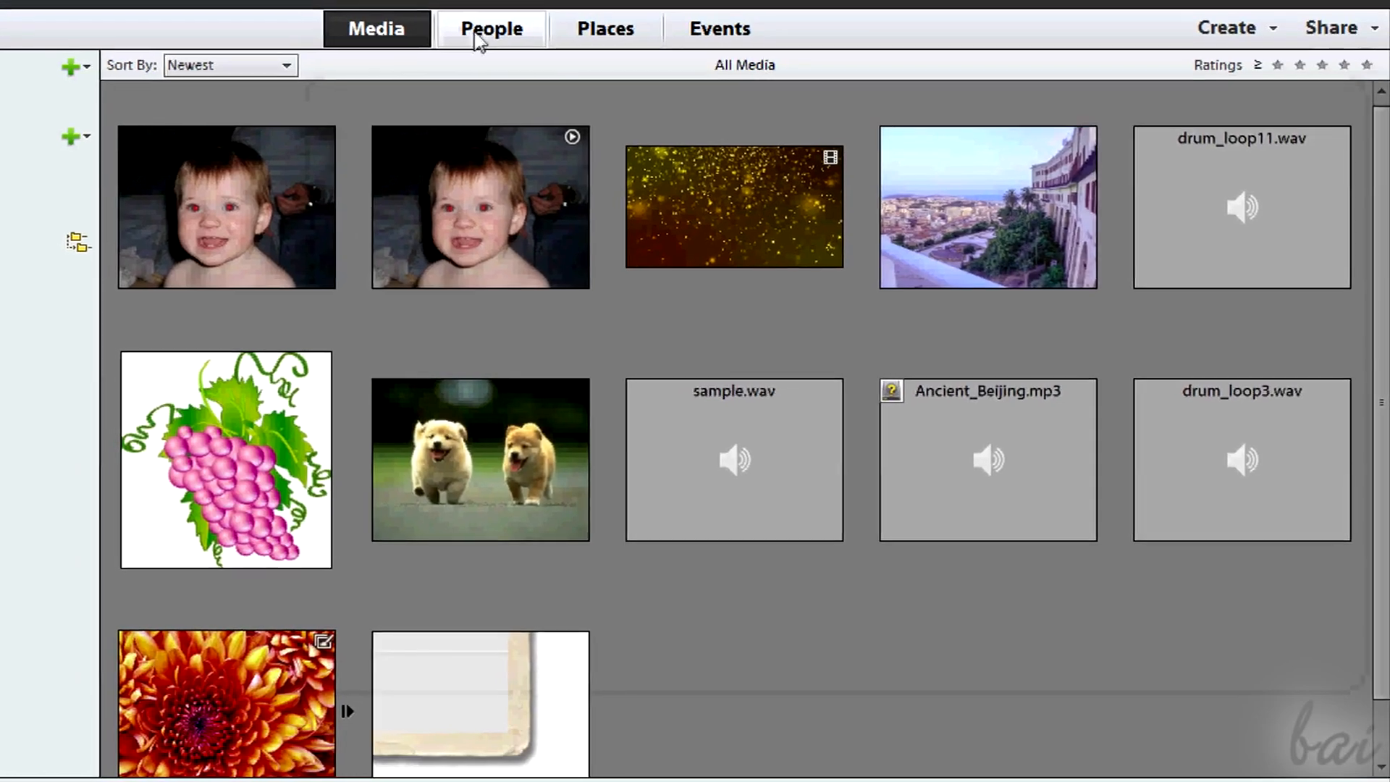
# Browse the People, Places and Events views, ending on the Summer Vacation 2012 event
pyautogui.click(486, 29)
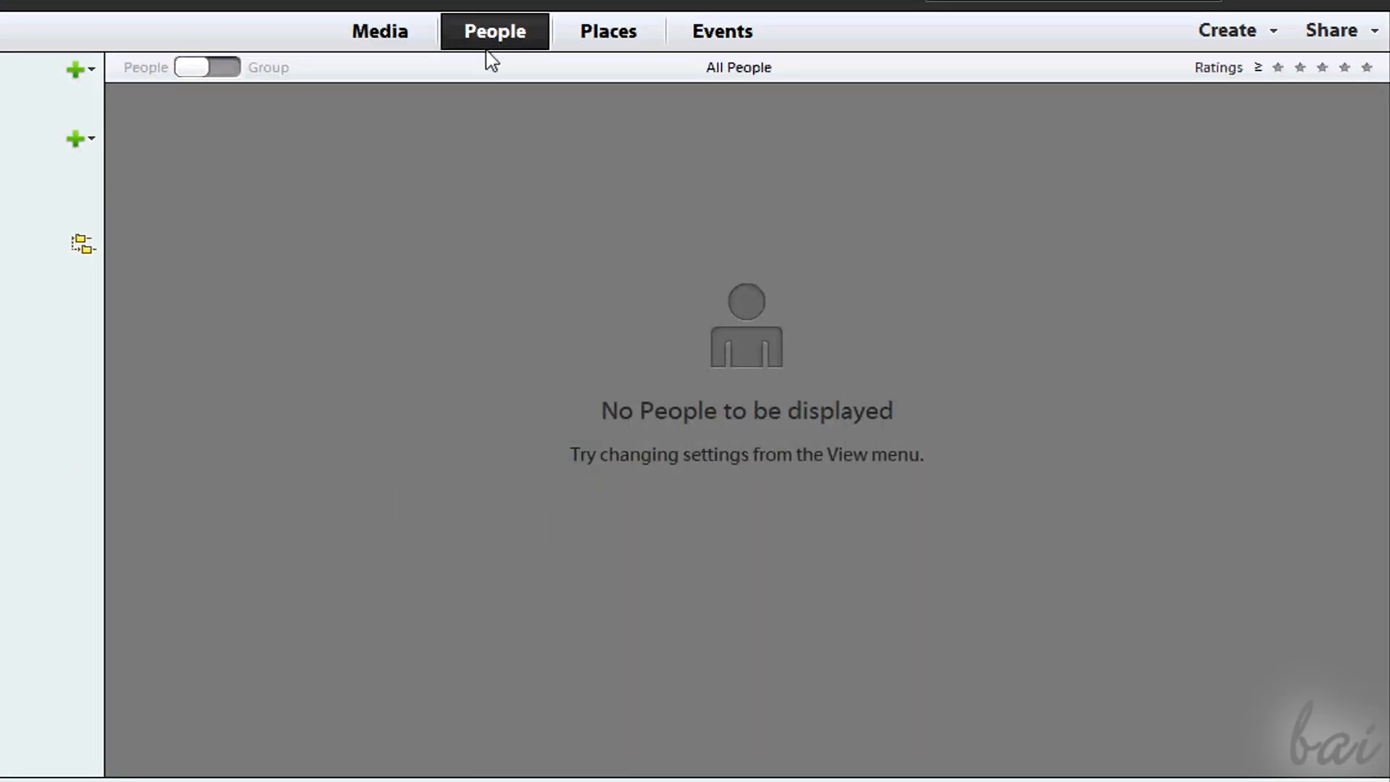
pyautogui.moveTo(608, 39)
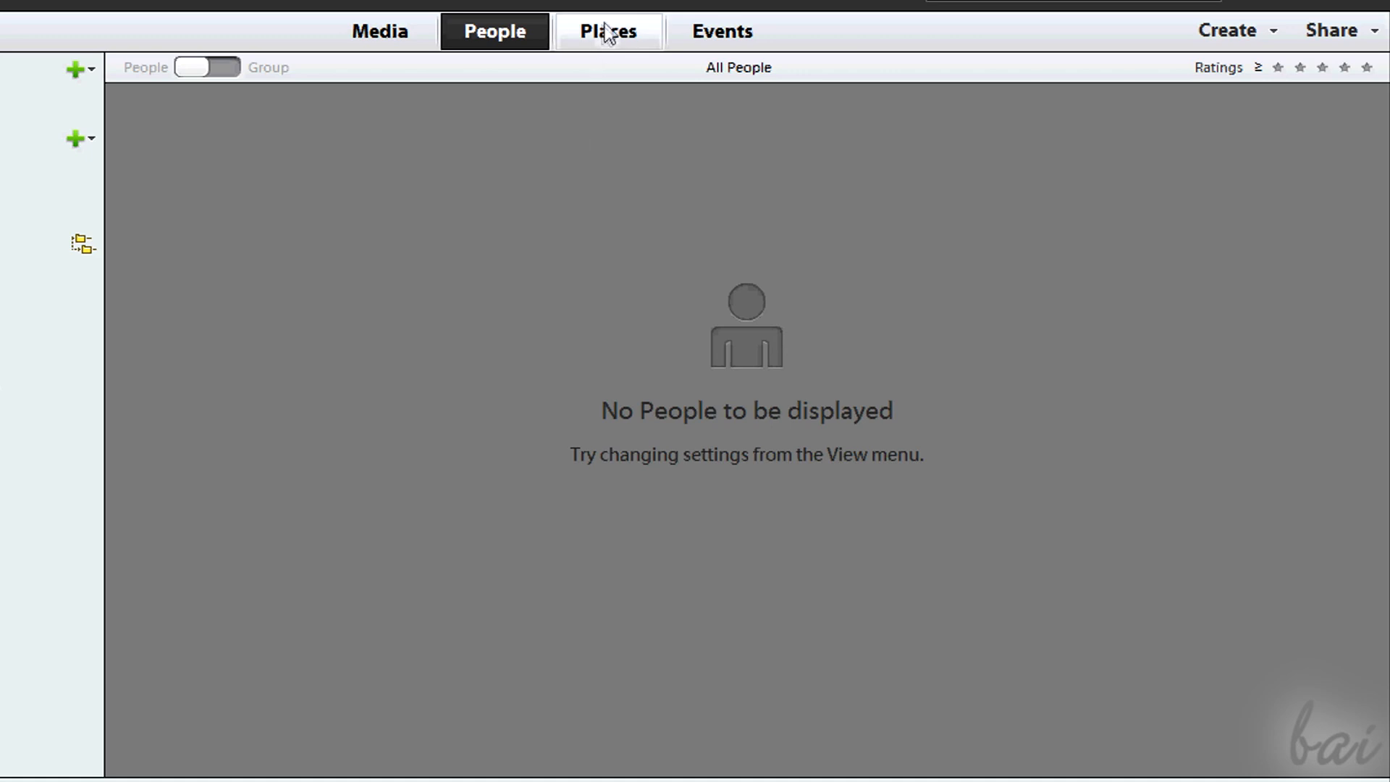
pyautogui.click(606, 32)
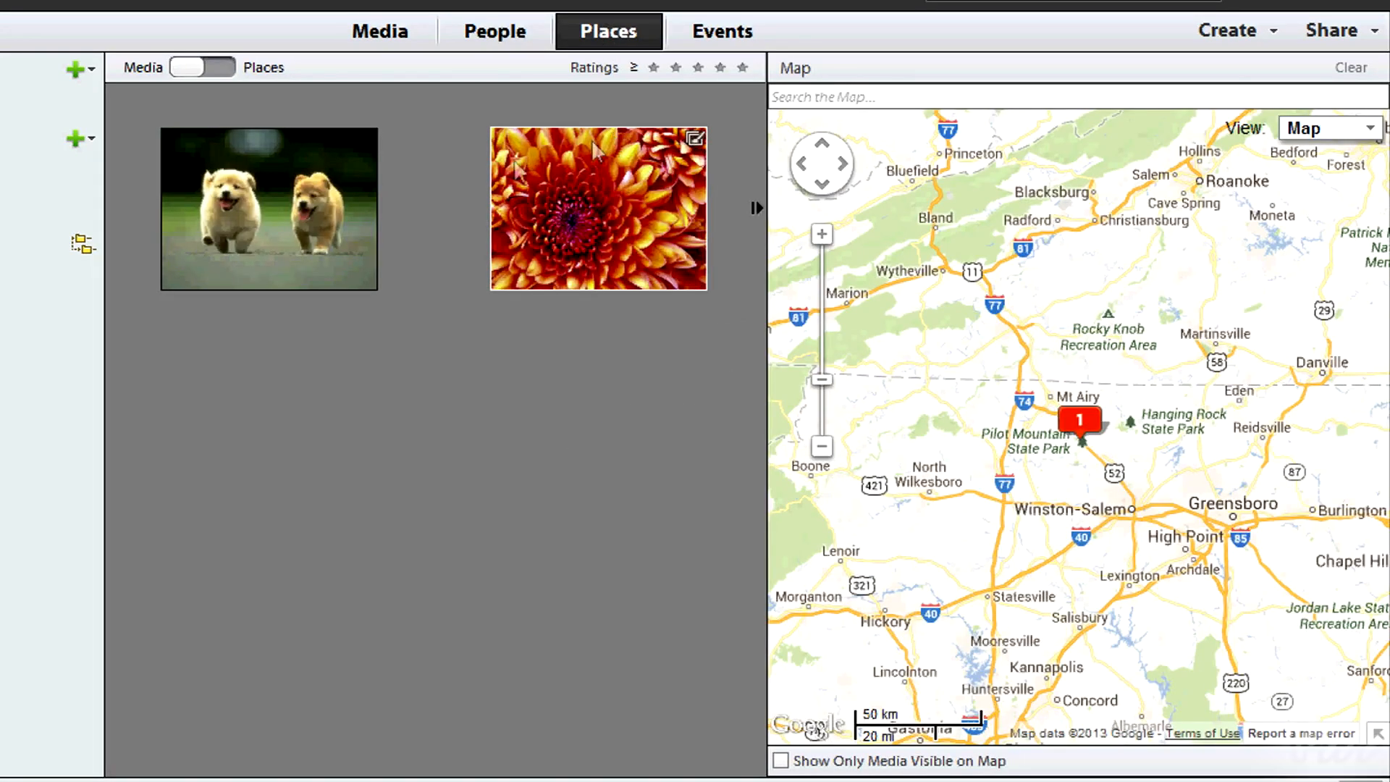
pyautogui.moveTo(646, 113)
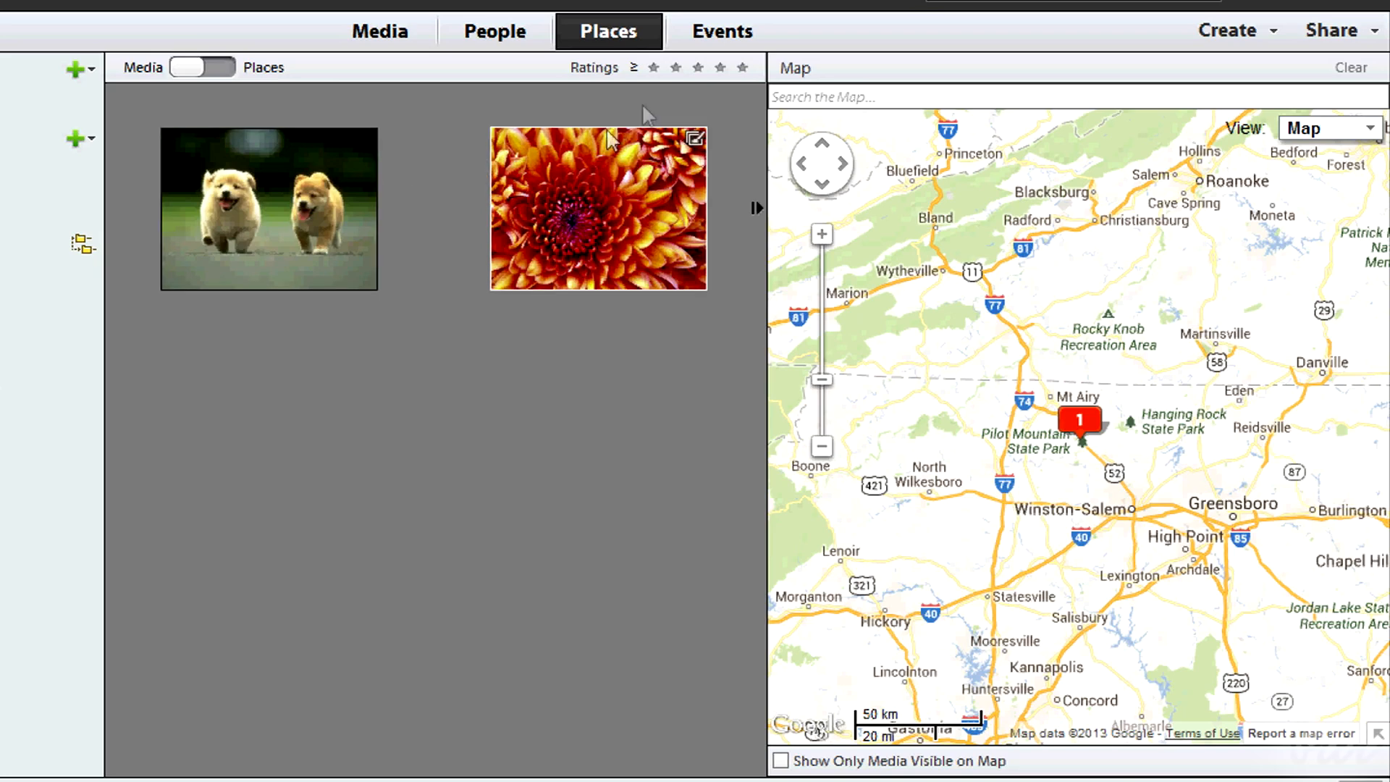
pyautogui.click(721, 32)
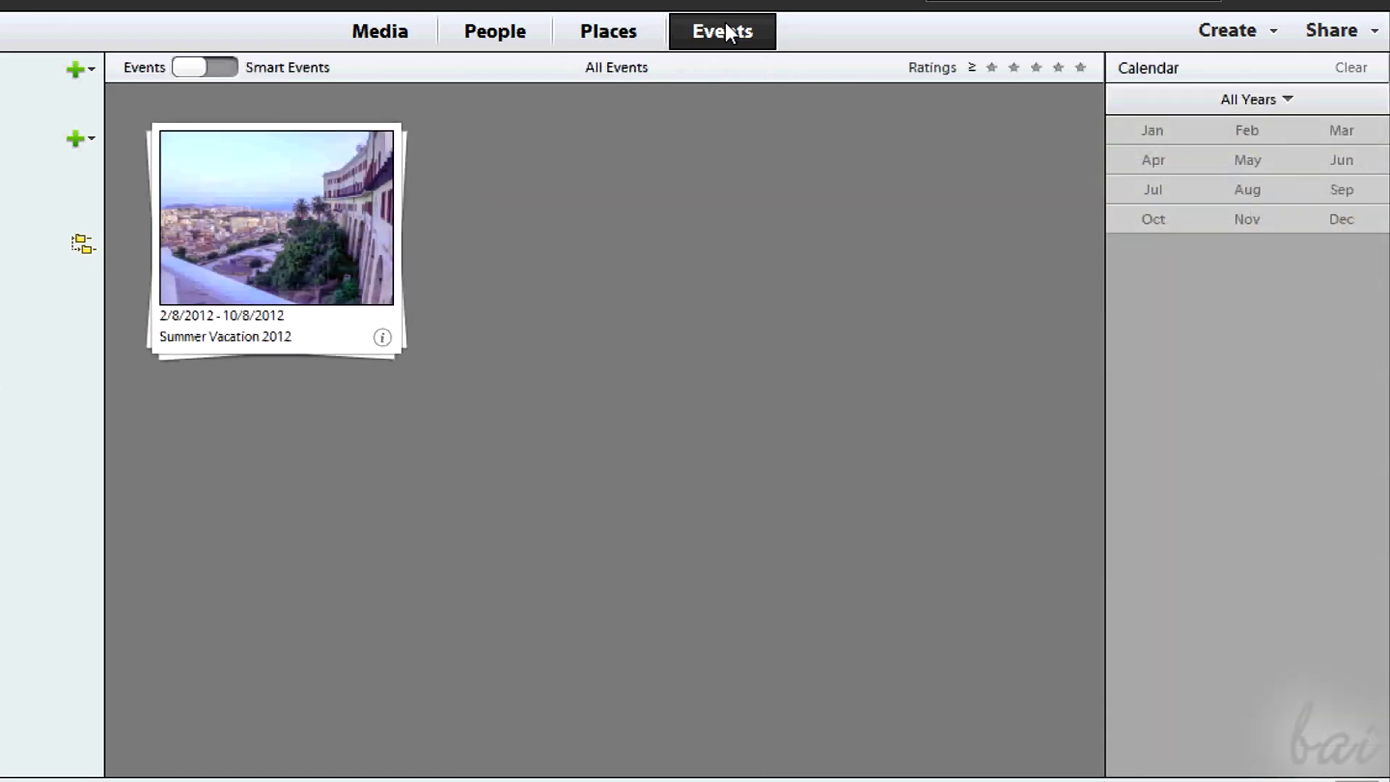
pyautogui.moveTo(727, 104)
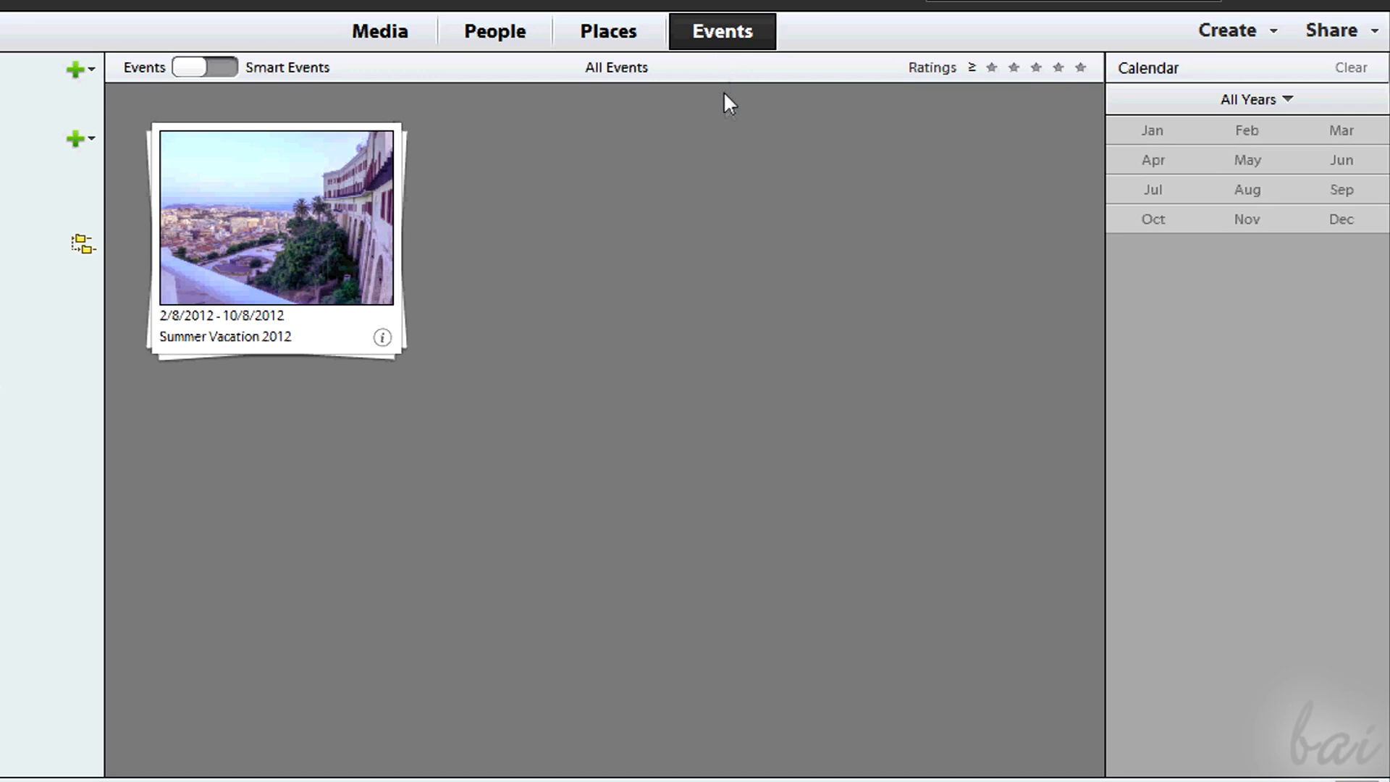
pyautogui.moveTo(732, 131)
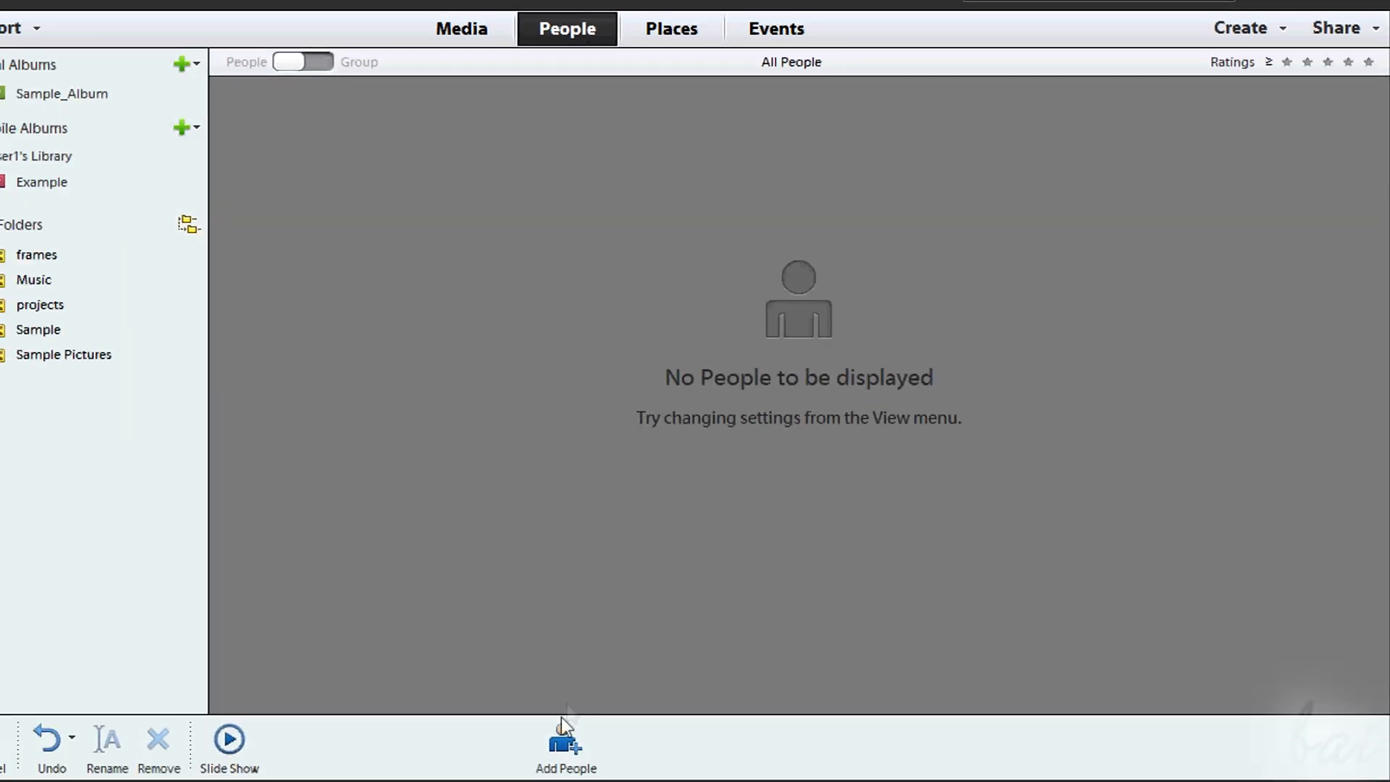
# Mark the baby's face in the media library and save it with the person label Baby
pyautogui.click(564, 747)
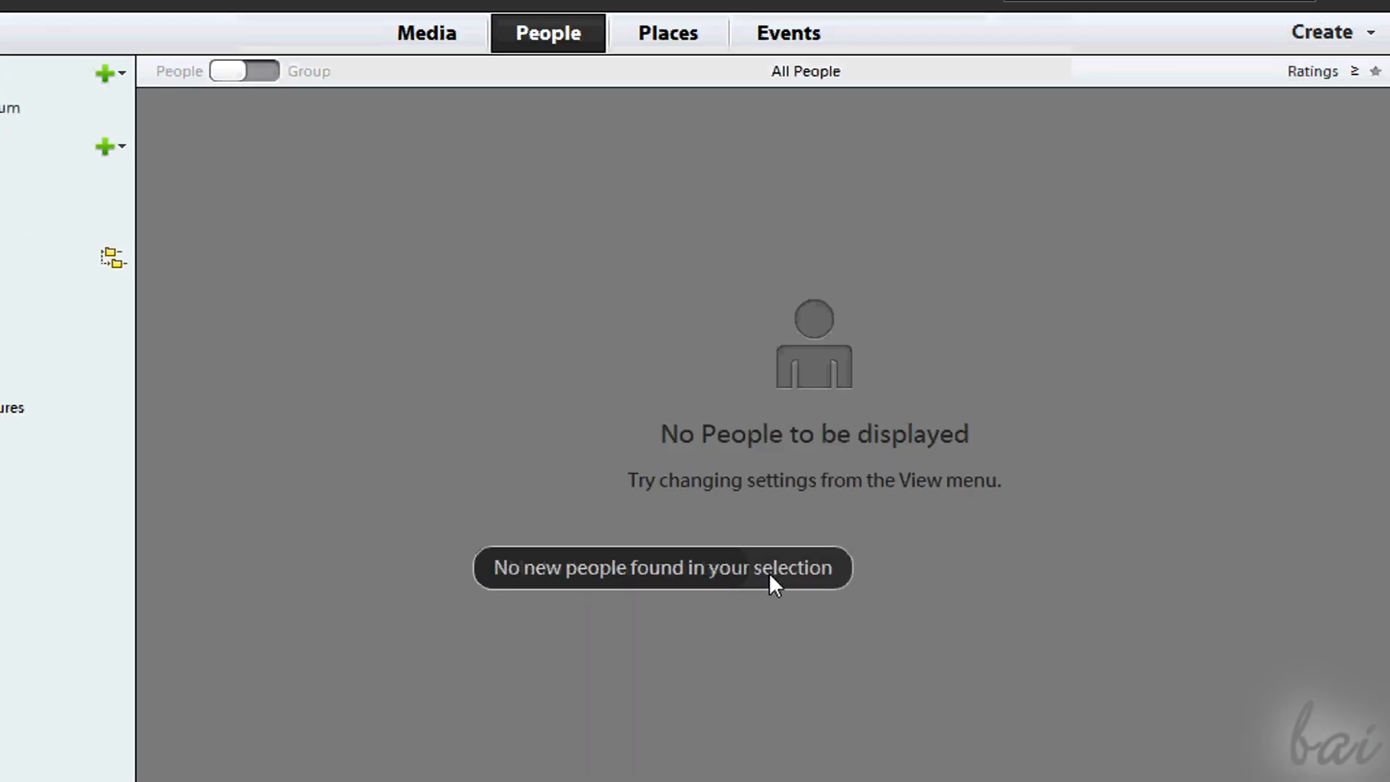
pyautogui.moveTo(712, 594)
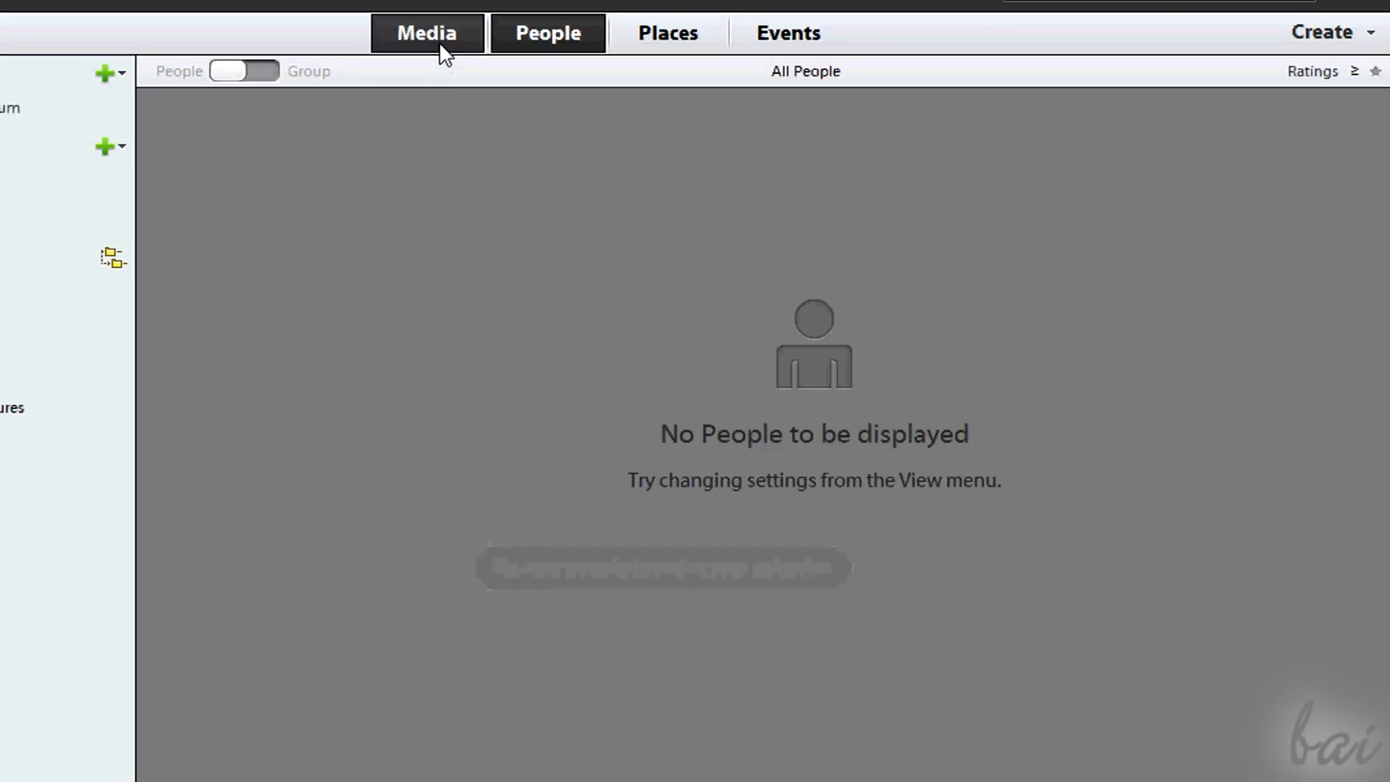
pyautogui.click(425, 32)
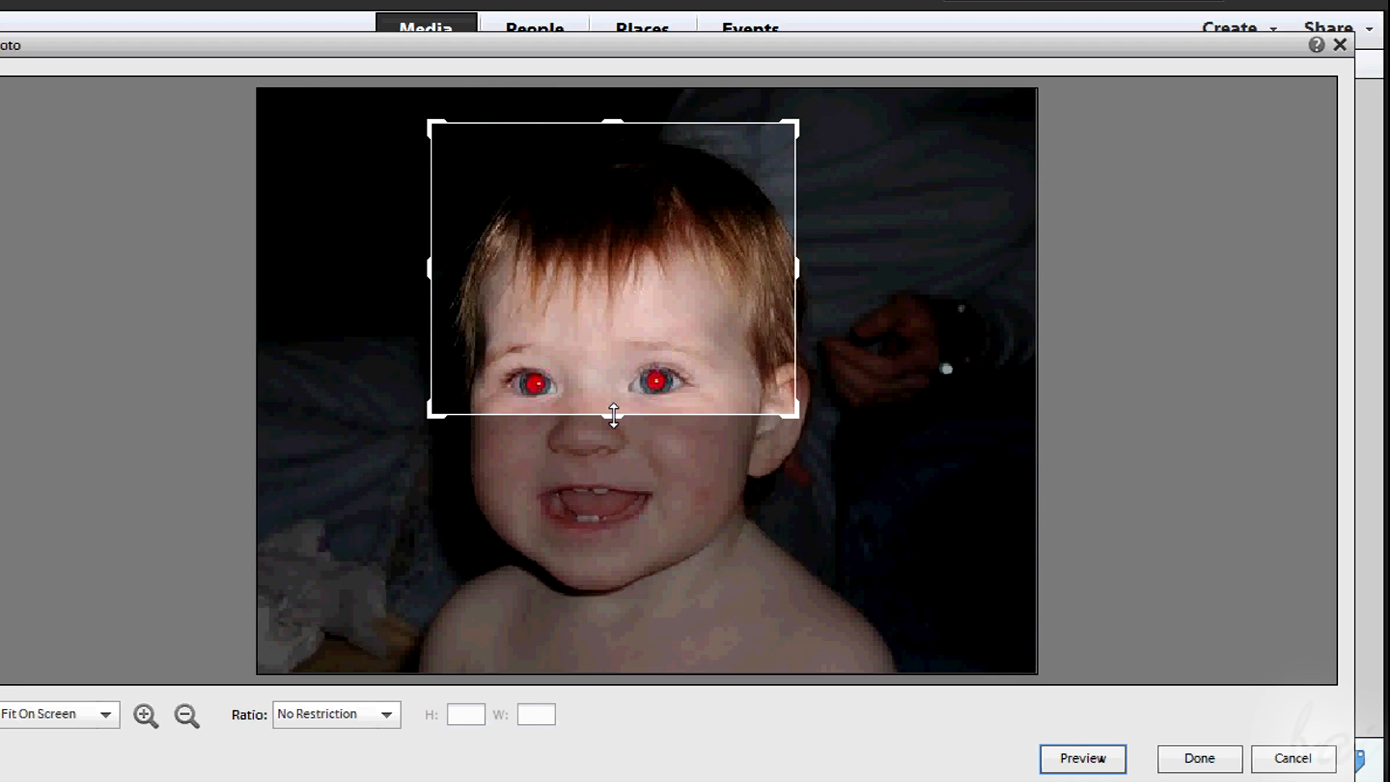
pyautogui.click(532, 28)
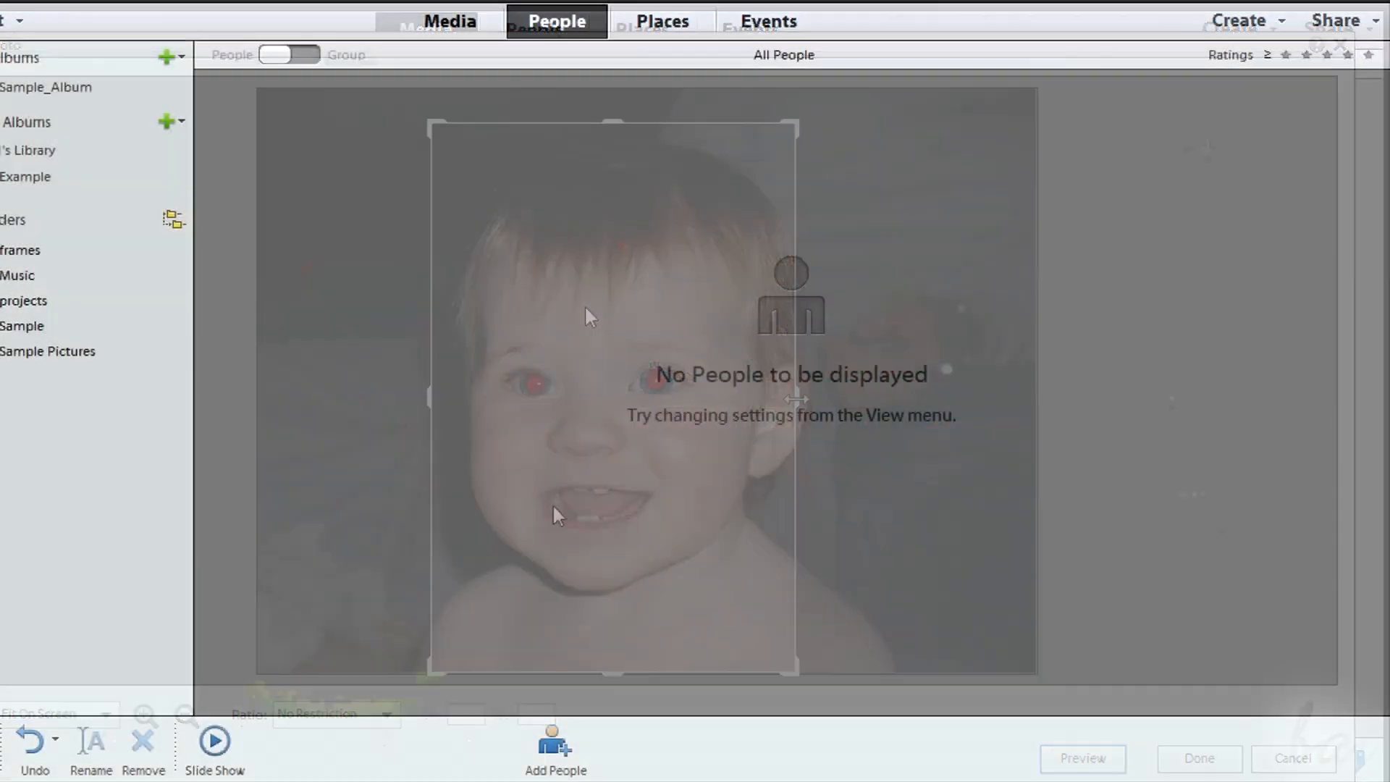
pyautogui.click(554, 747)
pyautogui.write('Baby')
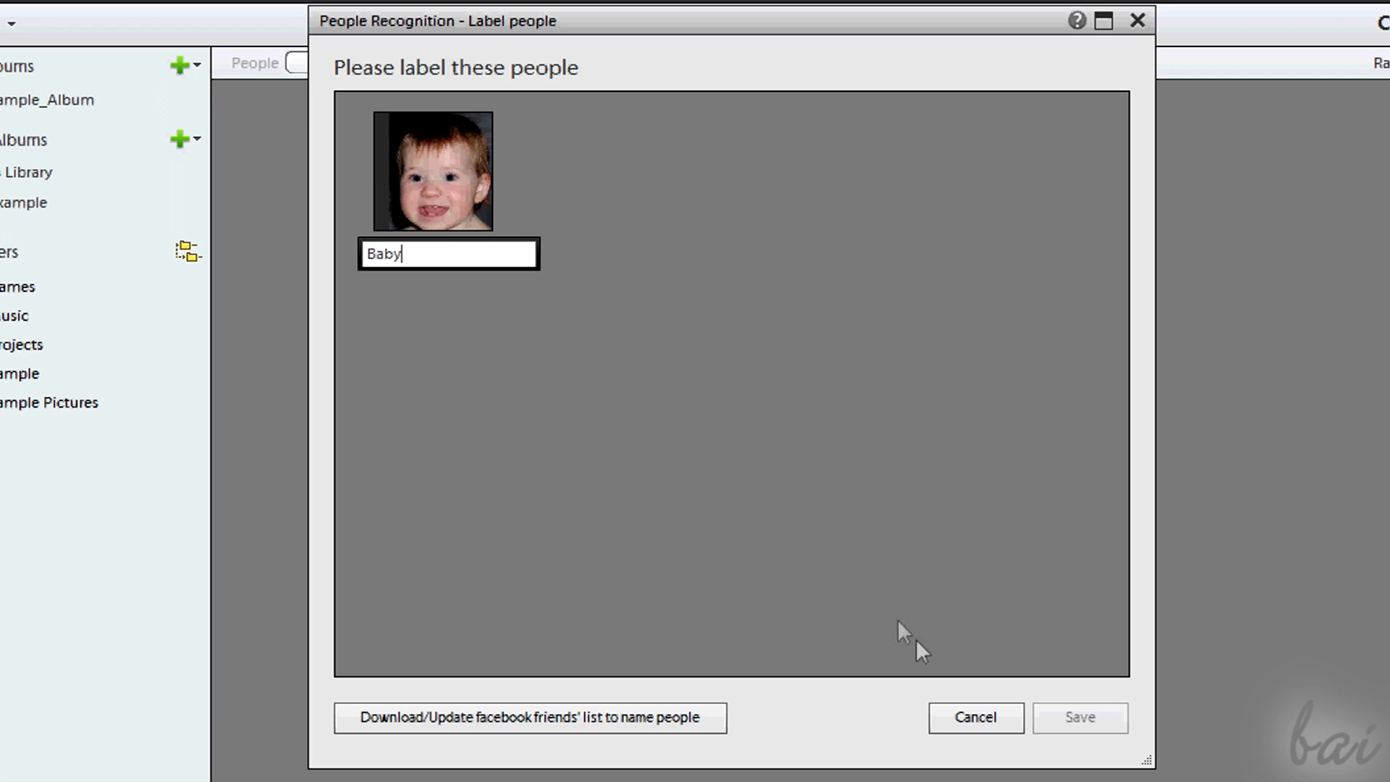
pyautogui.click(1078, 717)
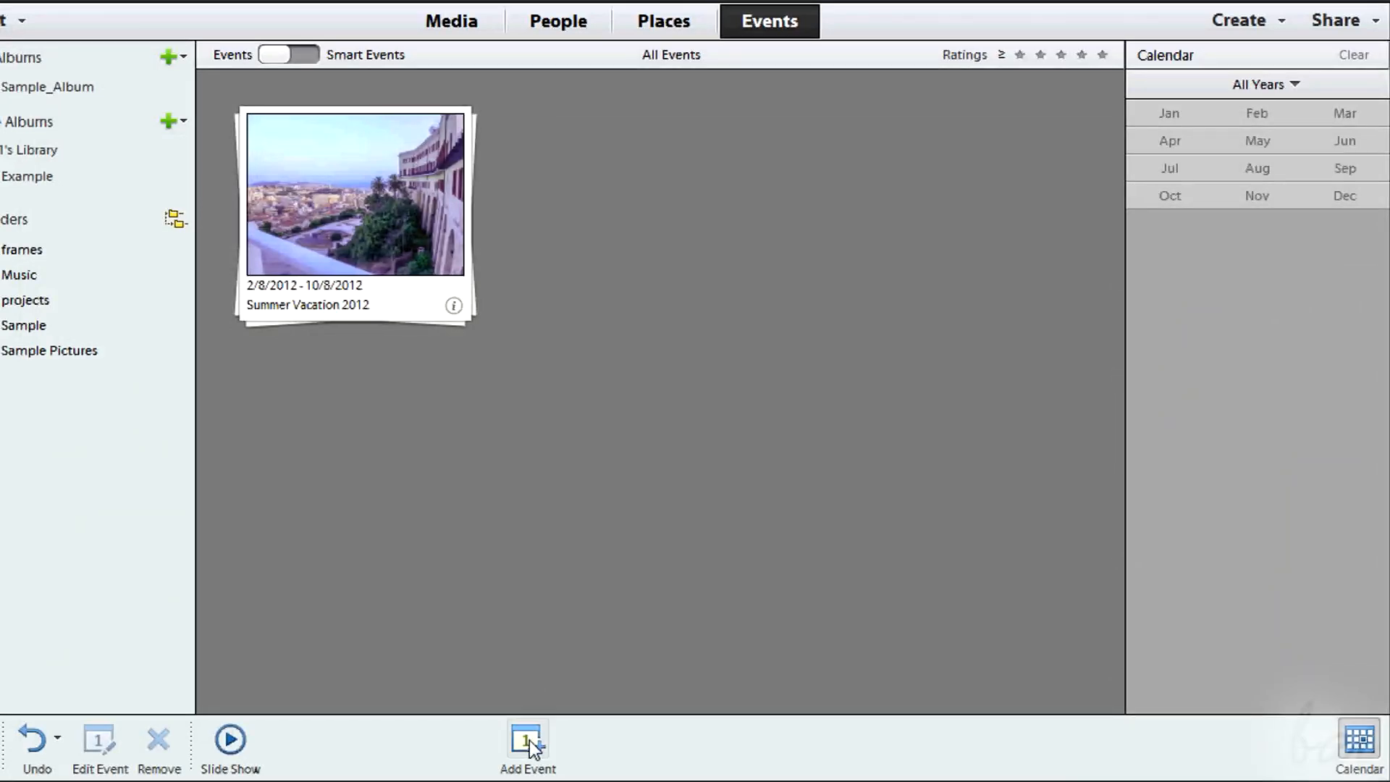
# Create a new event and add the grapes picture to Summer Vacation 2012
pyautogui.click(523, 756)
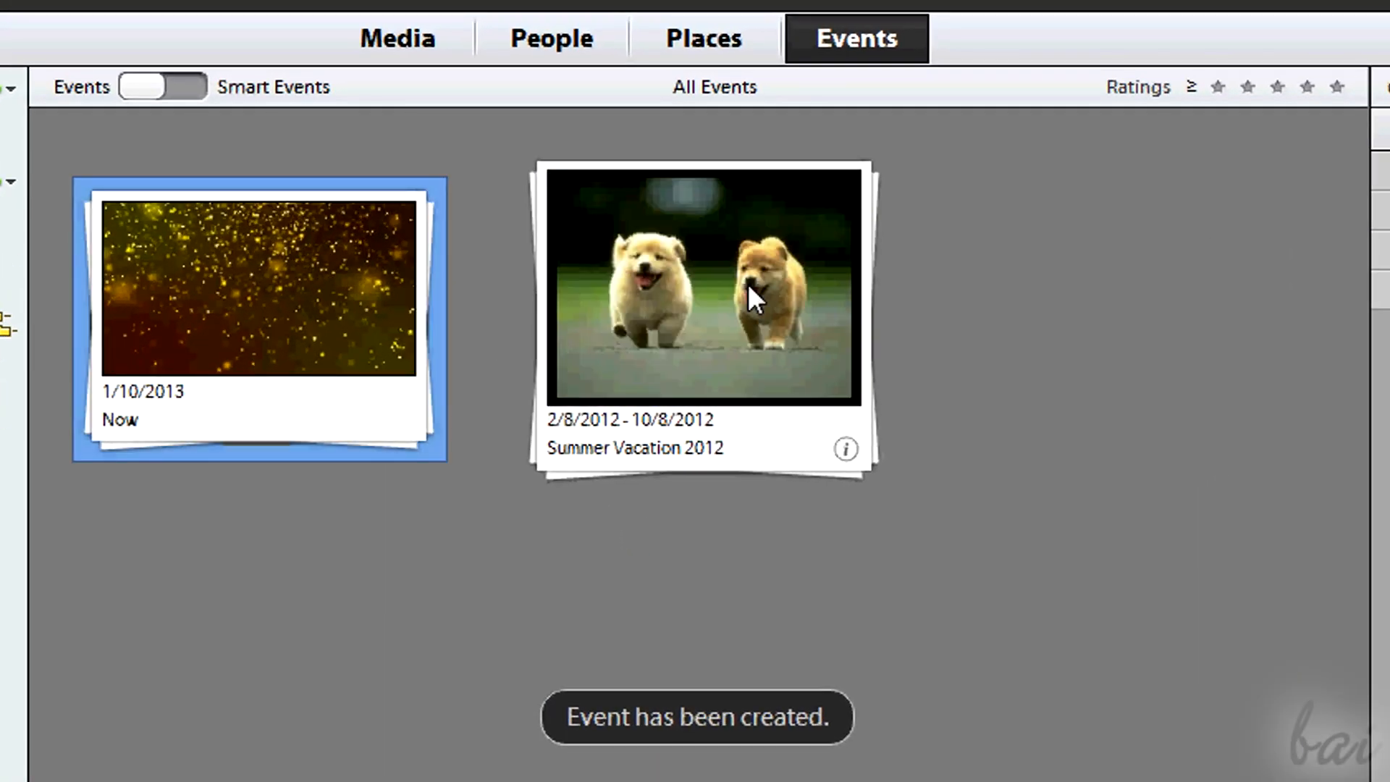
pyautogui.doubleClick(703, 293)
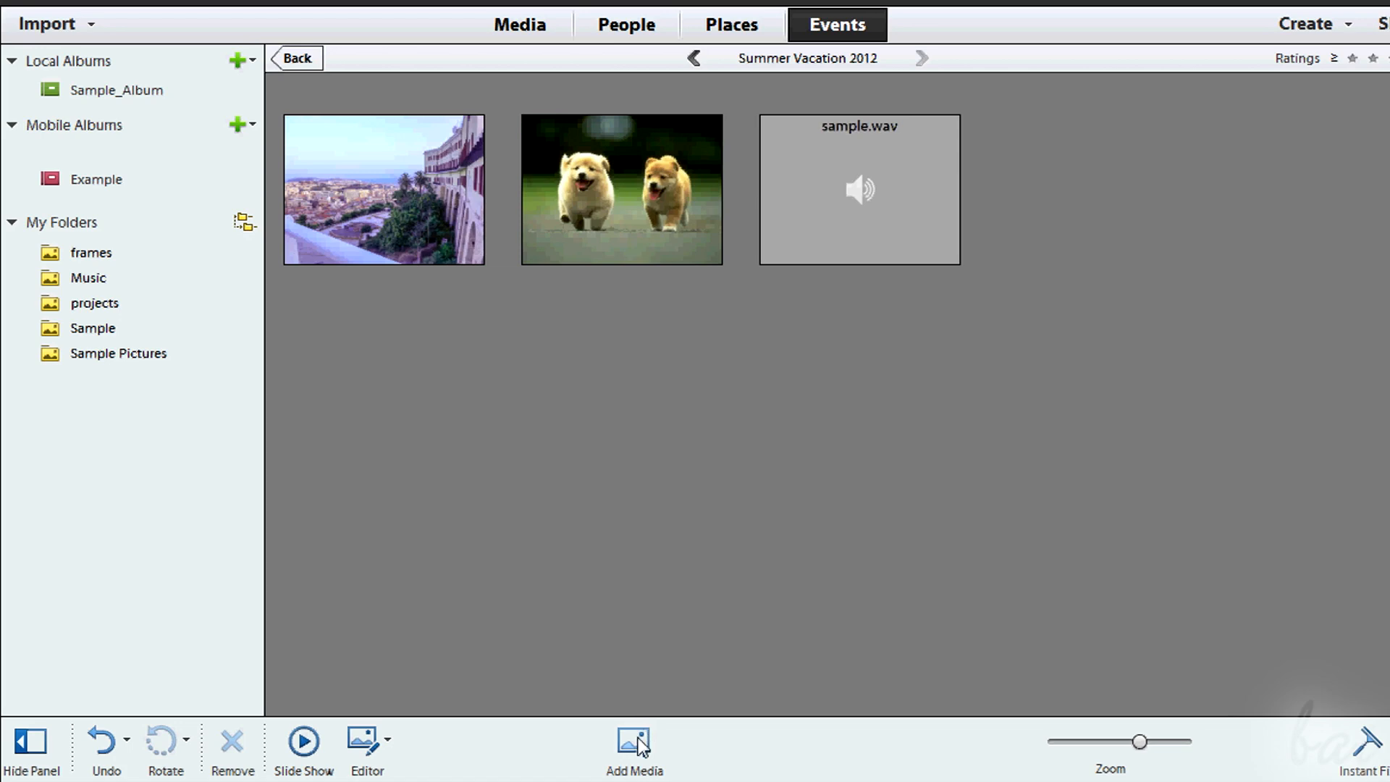
pyautogui.click(631, 758)
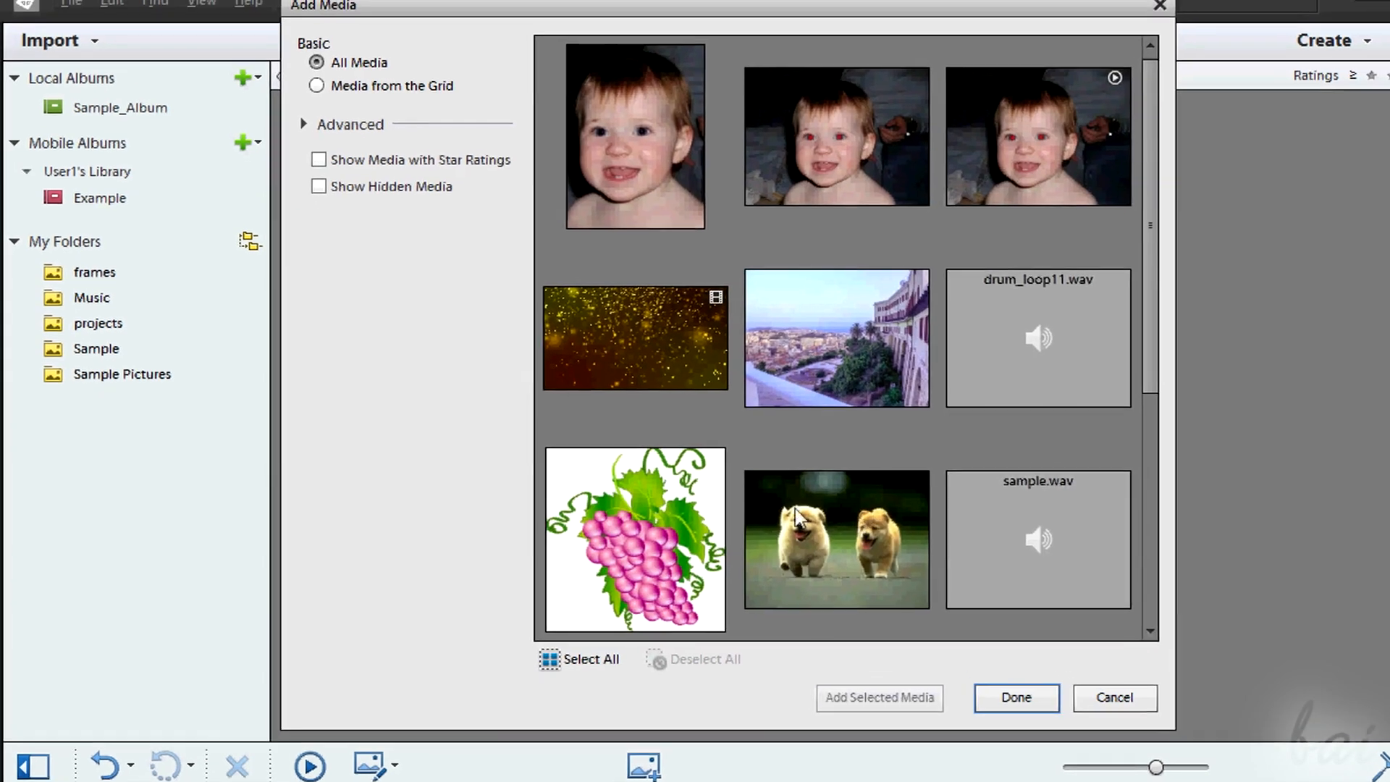
pyautogui.click(634, 537)
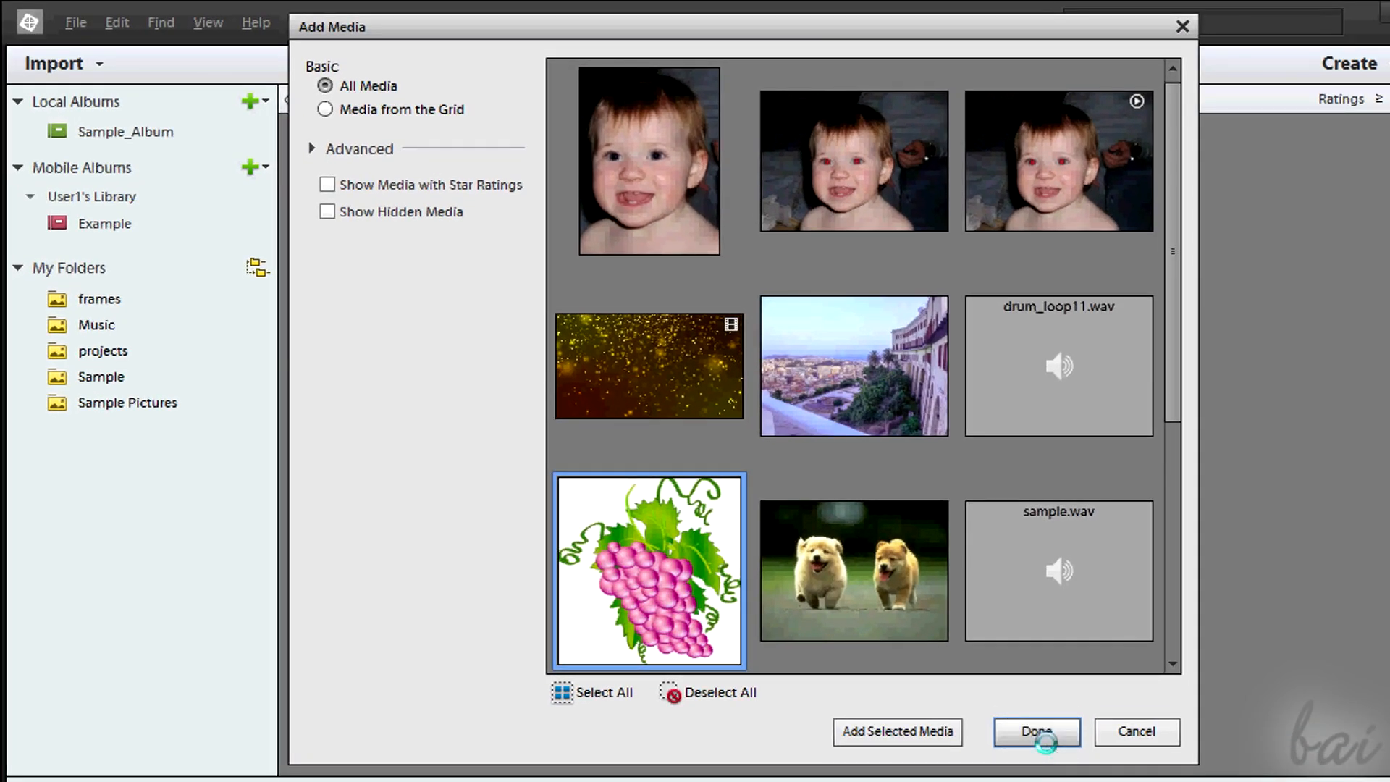
pyautogui.click(1037, 732)
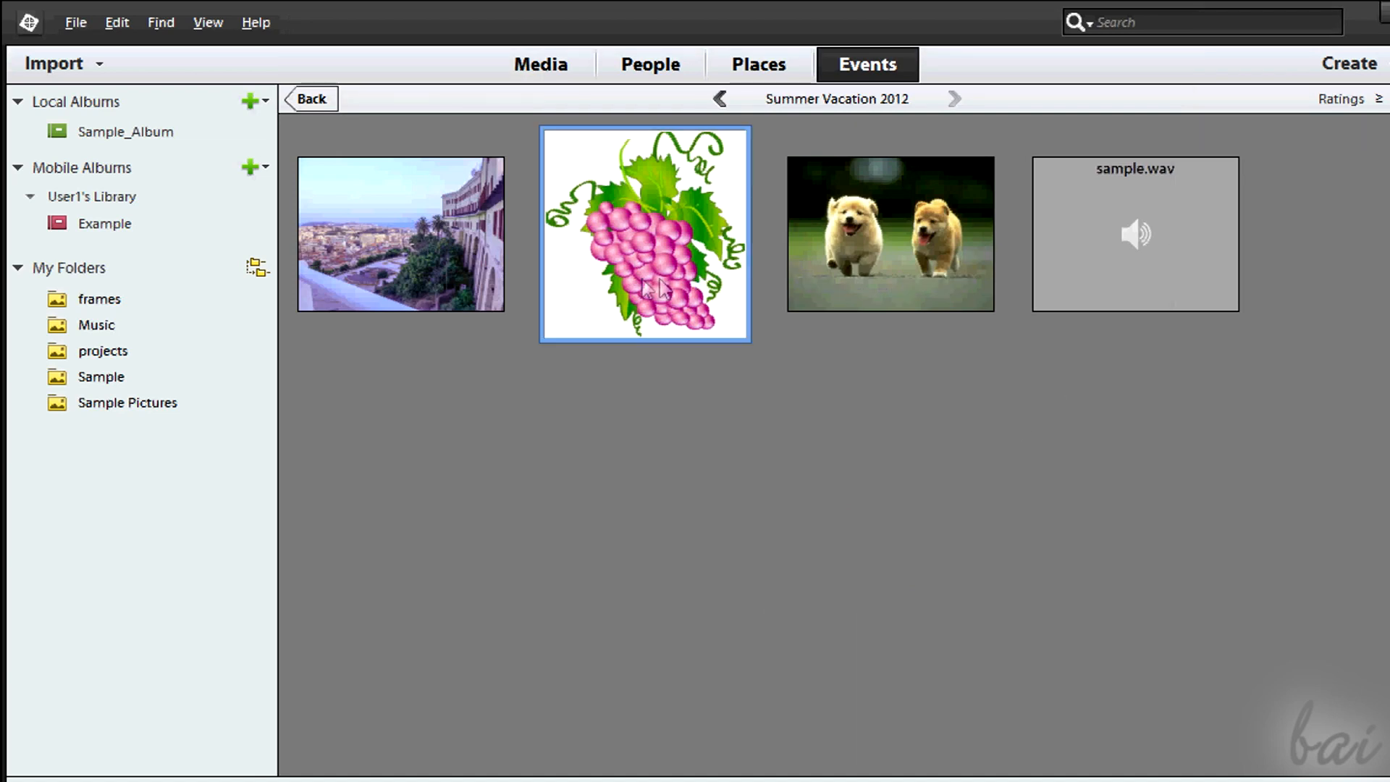
# Remove the Now event from the catalog, leaving Summer Vacation 2012, and return to All Media
pyautogui.rightClick(660, 291)
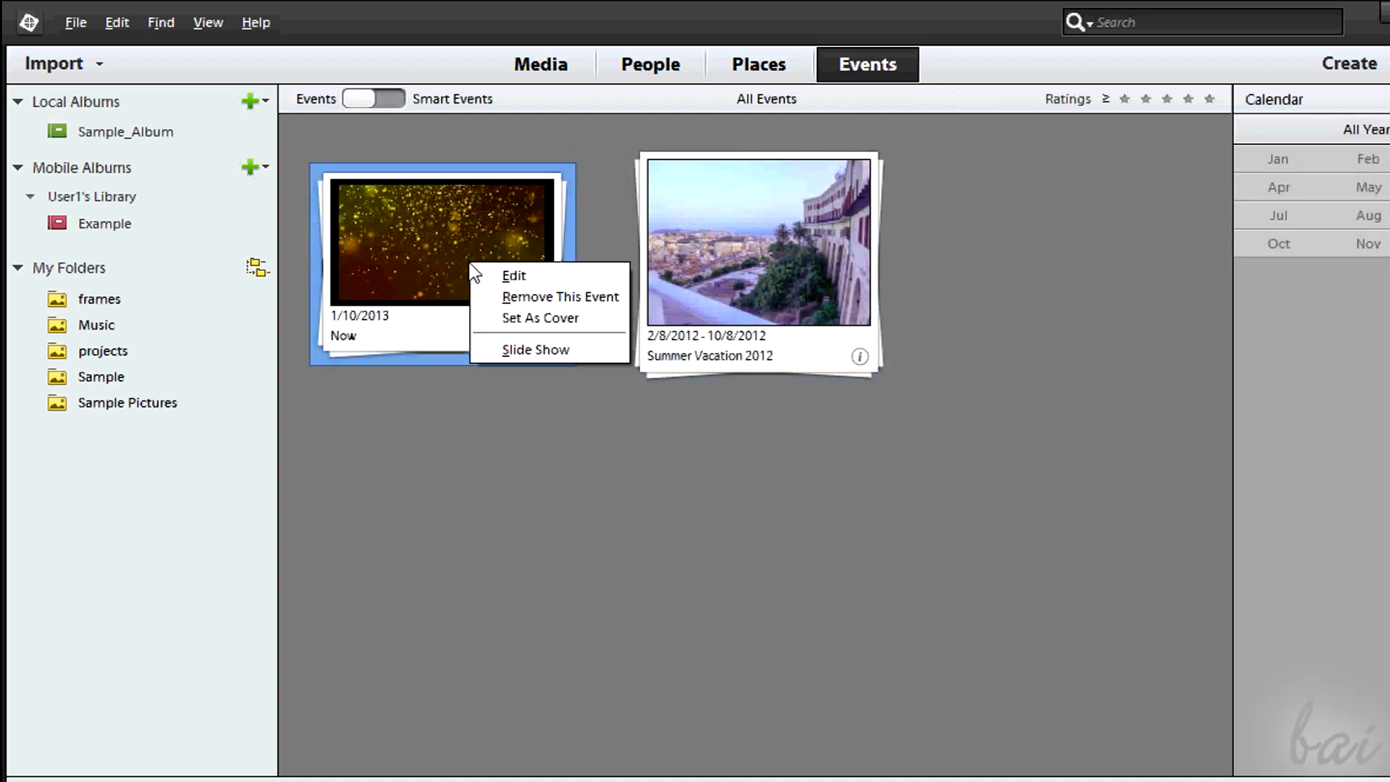
pyautogui.moveTo(514, 279)
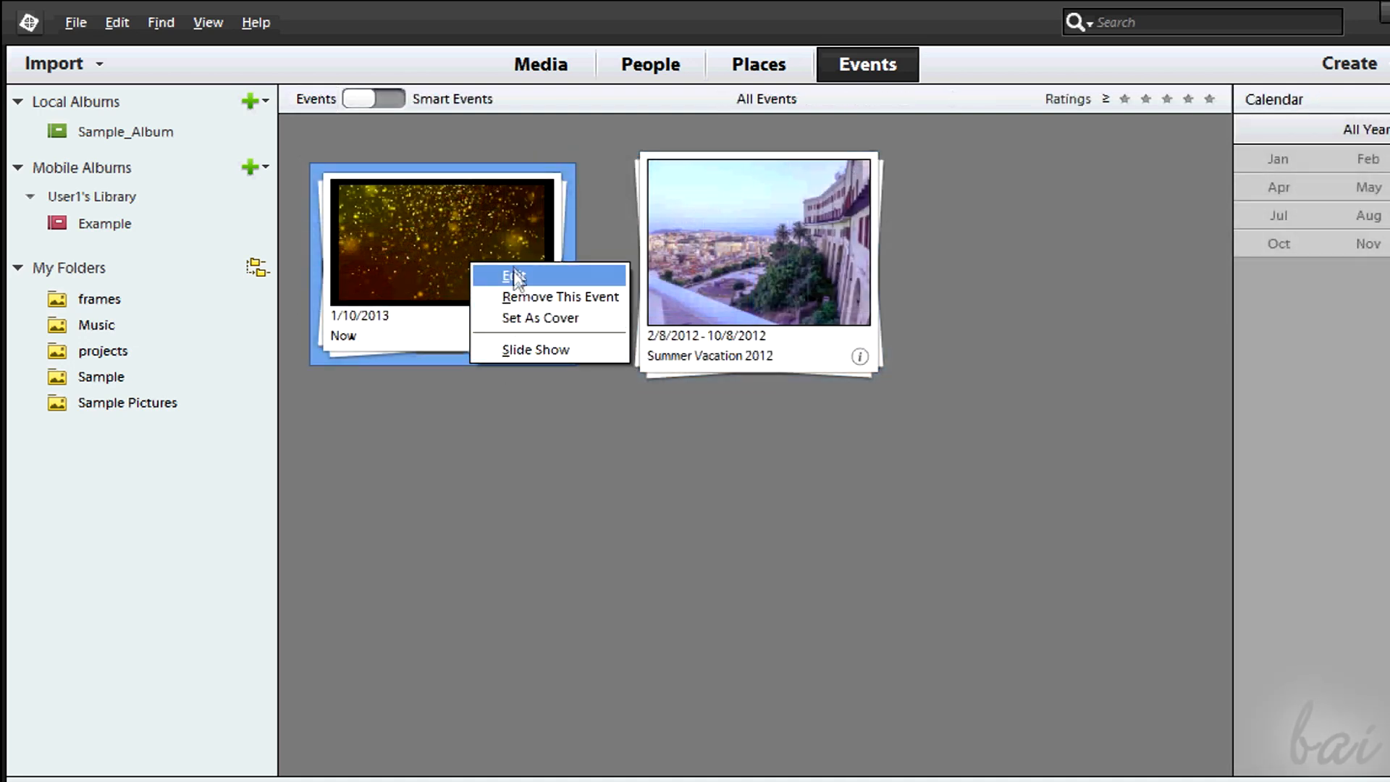
pyautogui.click(561, 296)
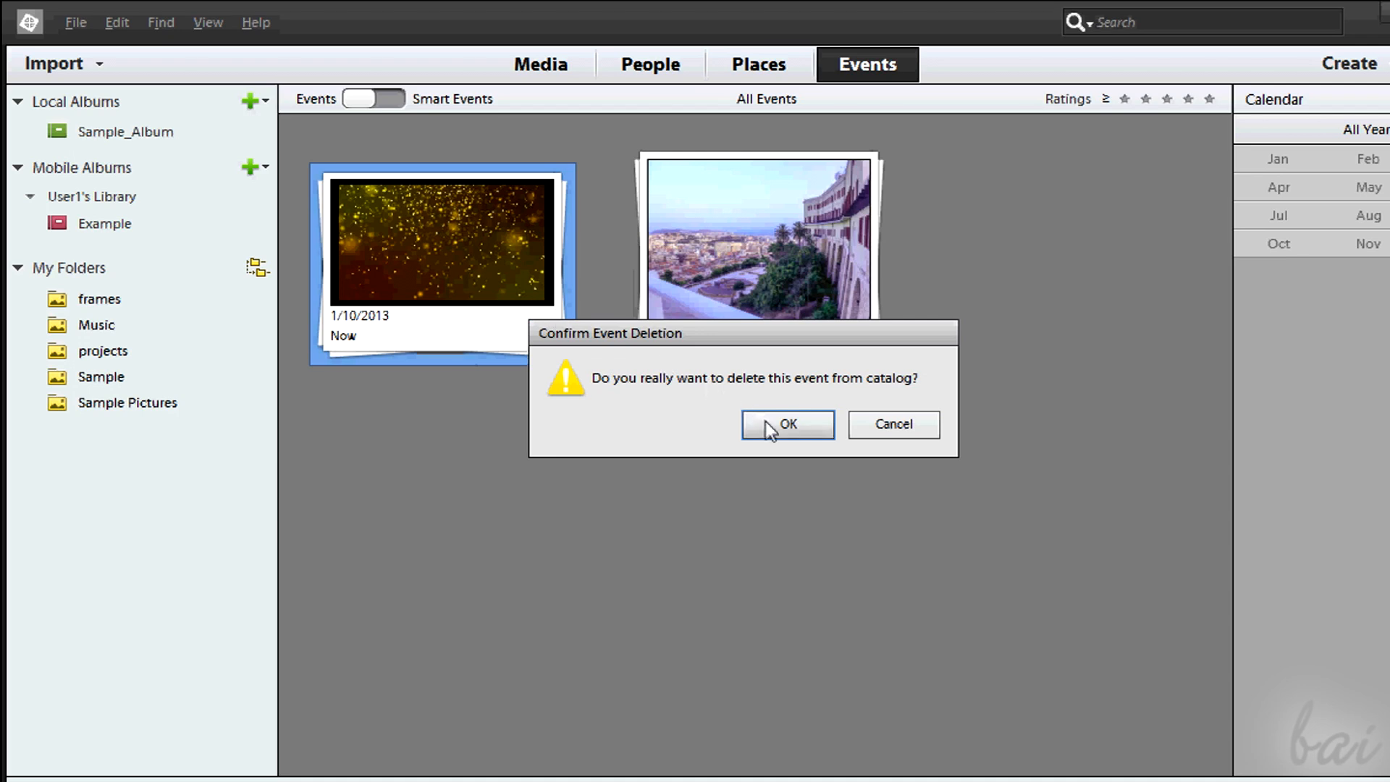
pyautogui.click(788, 424)
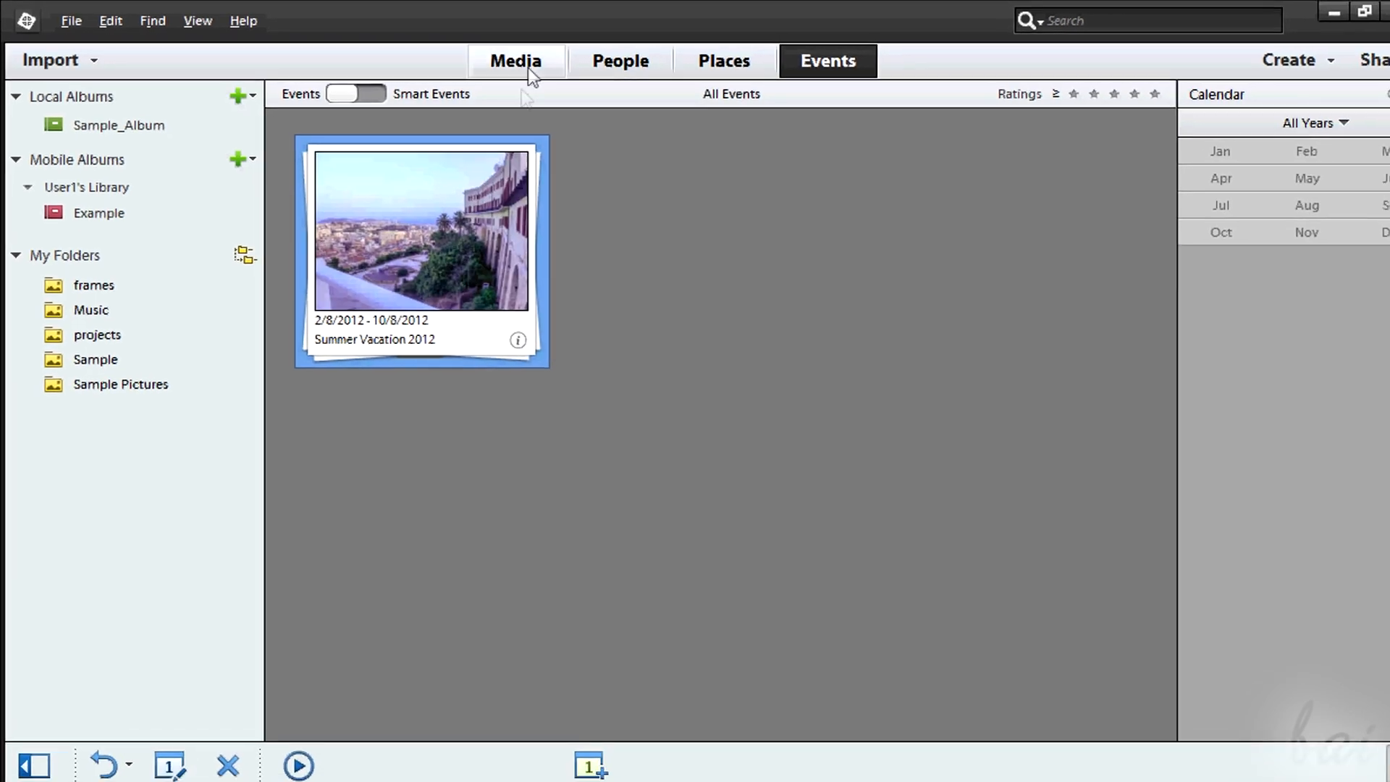
pyautogui.click(516, 61)
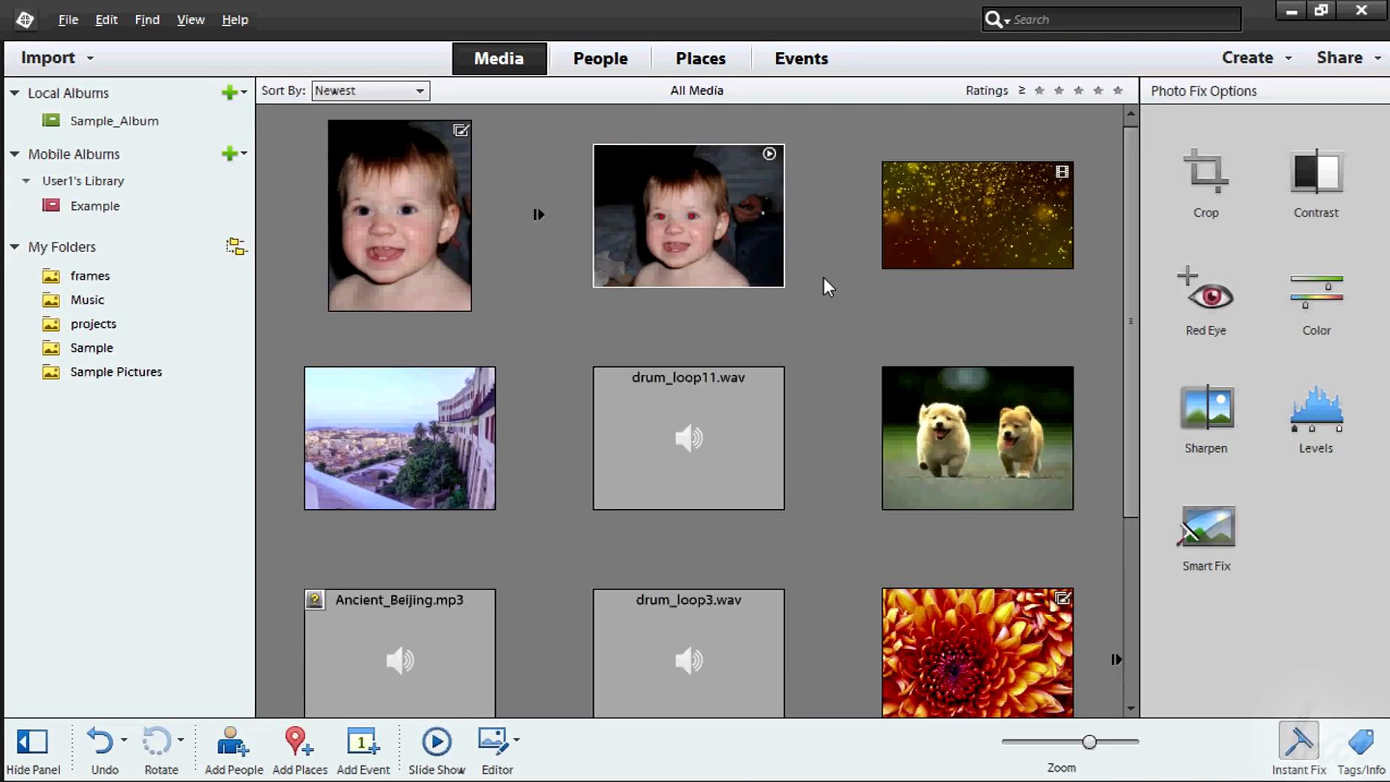